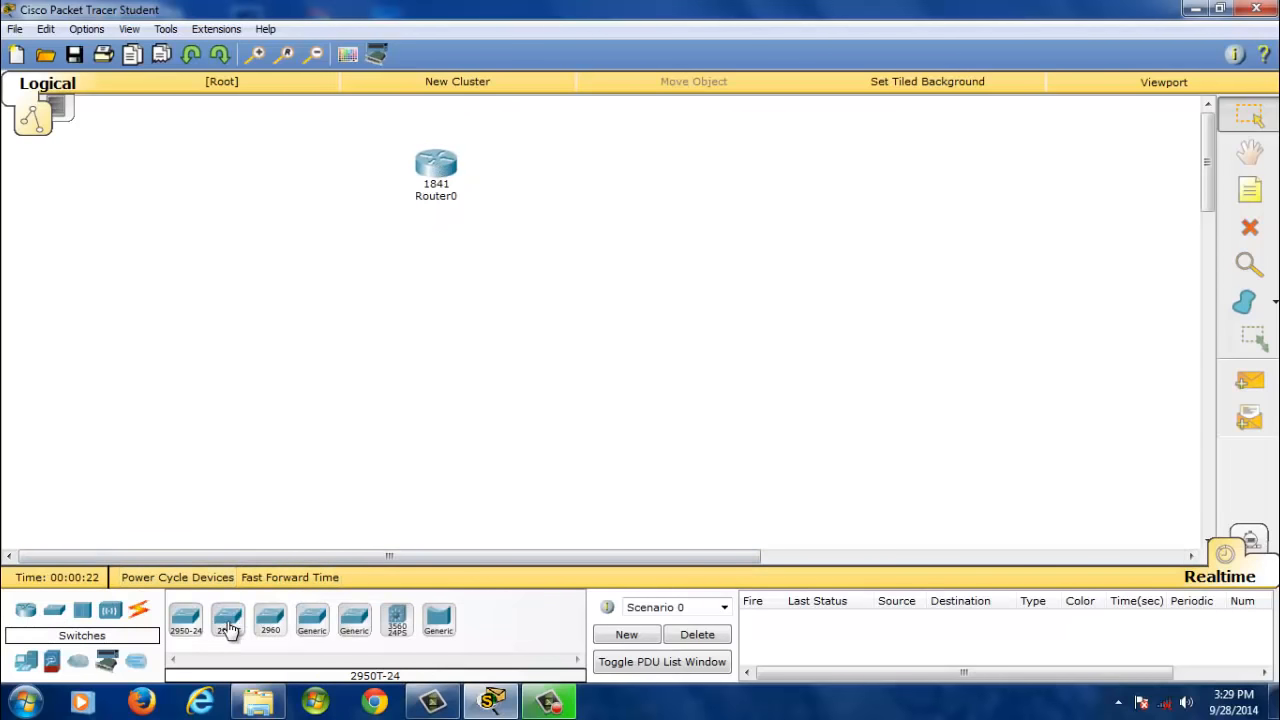
# Place a 2960-24TT switch and generic PCs PC0–PC3 on the workspace below Router0.
pyautogui.click(427, 293)
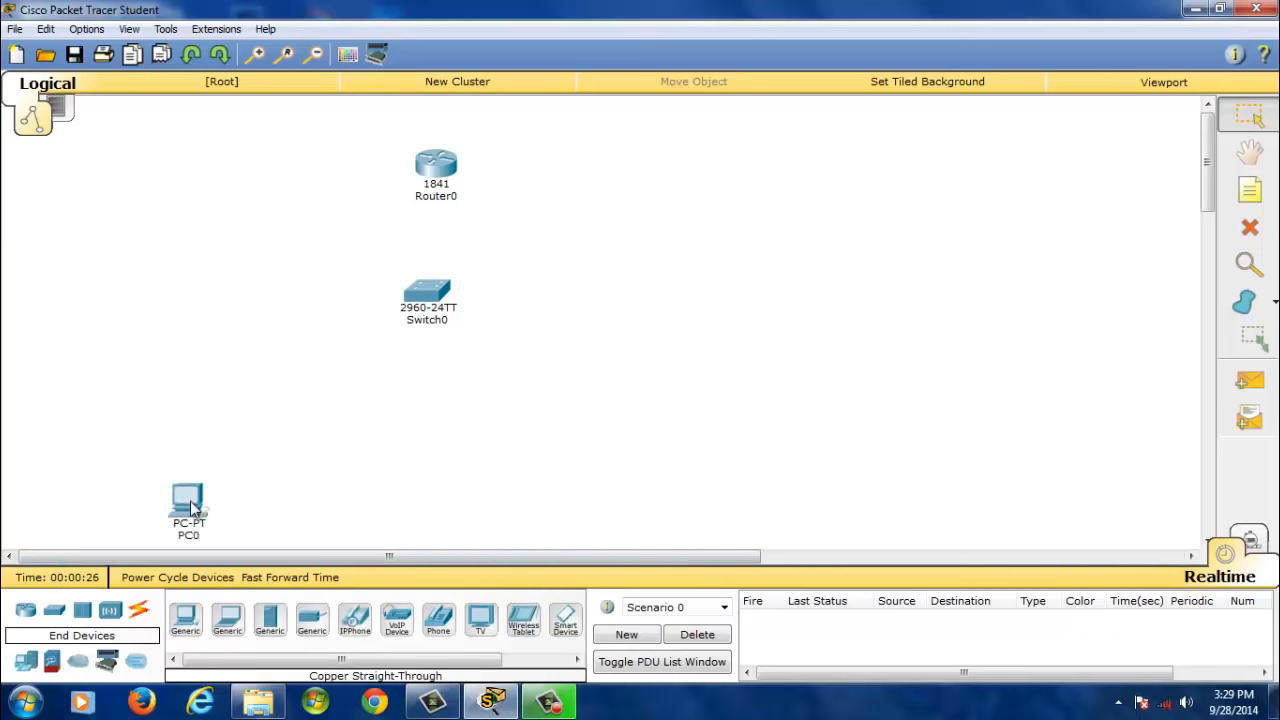
pyautogui.click(185, 615)
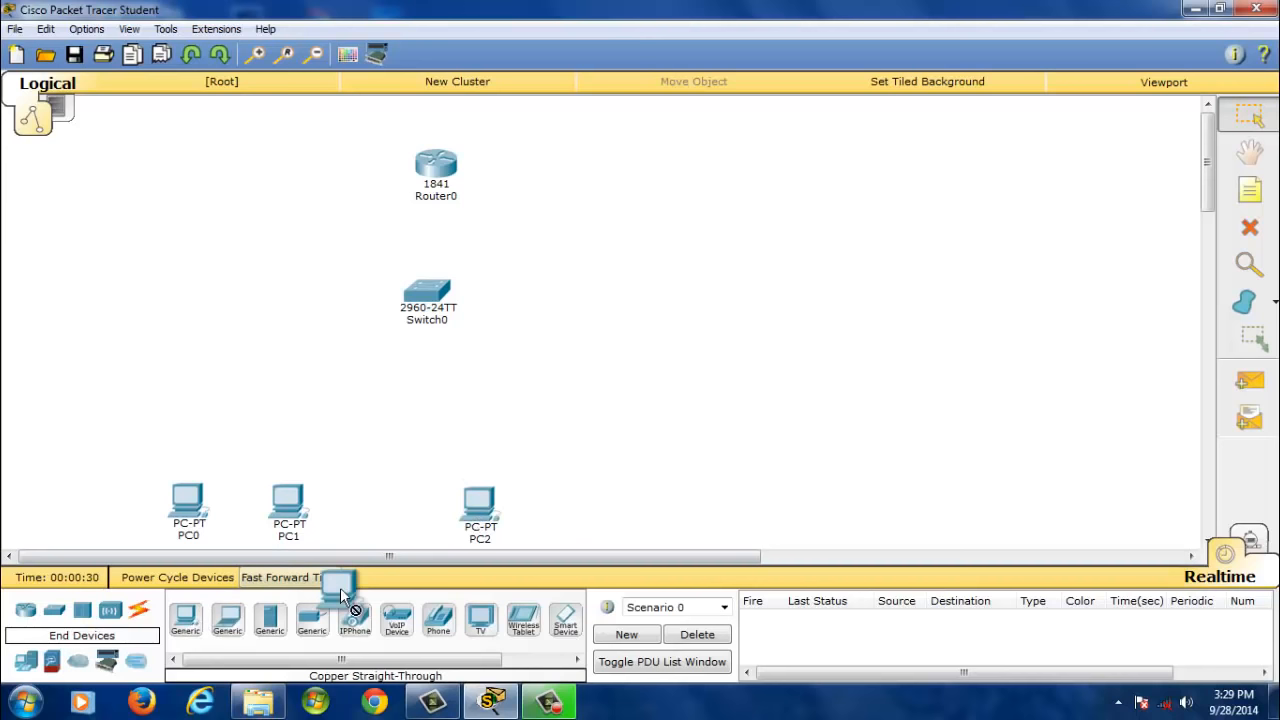
pyautogui.moveTo(375, 155); pyautogui.dragTo(560, 365)
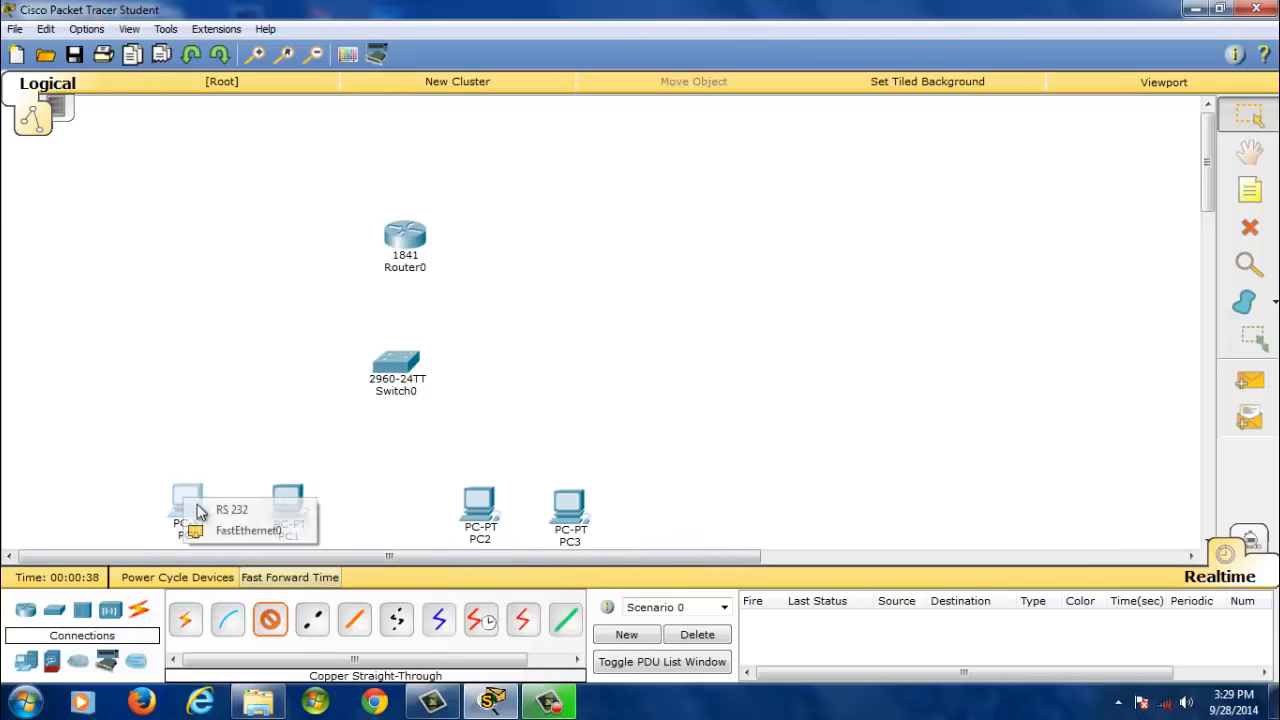
# Link each PC's FastEthernet0 to a Switch0 FastEthernet port with copper straight-through cable.
pyautogui.click(396, 365)
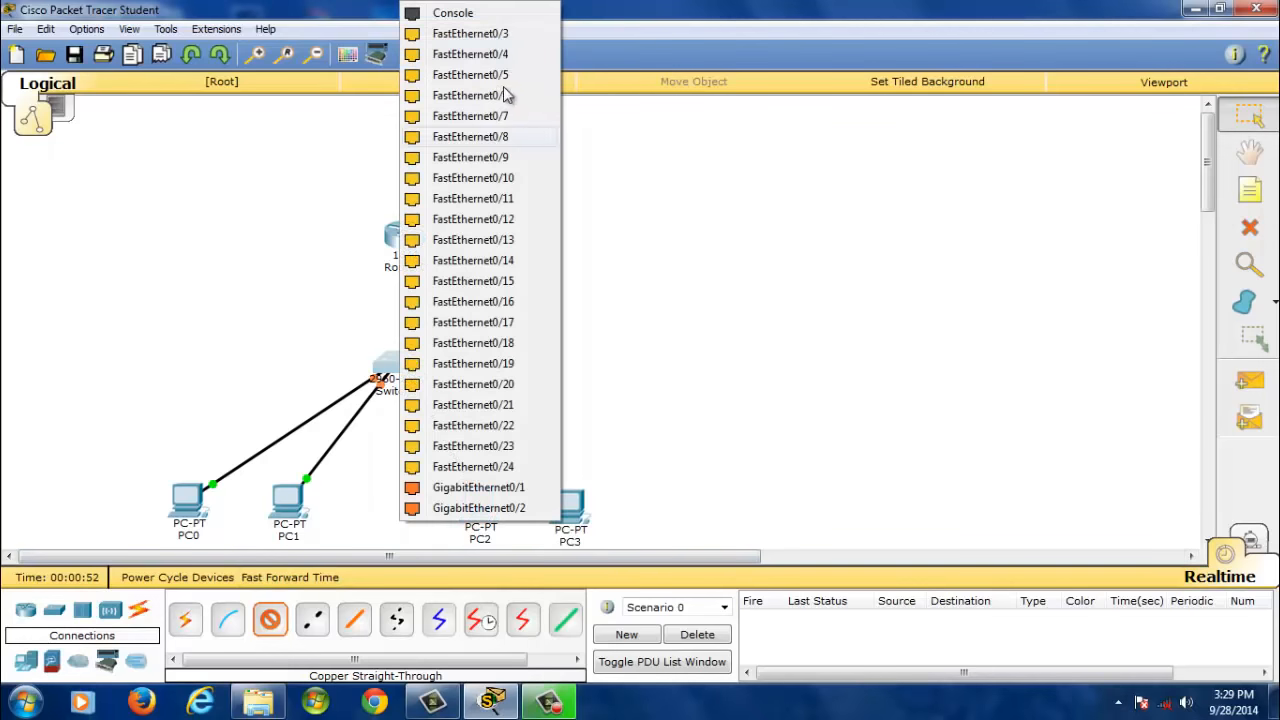
pyautogui.click(470, 75)
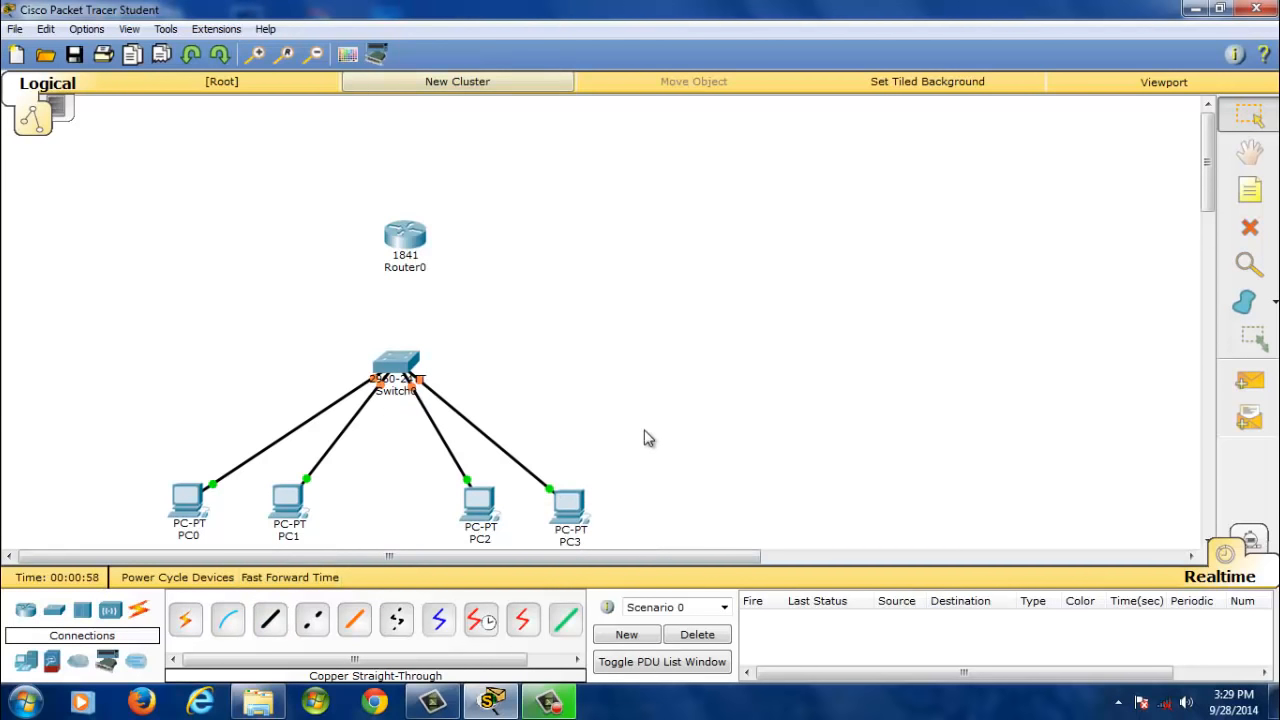
pyautogui.moveTo(95, 238)
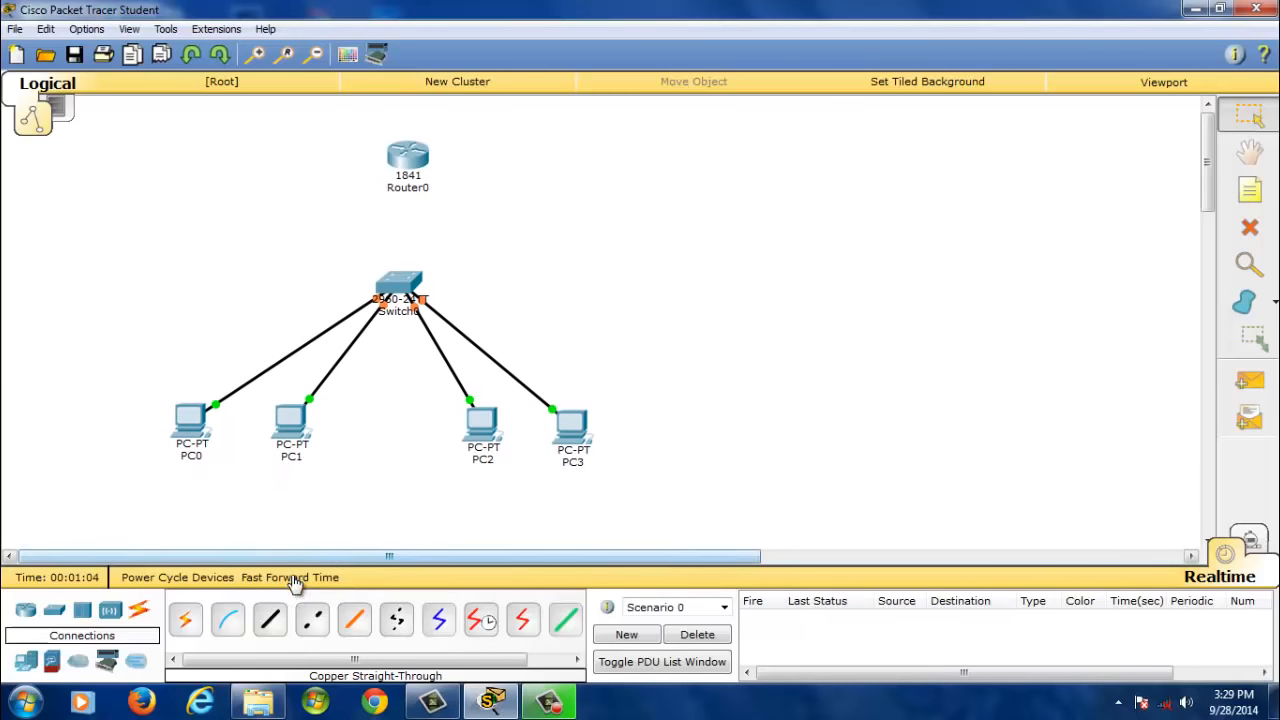
# Connect Switch0 to Router0's FastEthernet0/0 with a copper straight-through cable.
pyautogui.click(398, 285)
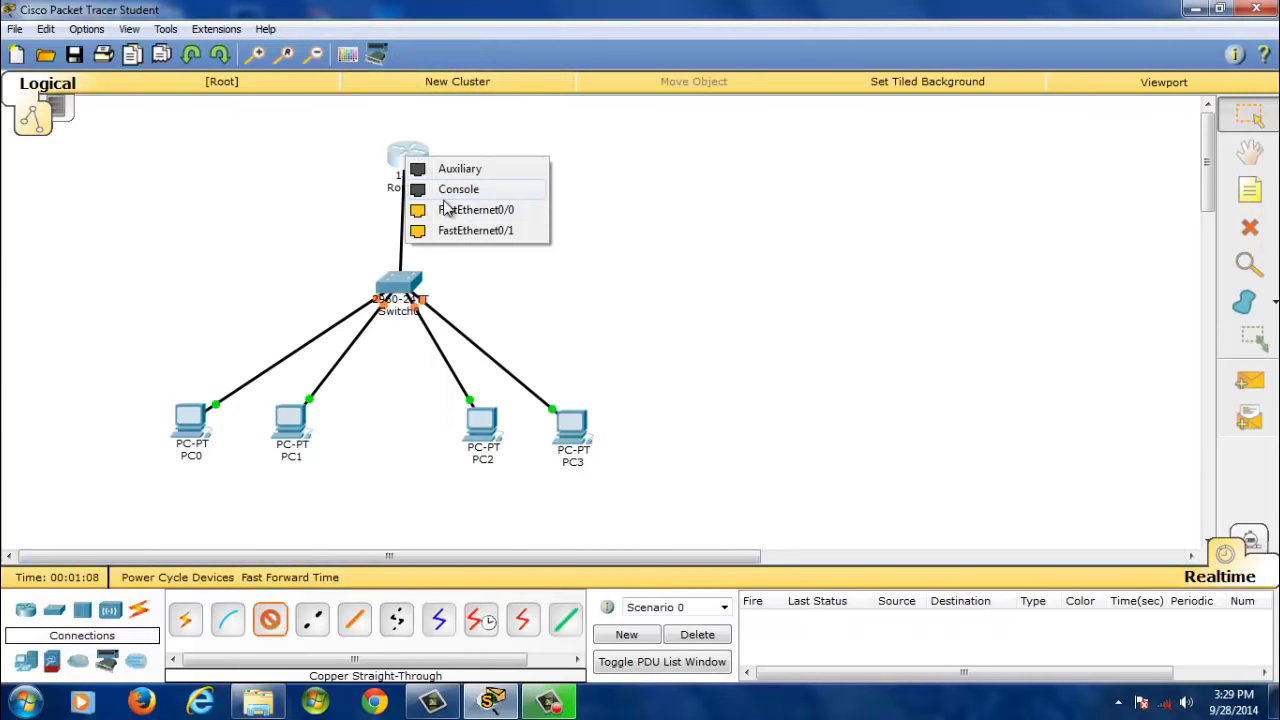
pyautogui.click(476, 209)
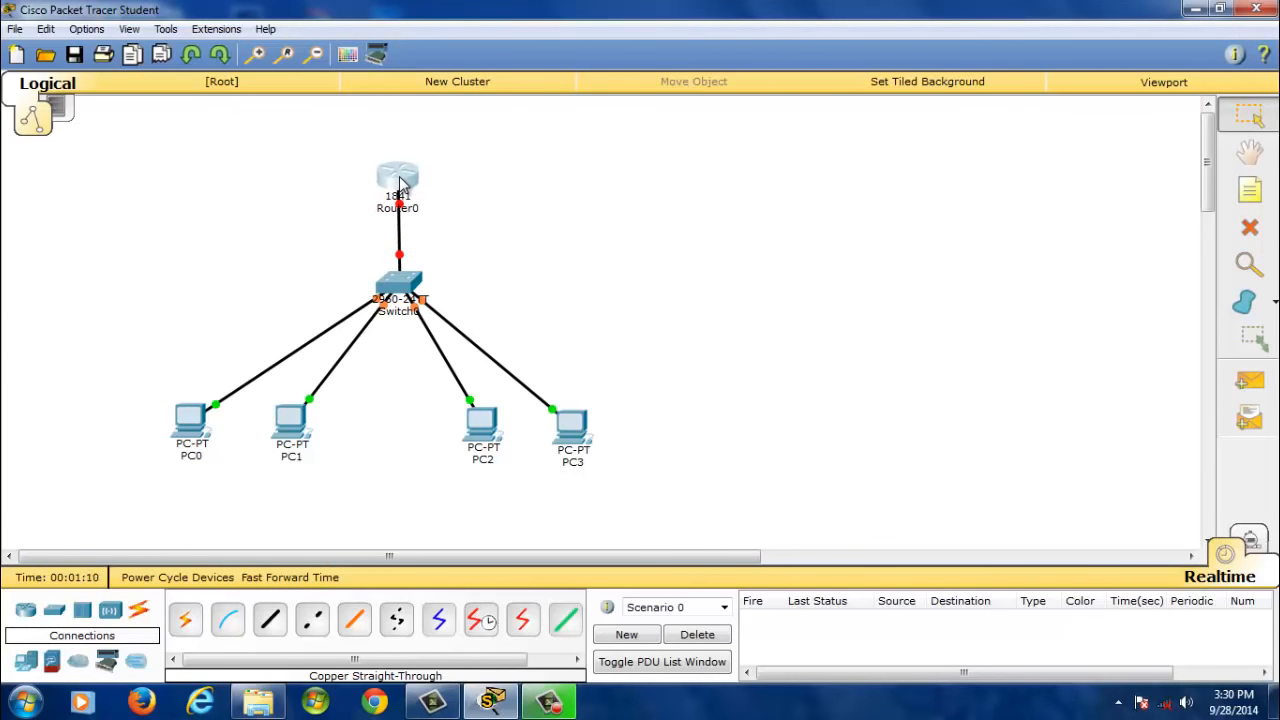
pyautogui.moveTo(580, 240)
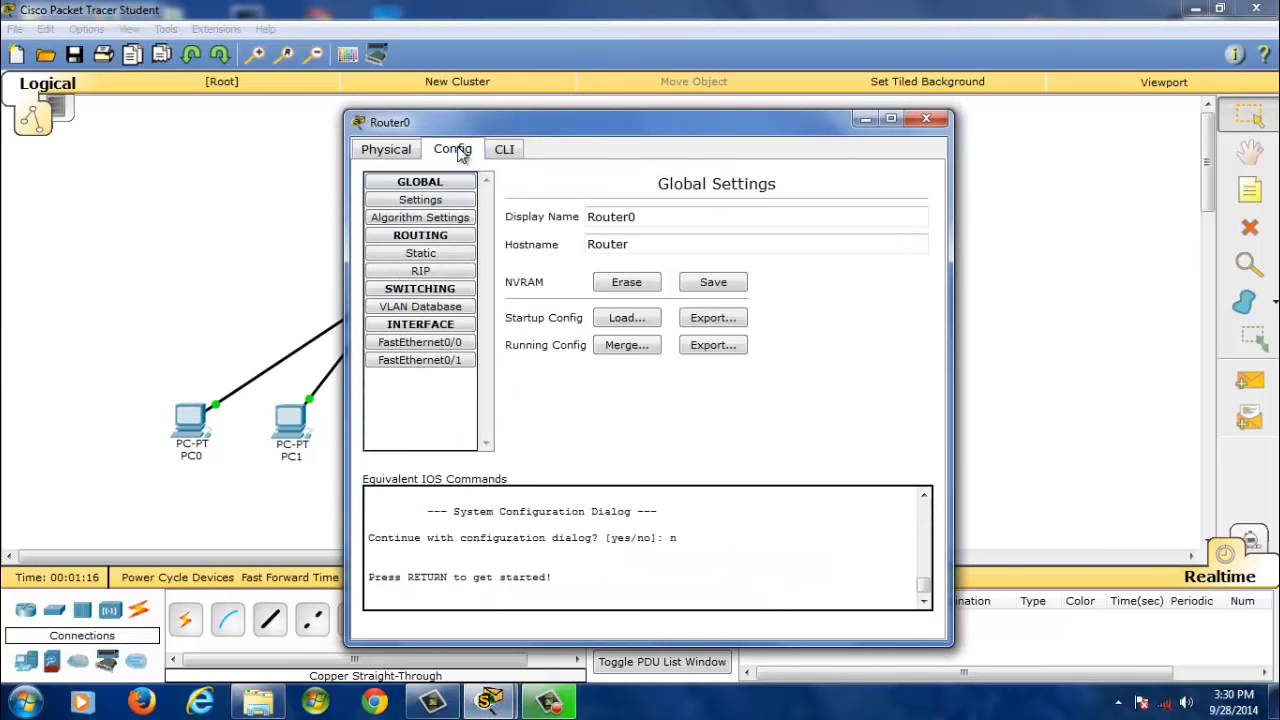
# Turn on Router0 FastEthernet0/0 with IP 192.168.1.1 and mask 255.255.255.0.
pyautogui.click(419, 341)
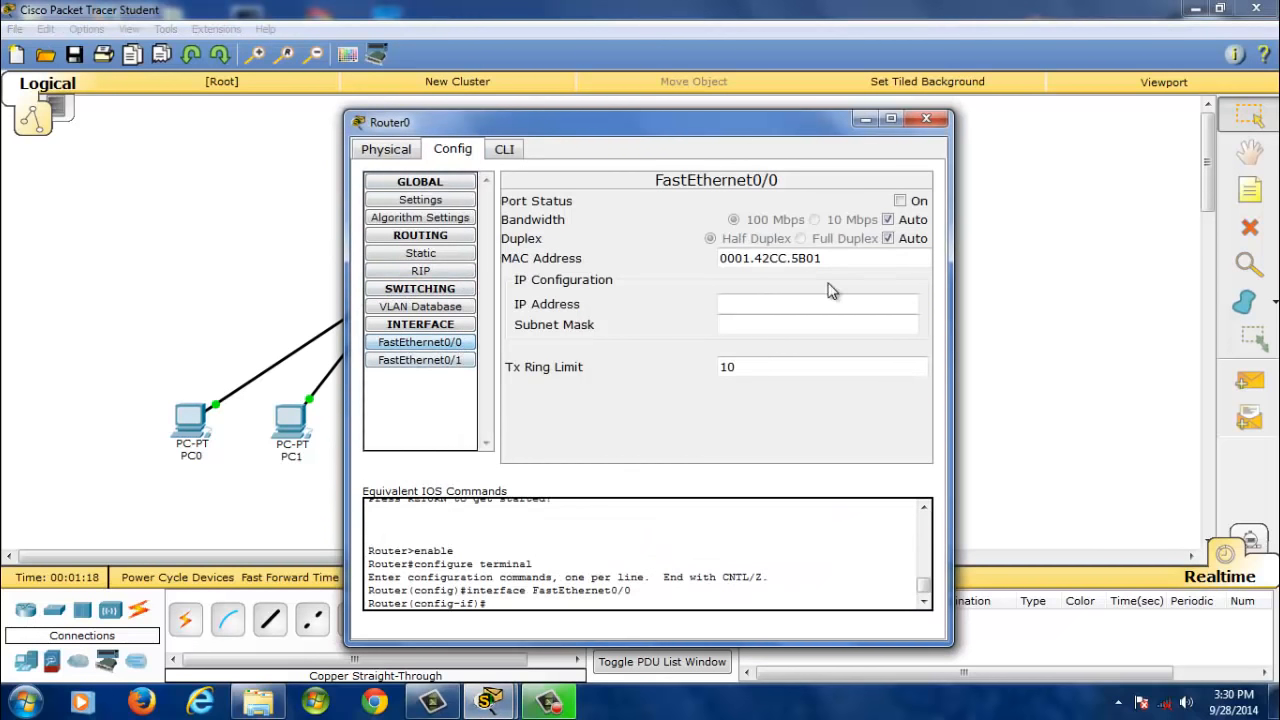
pyautogui.rightClick(817, 303)
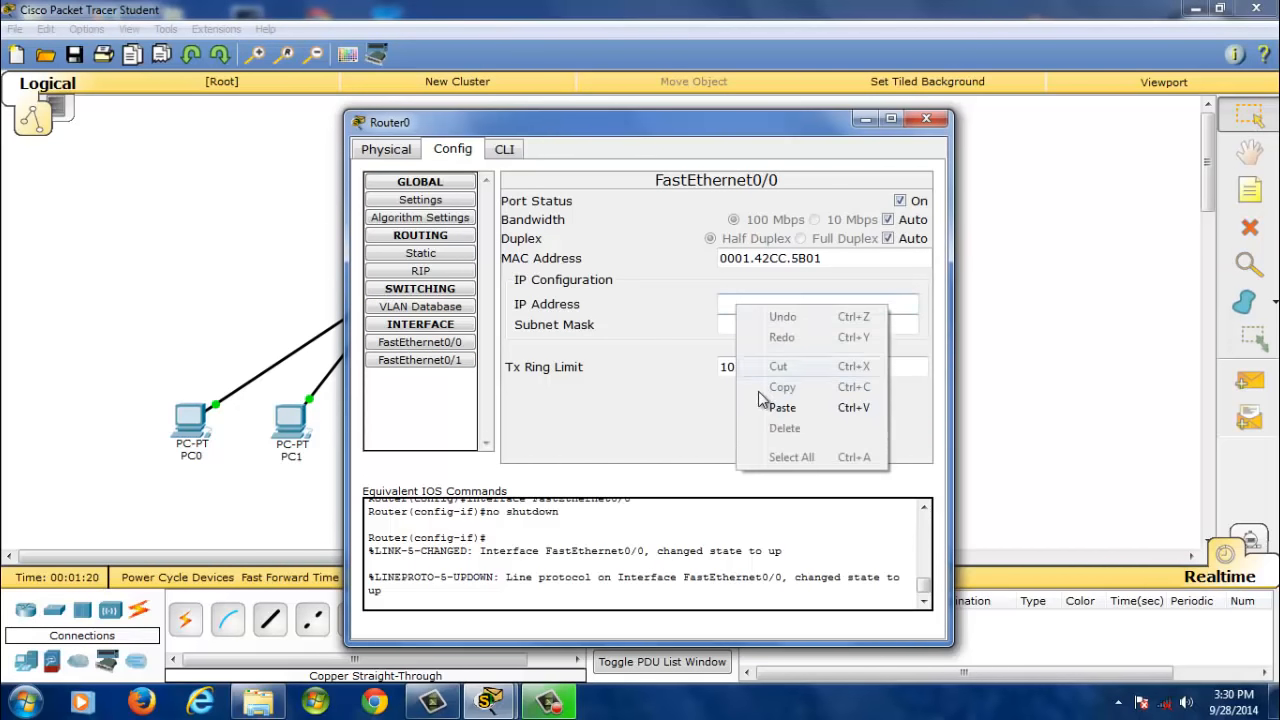
pyautogui.click(782, 407)
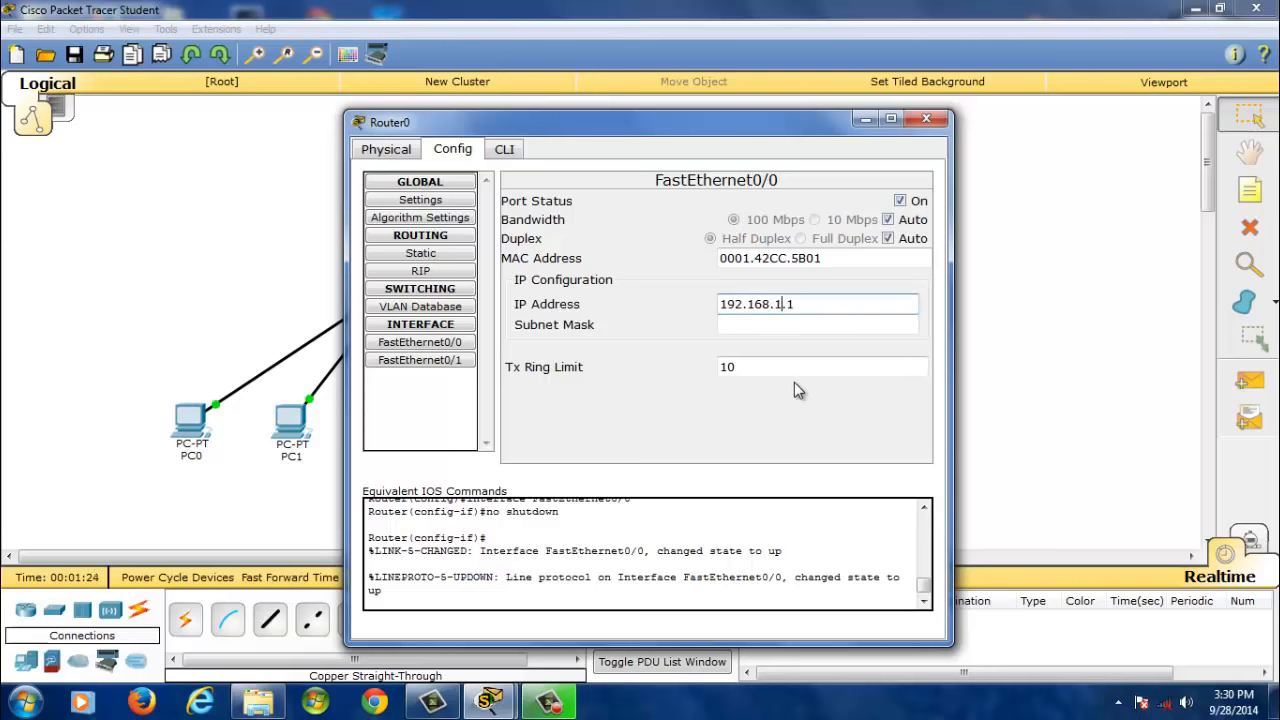
pyautogui.click(812, 304)
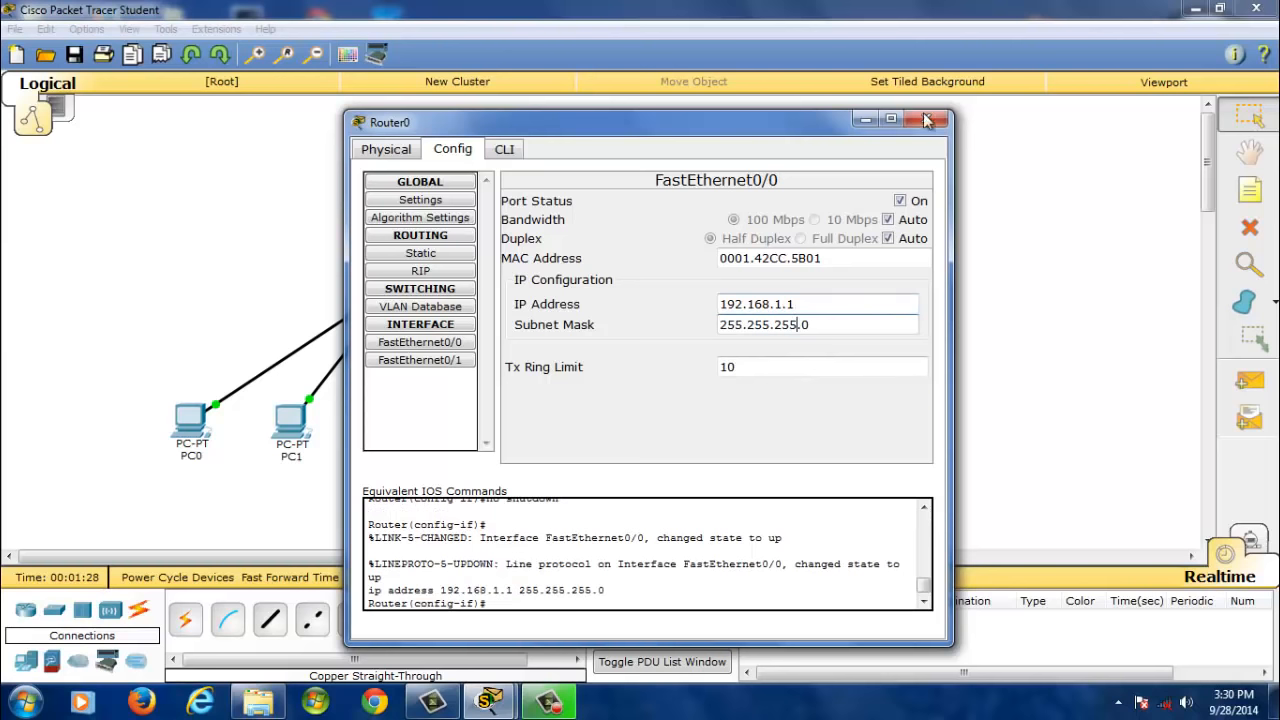
pyautogui.click(925, 120)
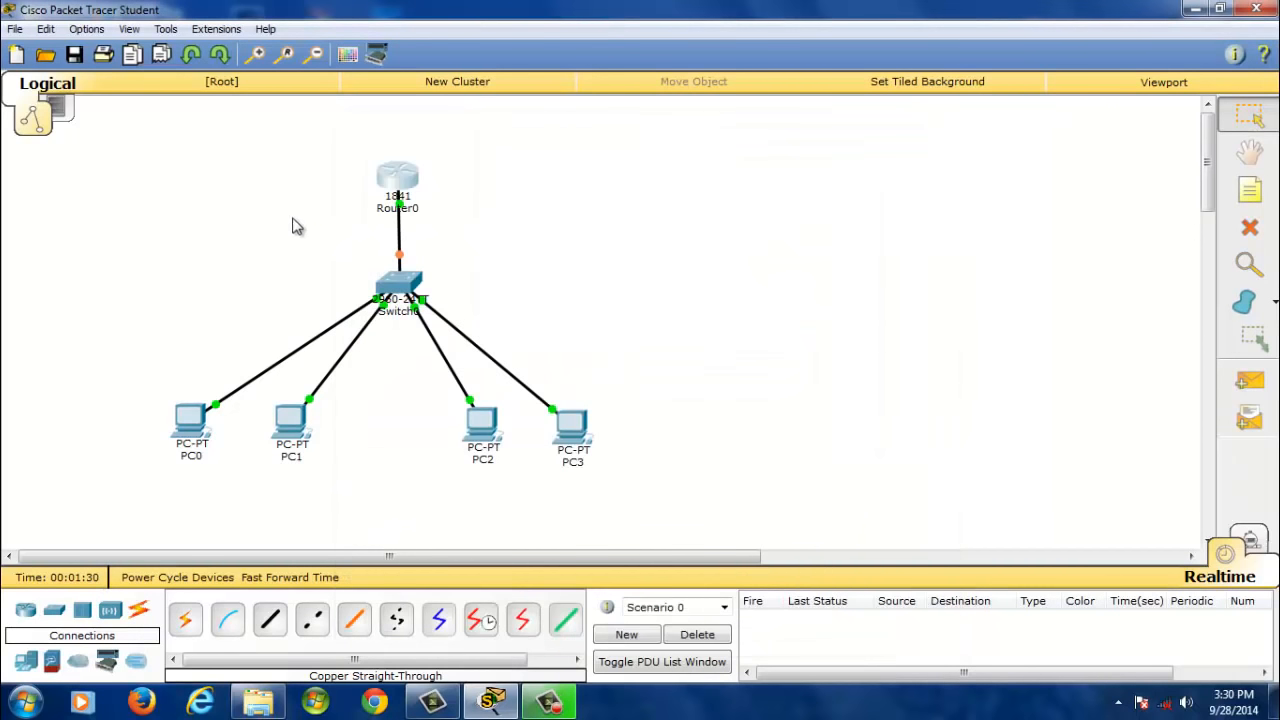
# Set PC0's default gateway to 192.168.1.1 in its Config settings.
pyautogui.doubleClick(191, 425)
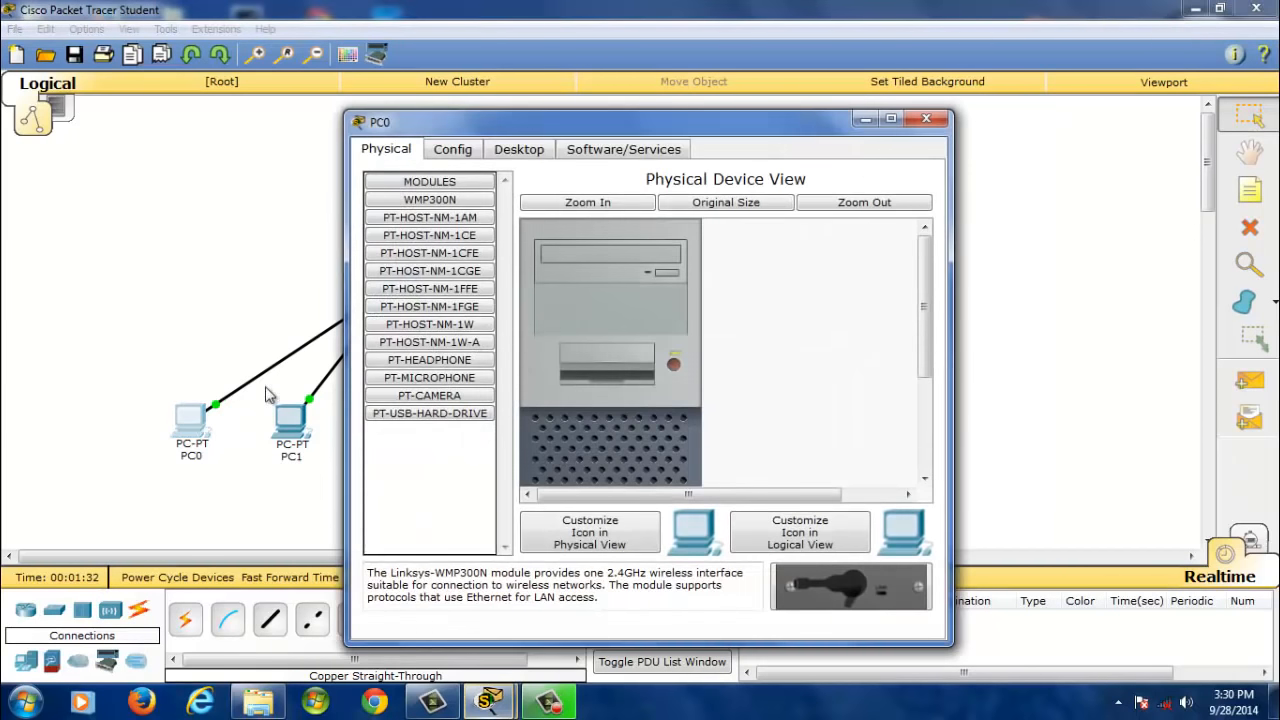
pyautogui.click(452, 149)
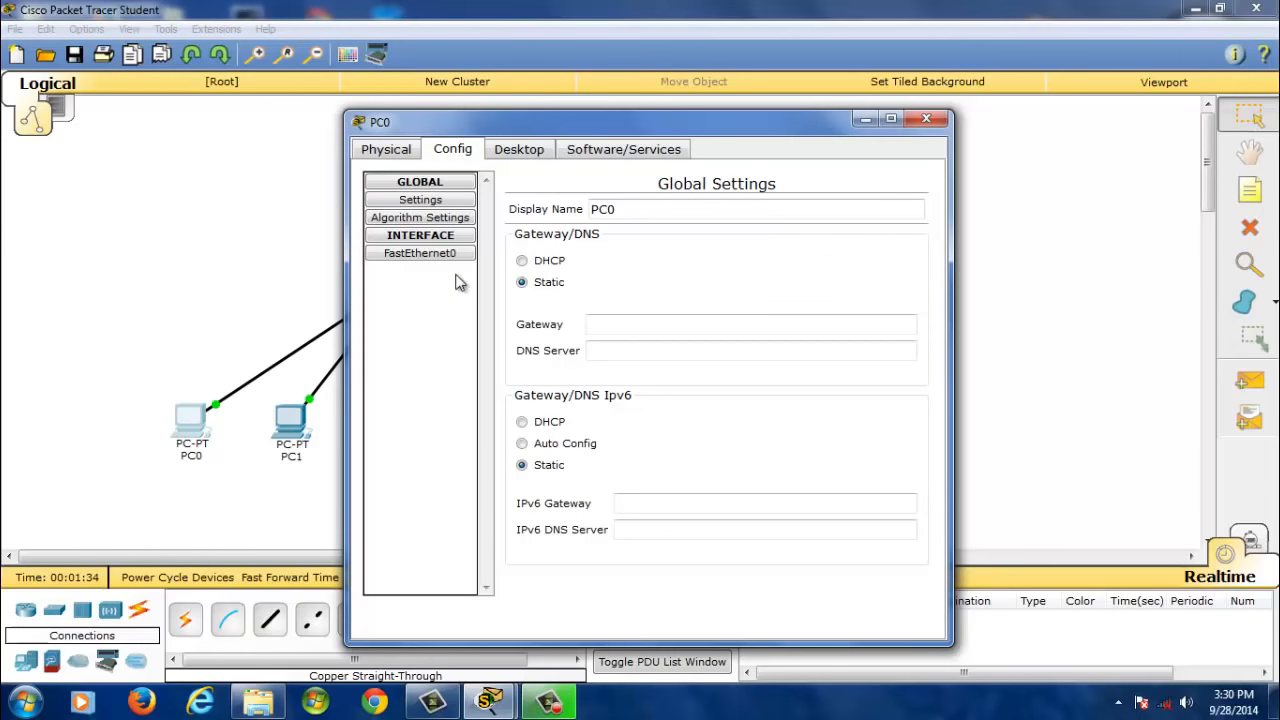
pyautogui.write('192.168.20.1')
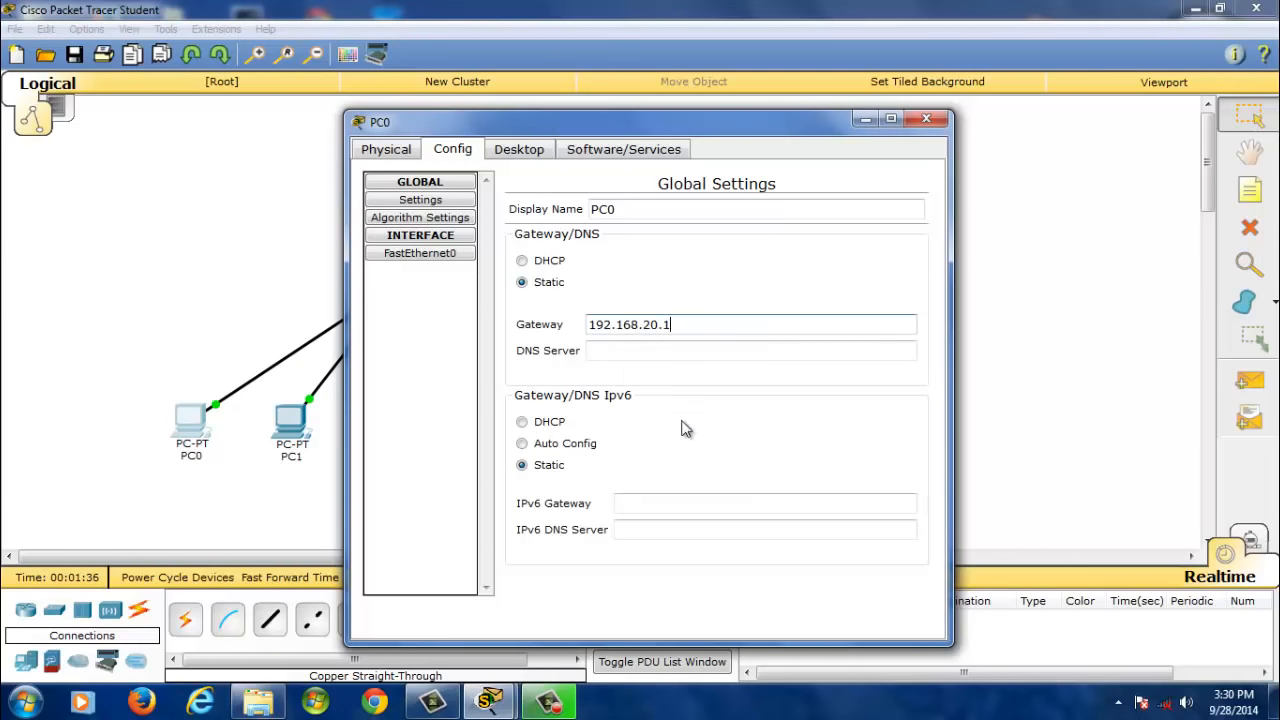
pyautogui.doubleClick(650, 324)
pyautogui.write('1')
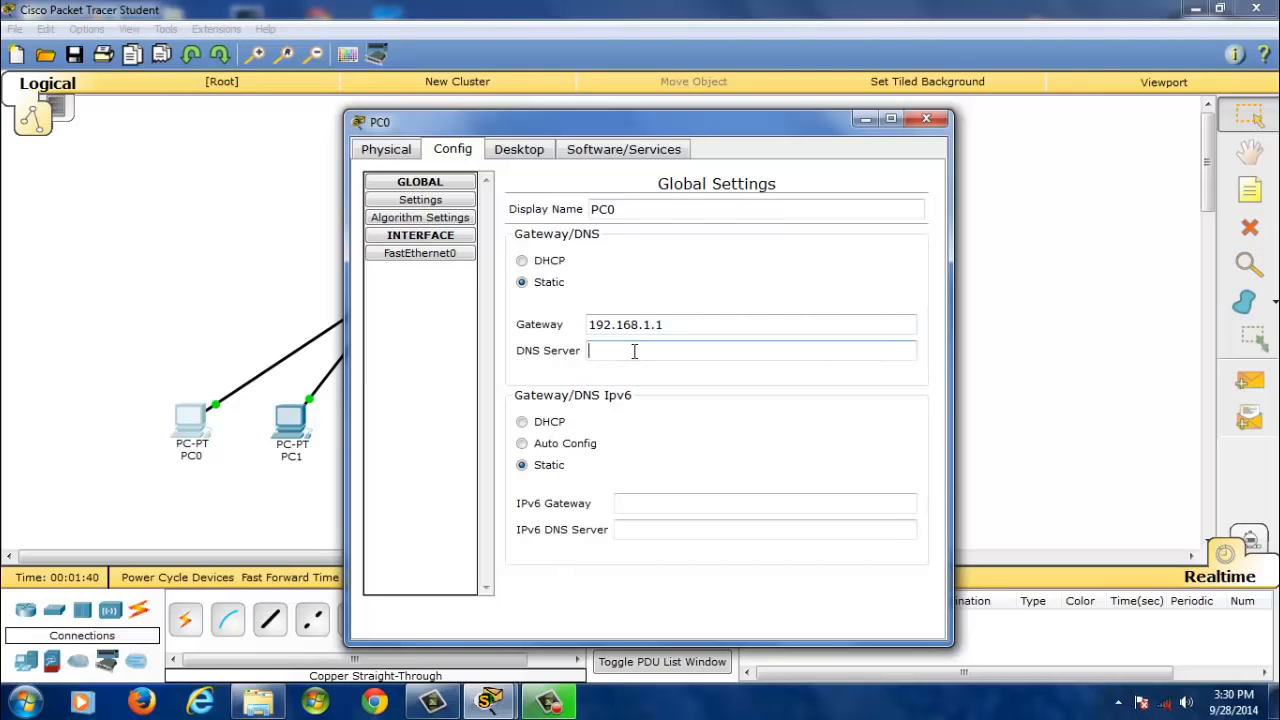
# Give PC0's FastEthernet0 the IP address 192.168.1.2 and close its settings.
pyautogui.click(419, 253)
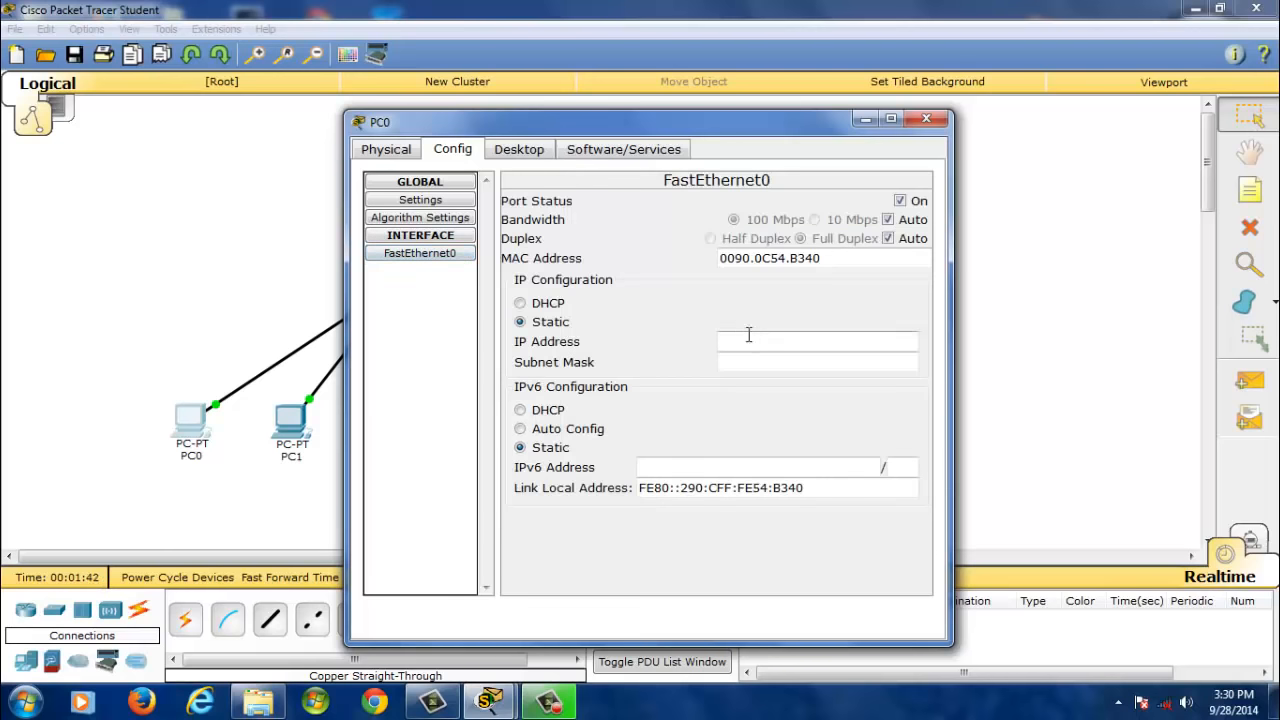
pyautogui.write('192.168.20.1')
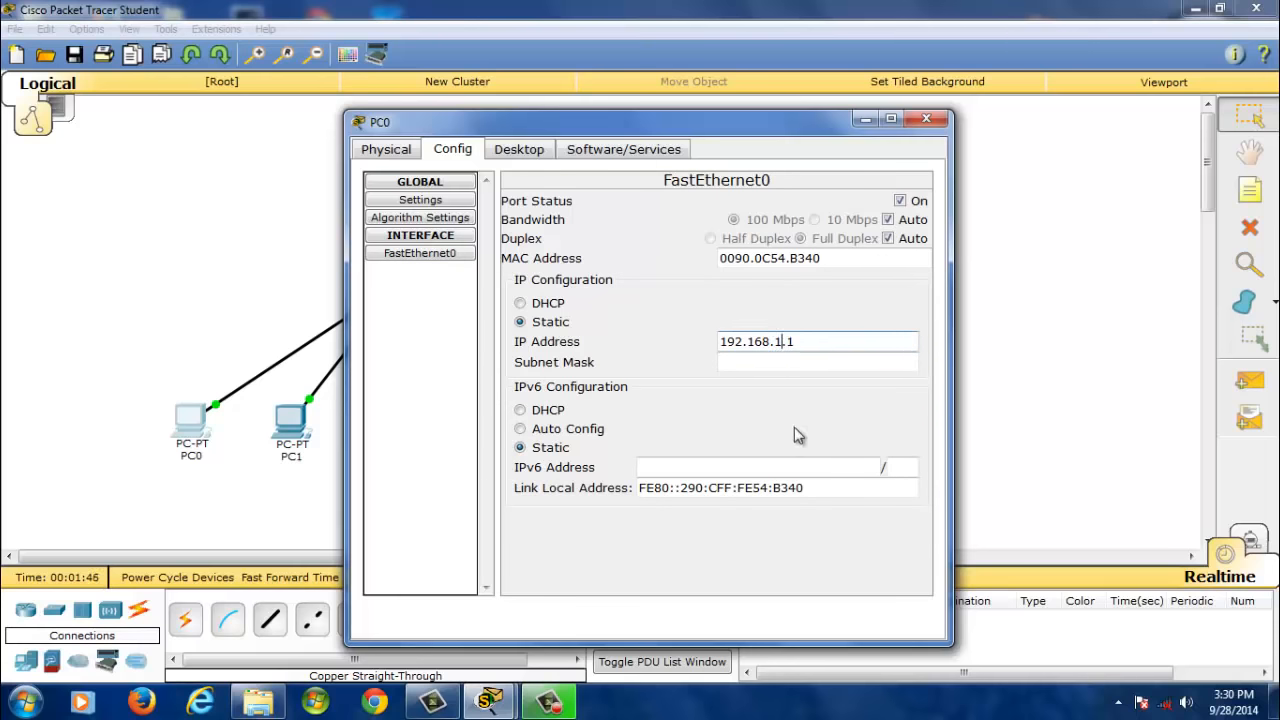
pyautogui.write('2')
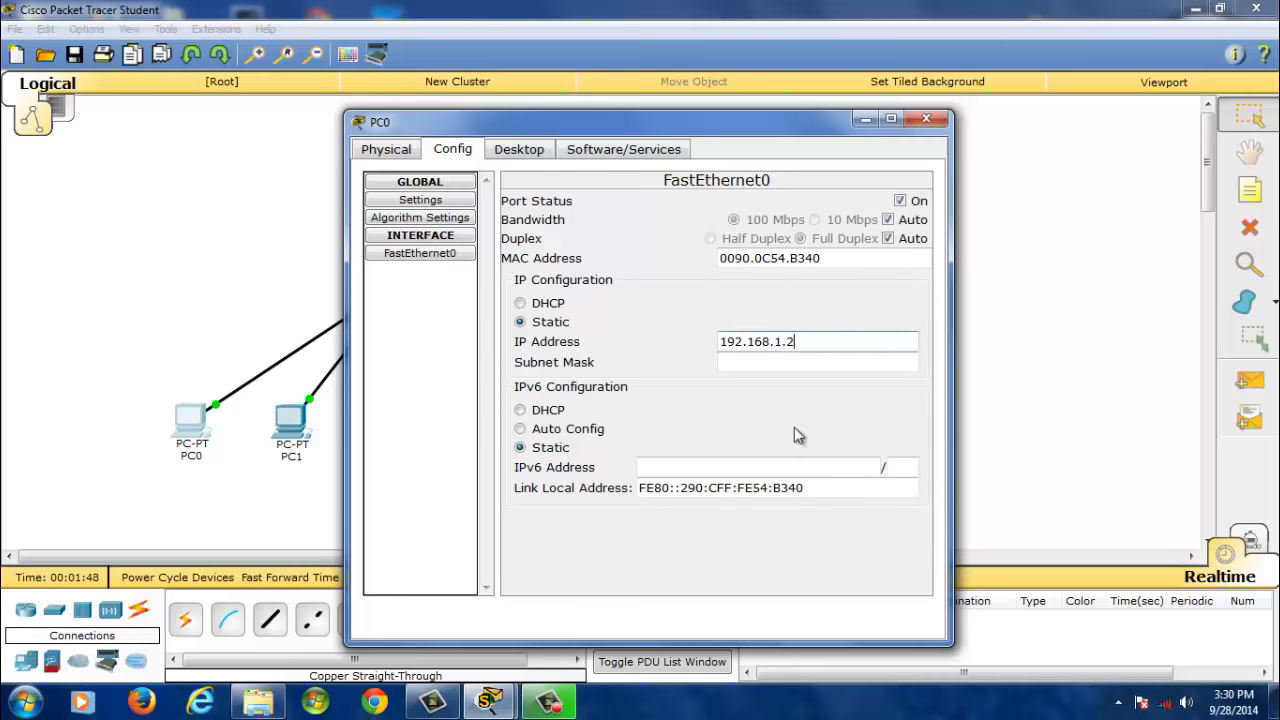
pyautogui.click(817, 362)
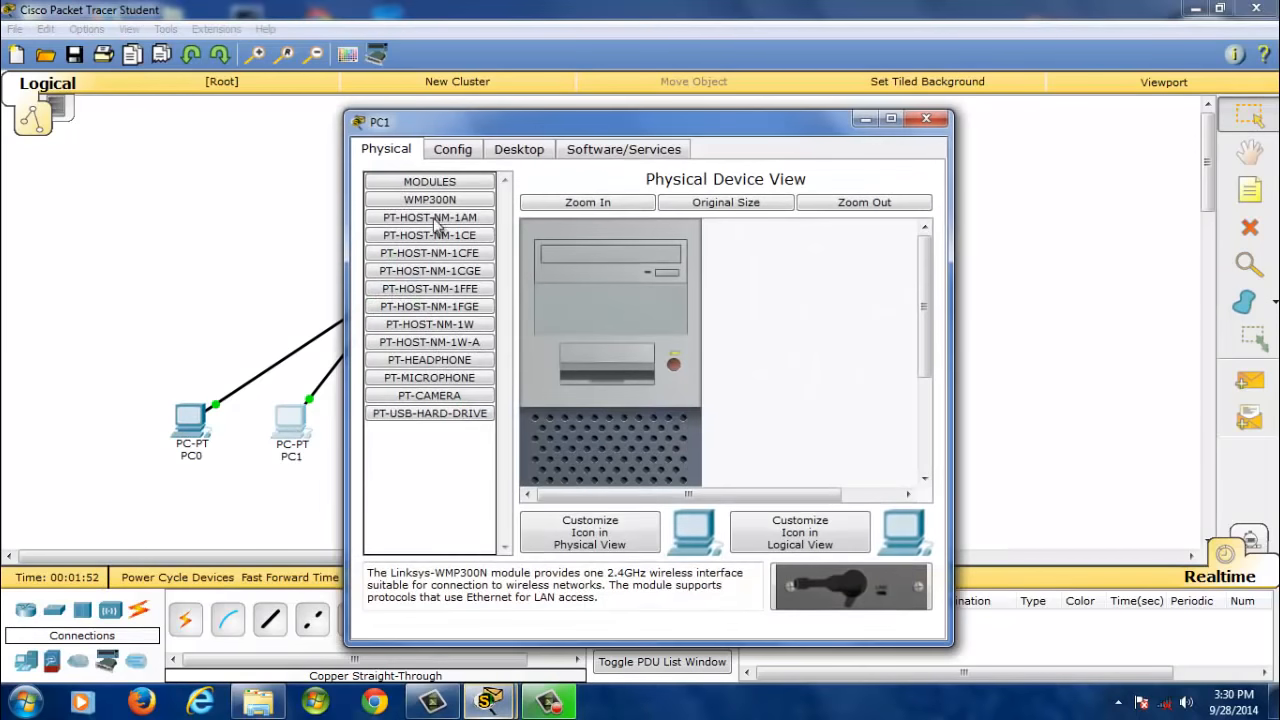
# Enter gateway 192.168.1.1 and FastEthernet0 IP 192.168.1.3 for PC1, then close its window.
pyautogui.click(452, 149)
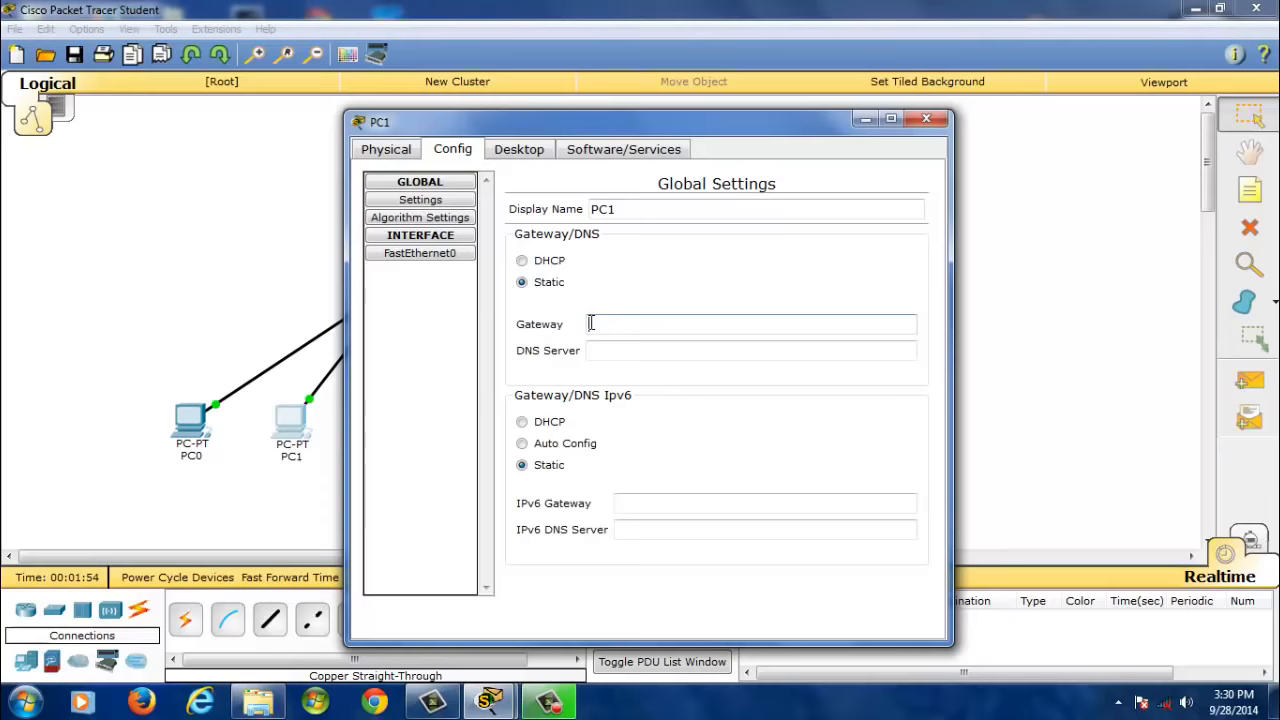
pyautogui.write('192.168.20.1')
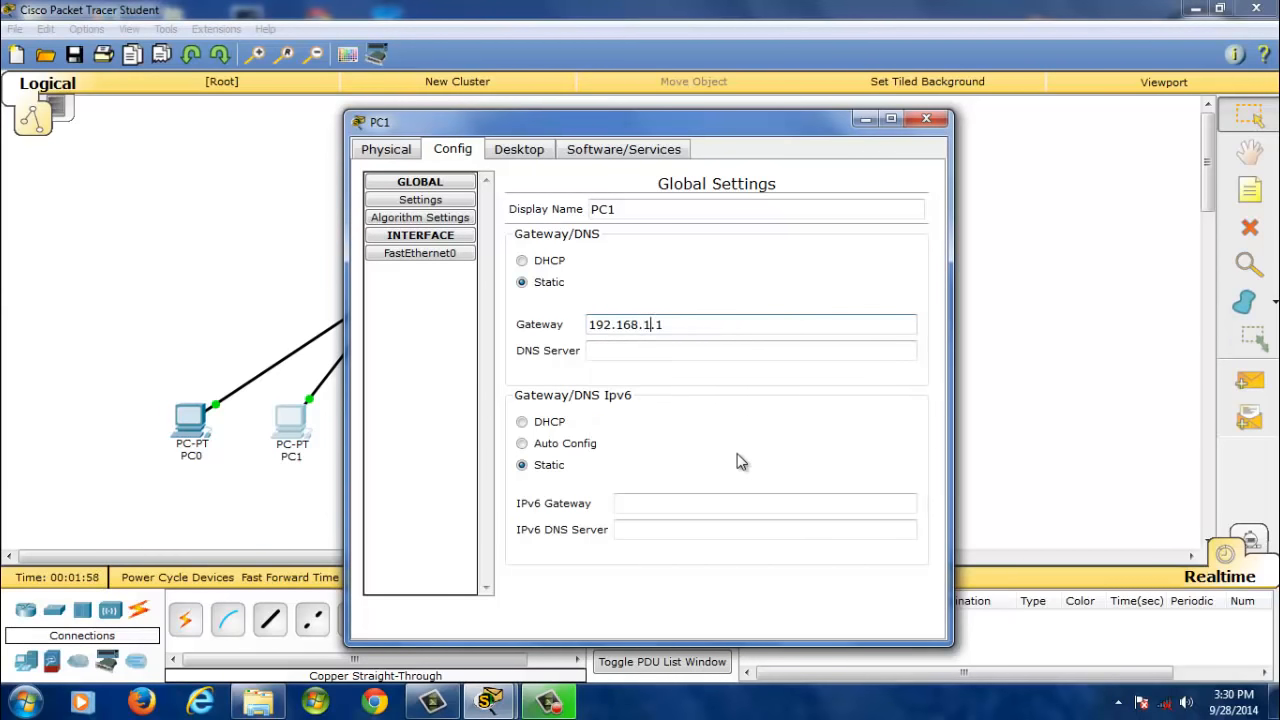
pyautogui.click(419, 252)
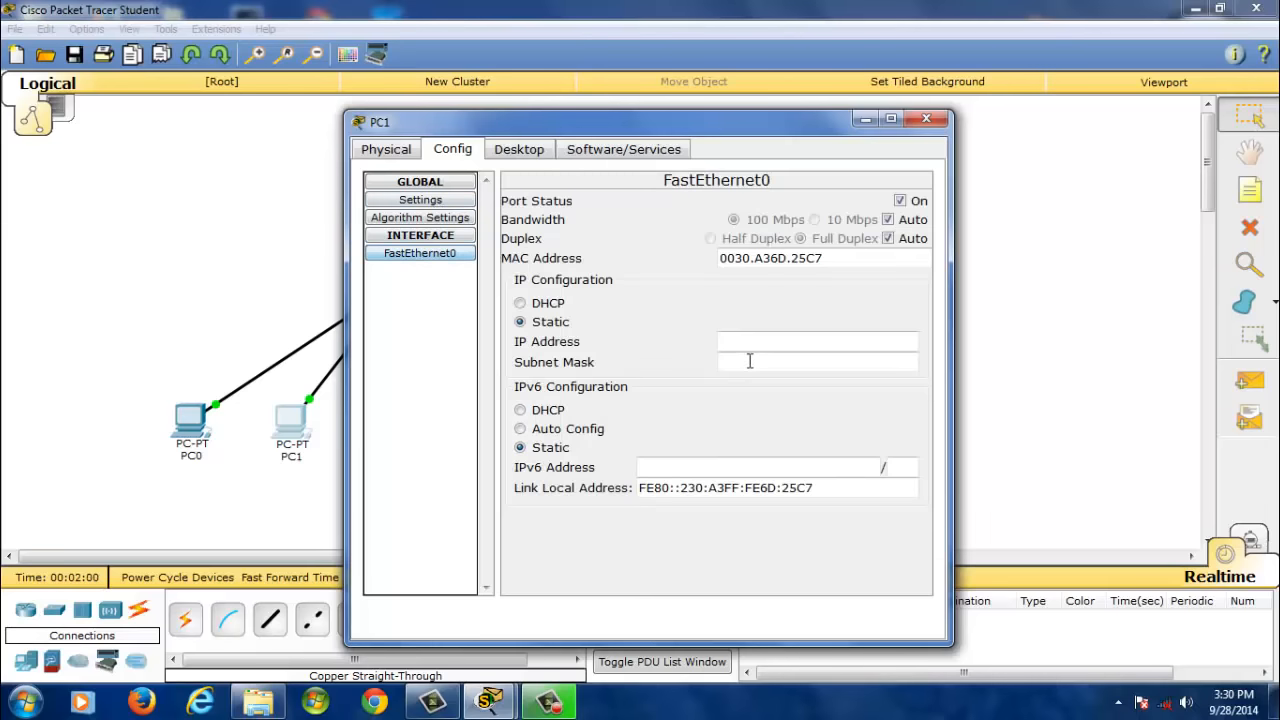
pyautogui.write('192.168.20.1')
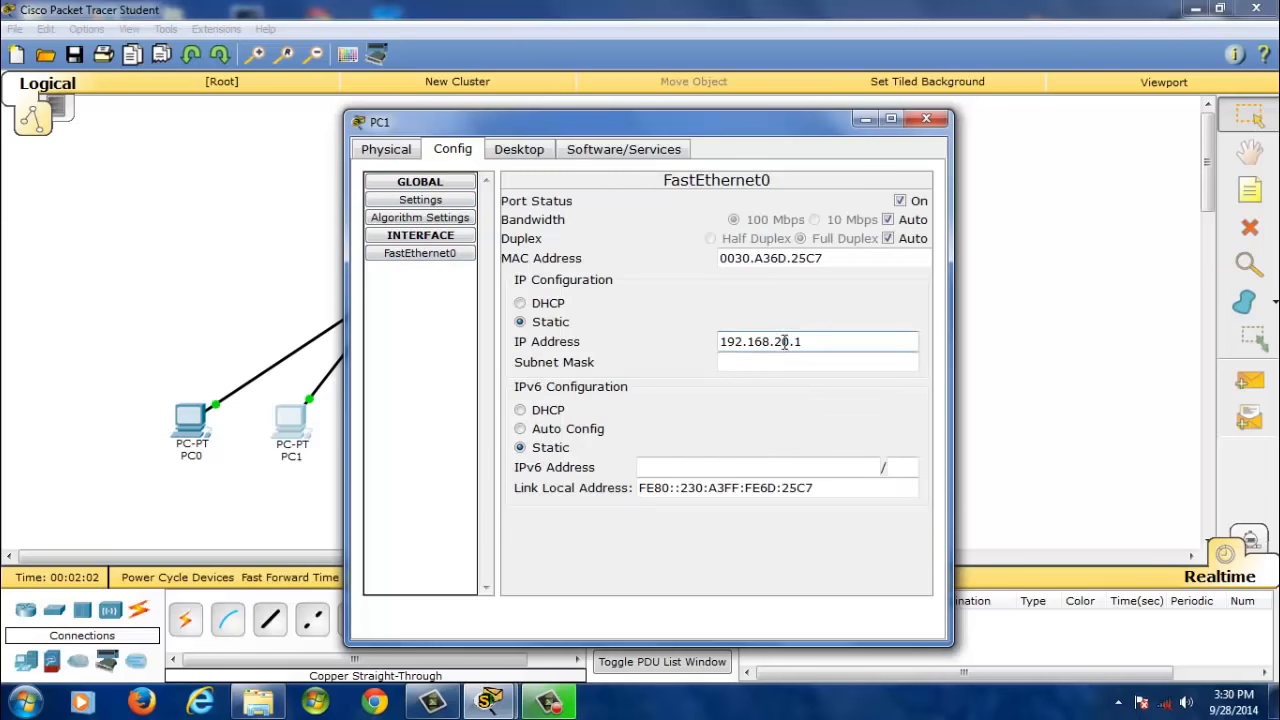
pyautogui.press('Backspace')
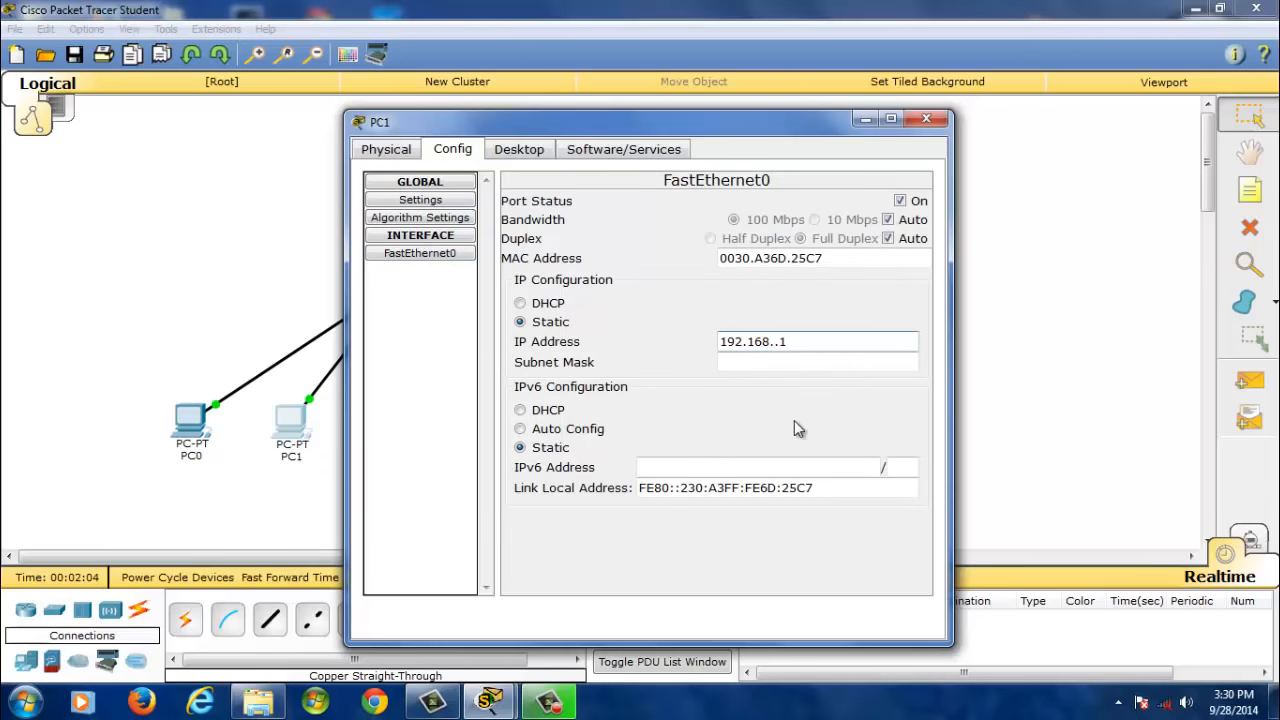
pyautogui.write('1')
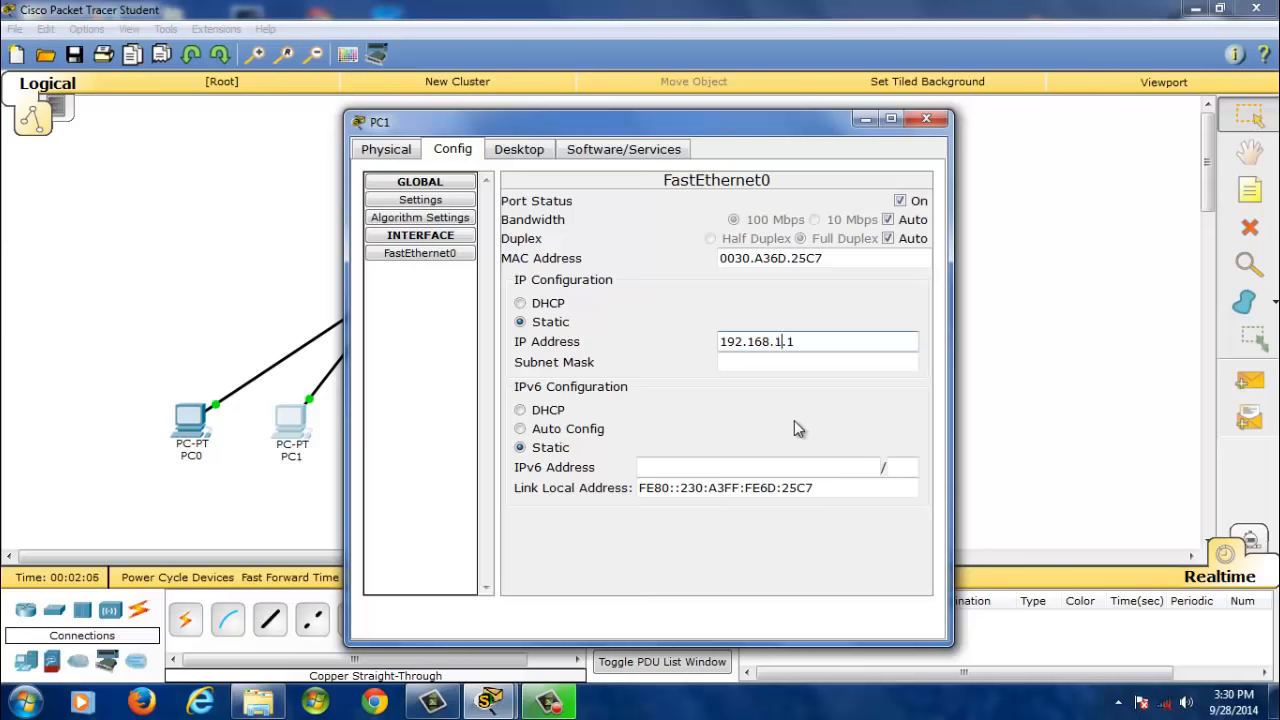
pyautogui.write('3')
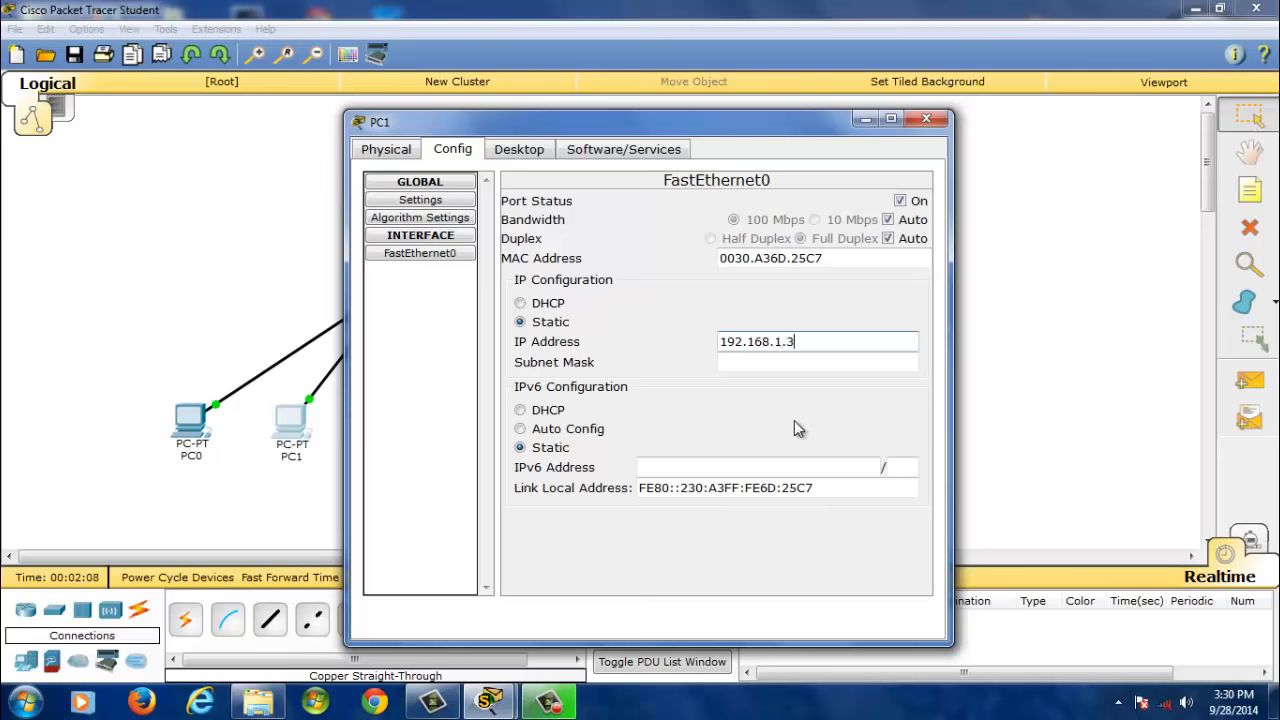
pyautogui.click(925, 119)
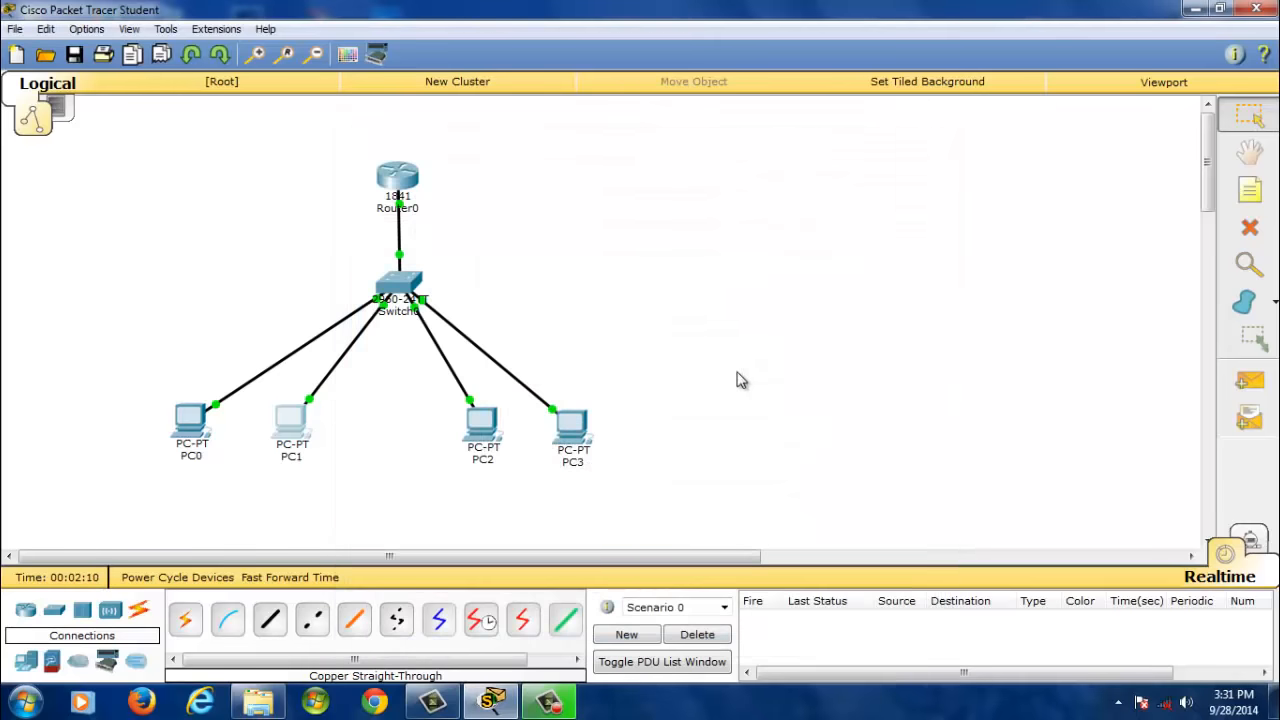
pyautogui.moveTo(760, 317)
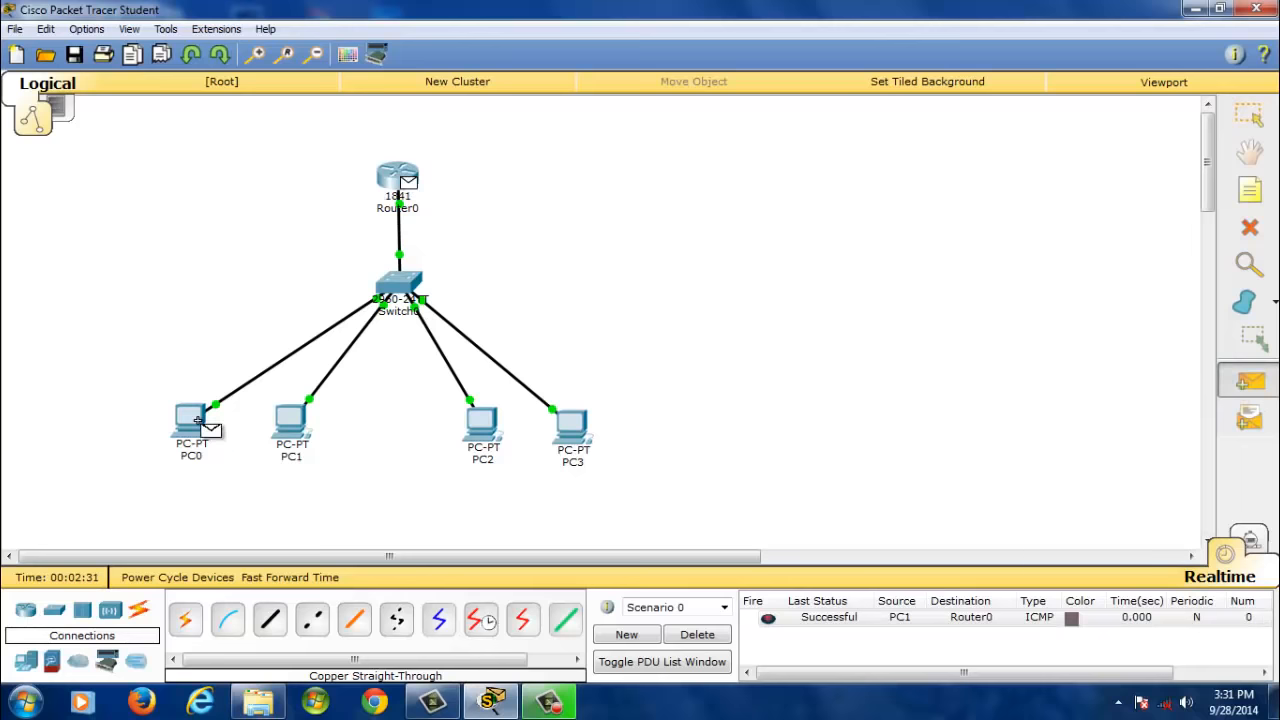
pyautogui.click(697, 634)
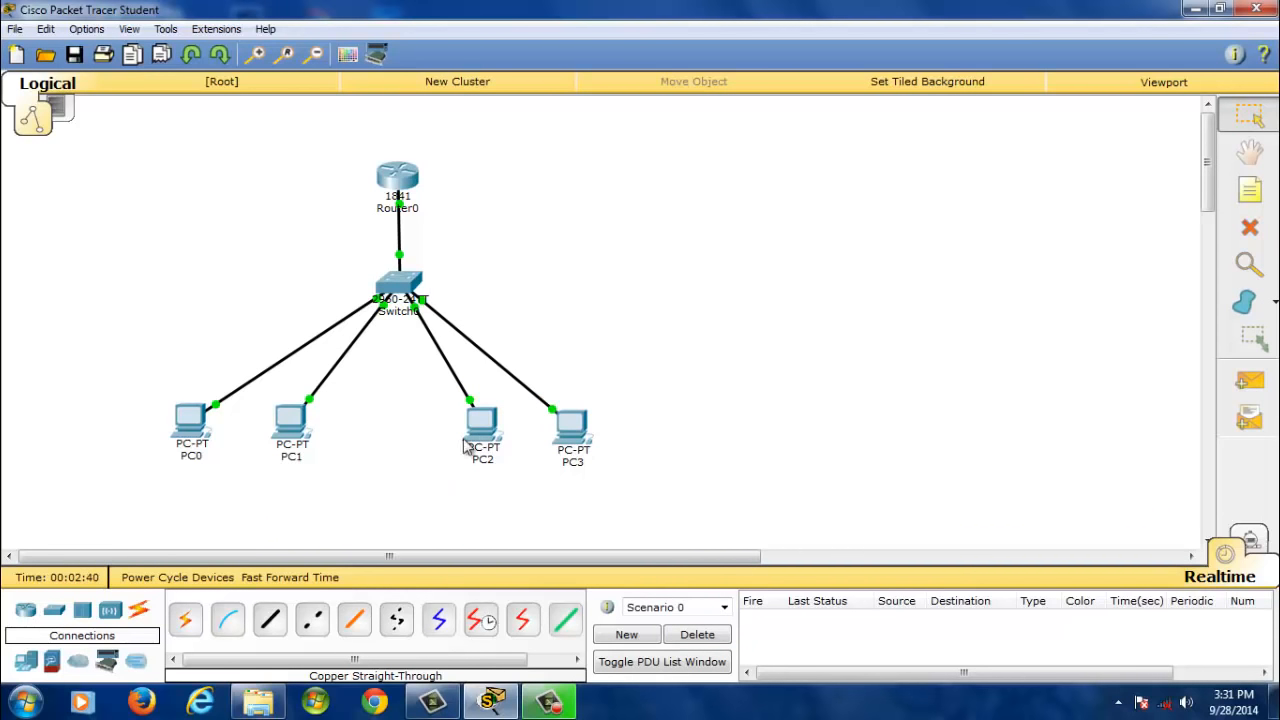
# Paste the gateway into PC2 and set FastEthernet0 to 192.168.20.2, mask 255.255.255.0.
pyautogui.doubleClick(483, 420)
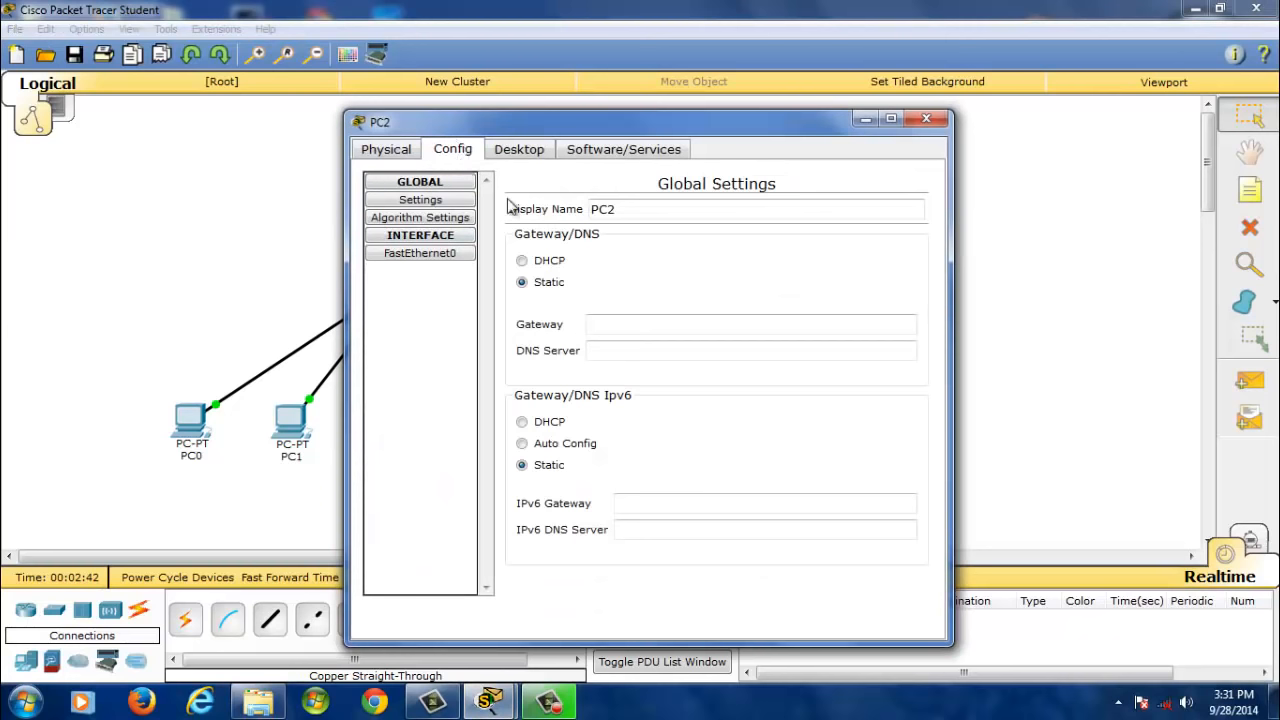
pyautogui.rightClick(750, 324)
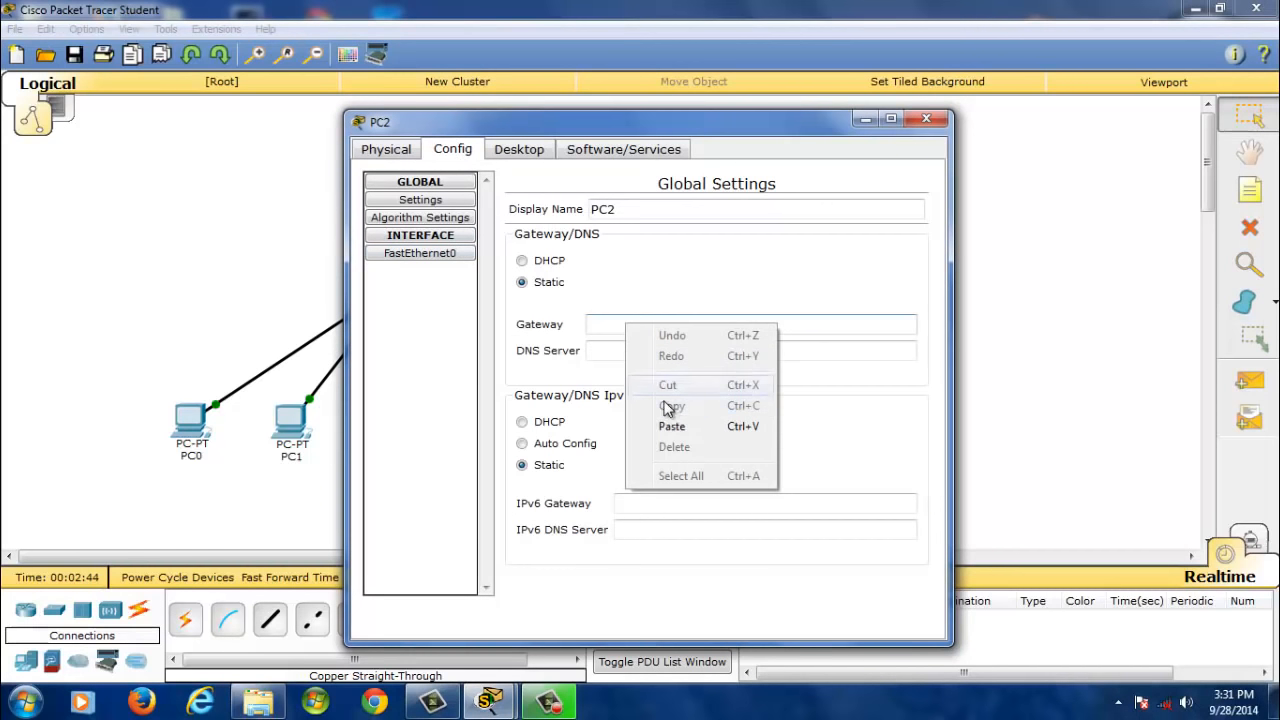
pyautogui.click(671, 426)
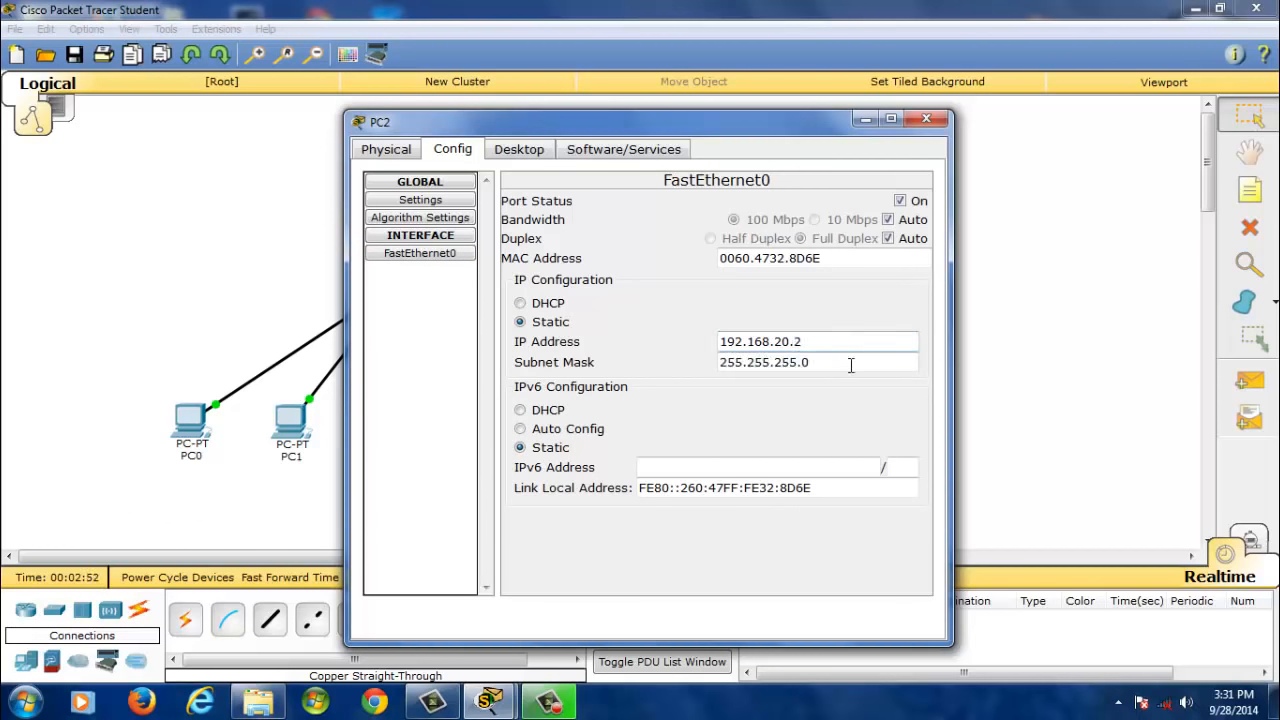
pyautogui.click(925, 119)
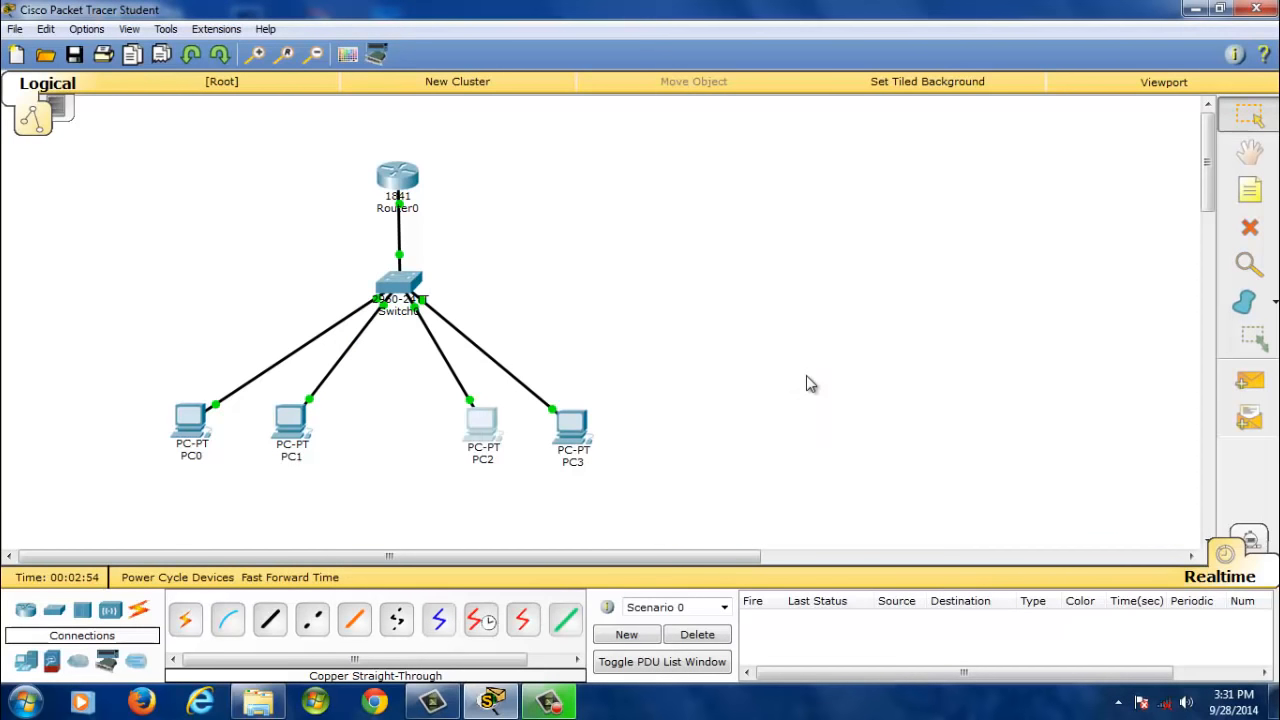
# Paste gateway 192.168.20.1 into PC3 and set its FastEthernet0 IP to 192.168.20.3.
pyautogui.doubleClick(573, 425)
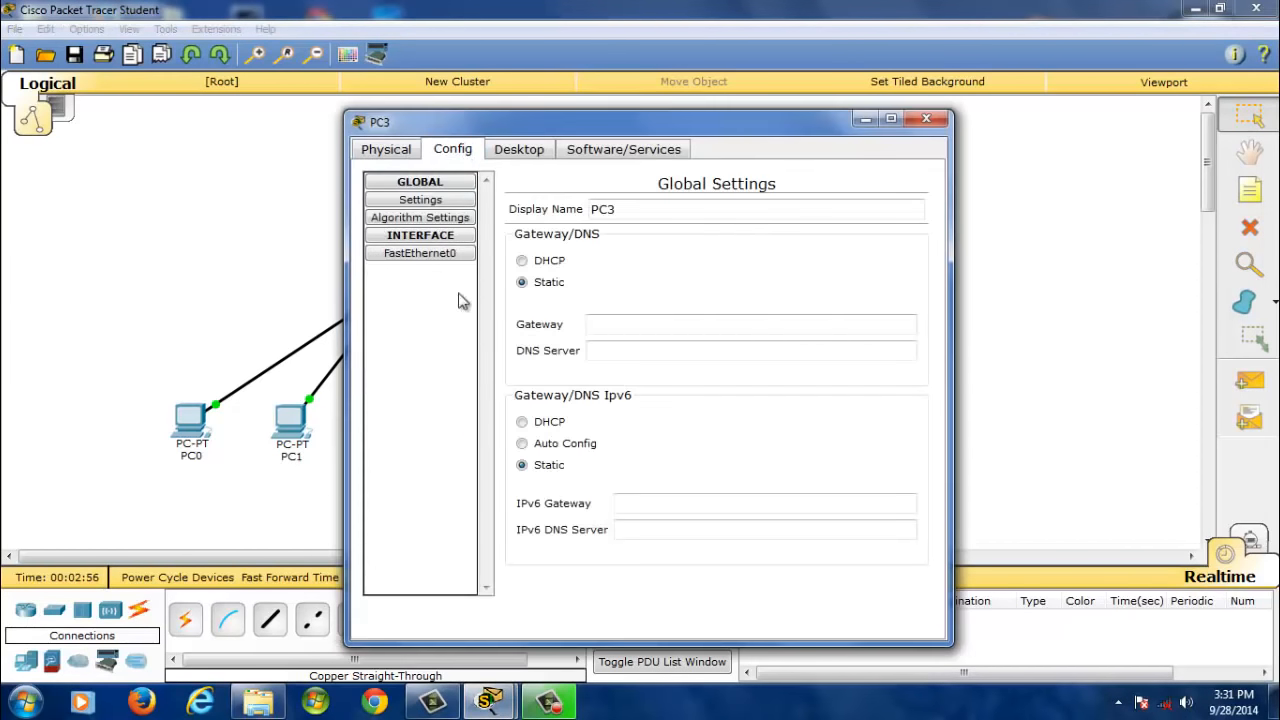
pyautogui.rightClick(750, 324)
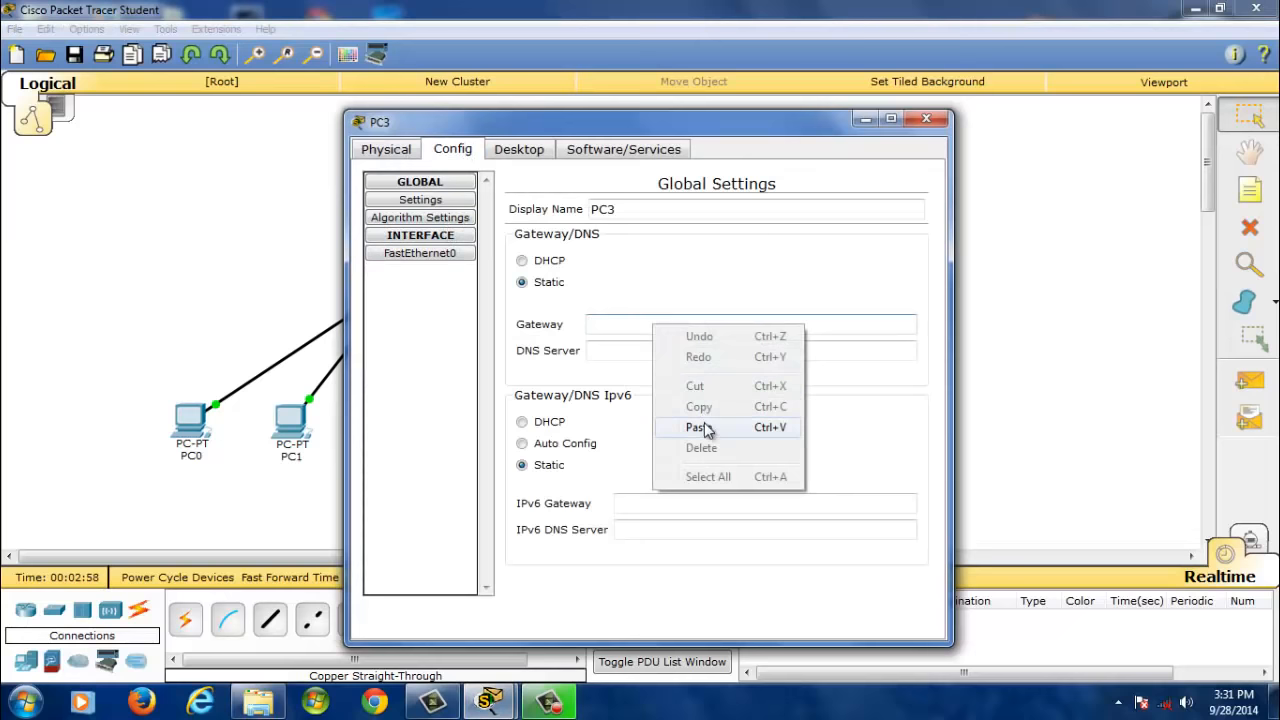
pyautogui.click(695, 427)
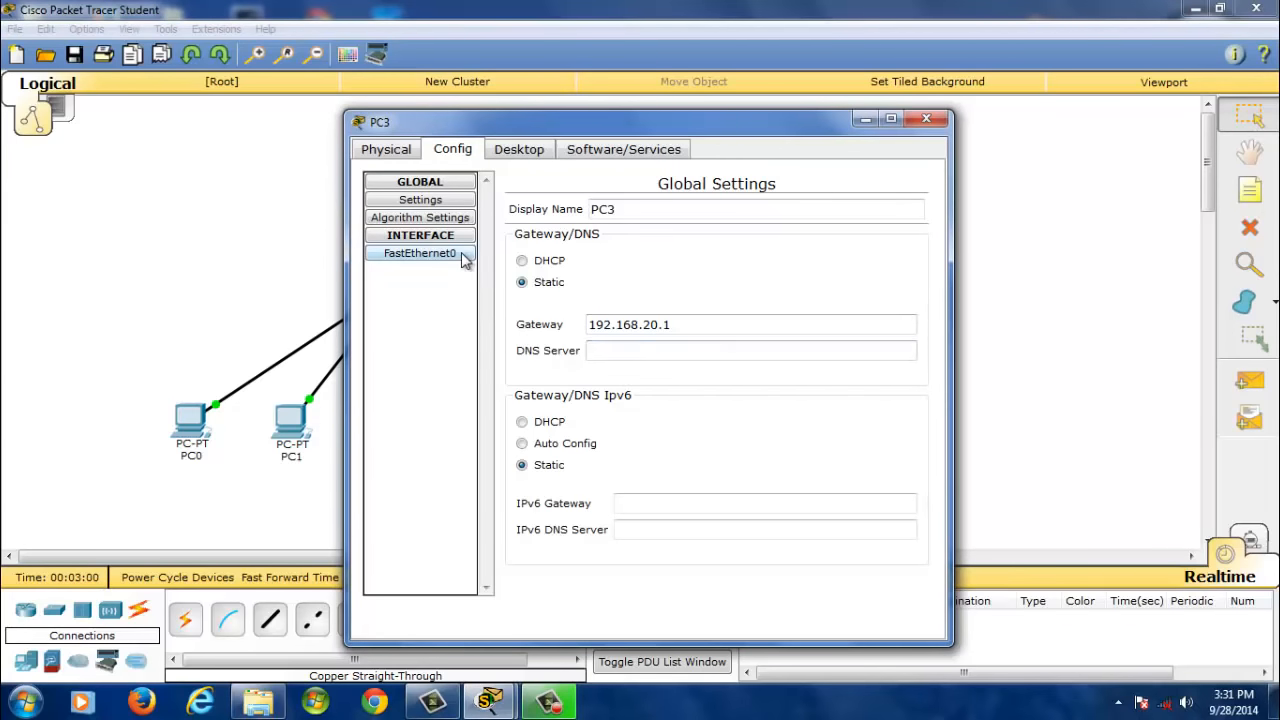
pyautogui.click(419, 252)
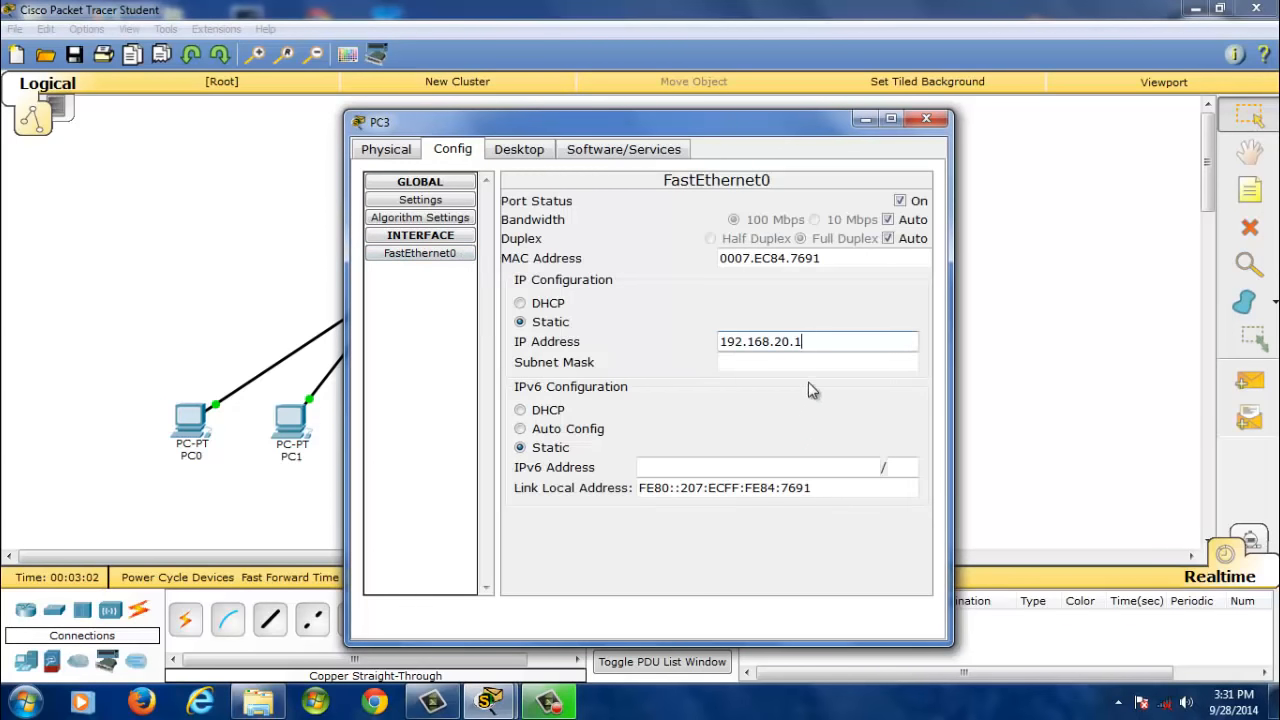
pyautogui.write('3')
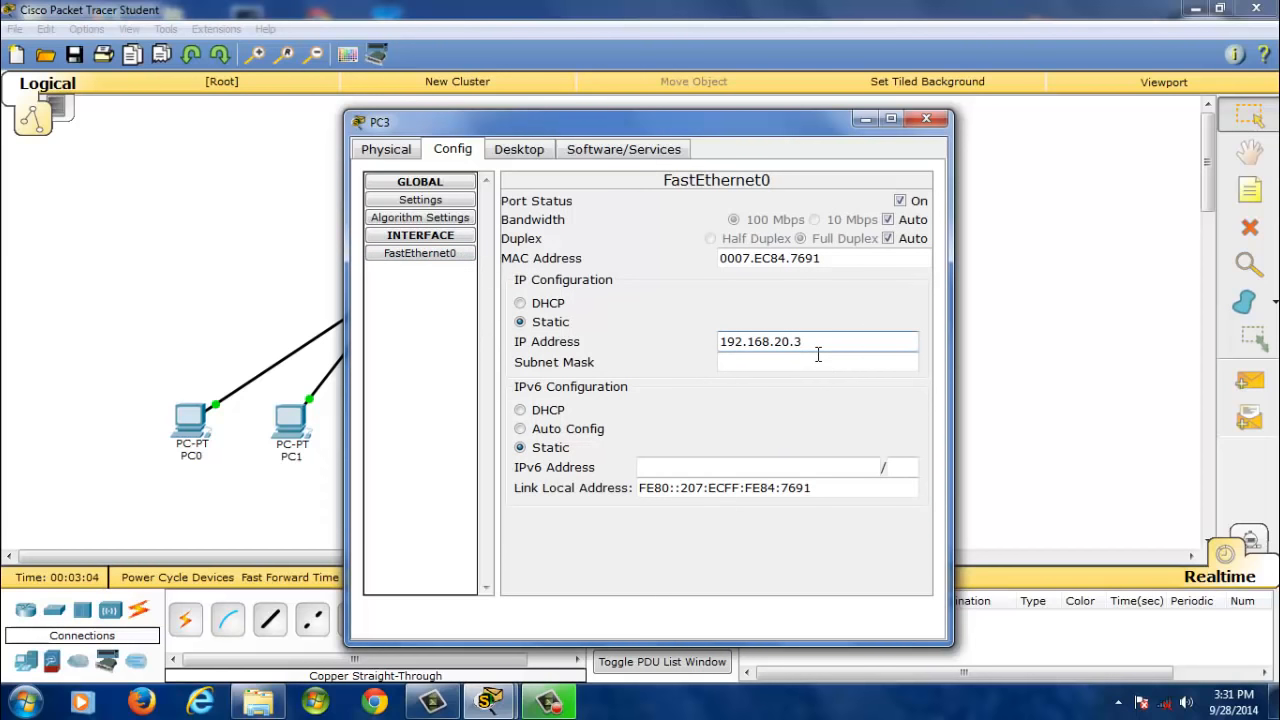
pyautogui.click(925, 119)
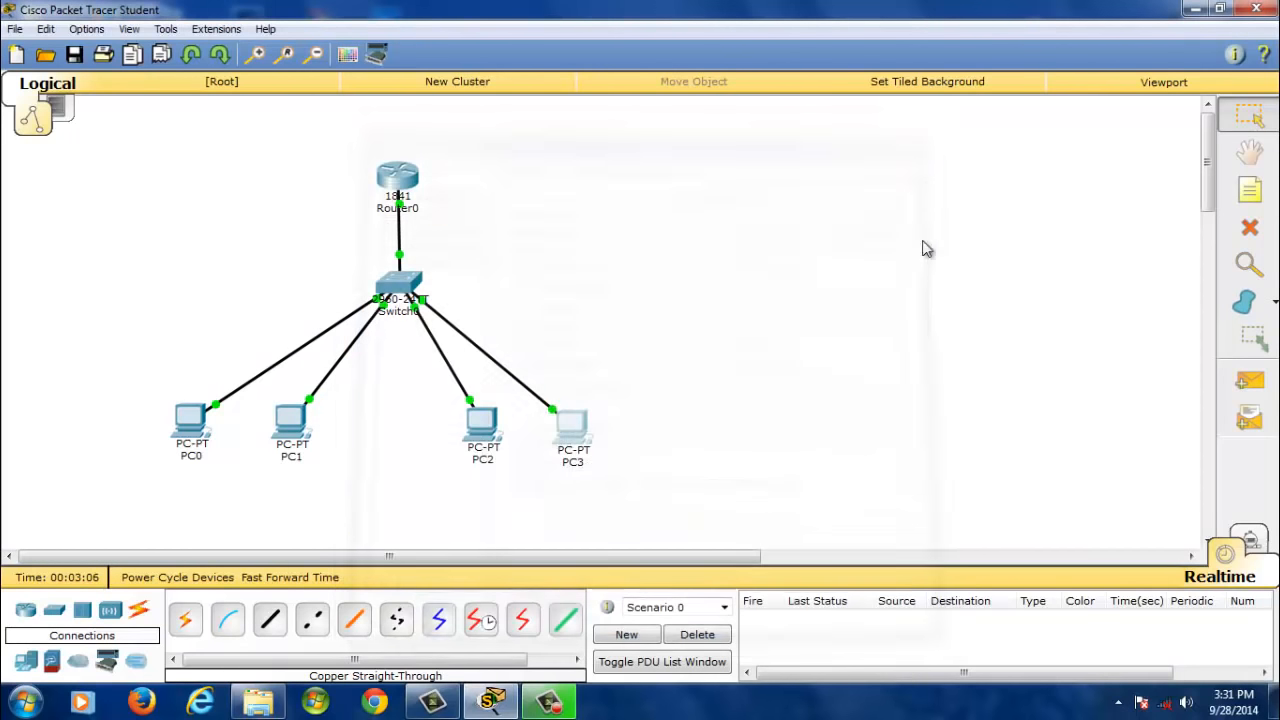
pyautogui.moveTo(822, 305)
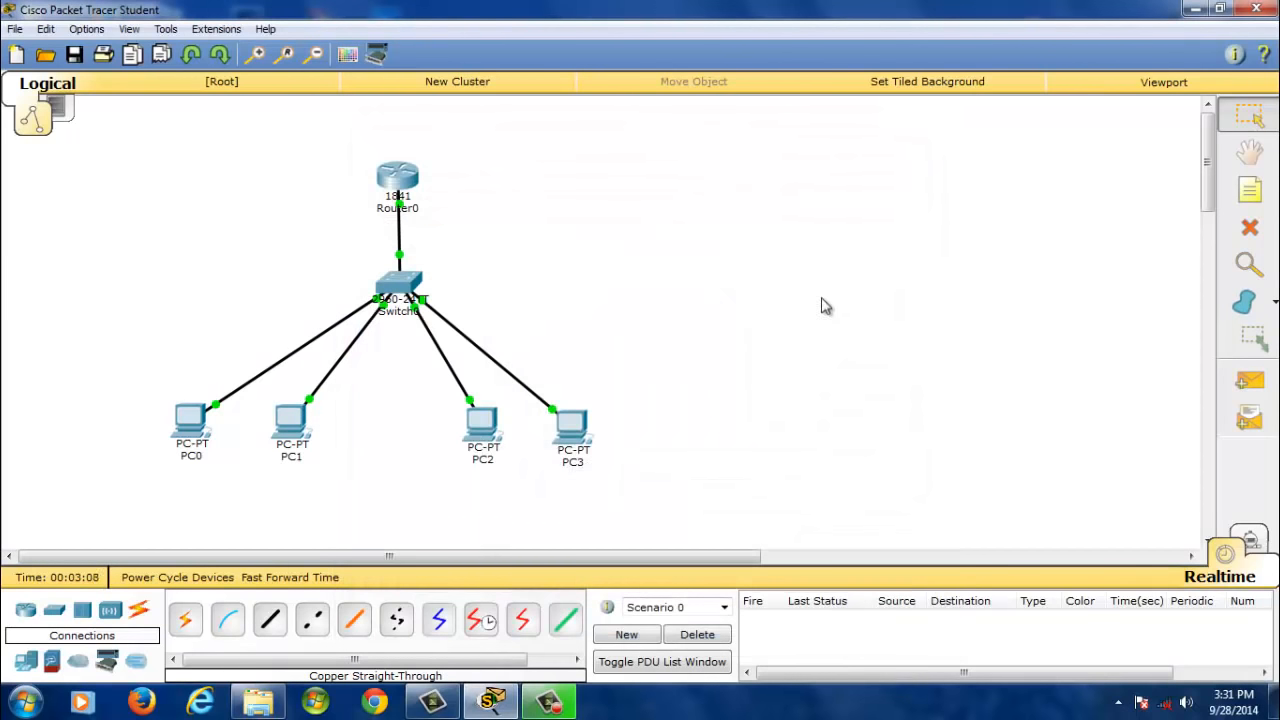
pyautogui.moveTo(781, 319)
pyautogui.write('v')
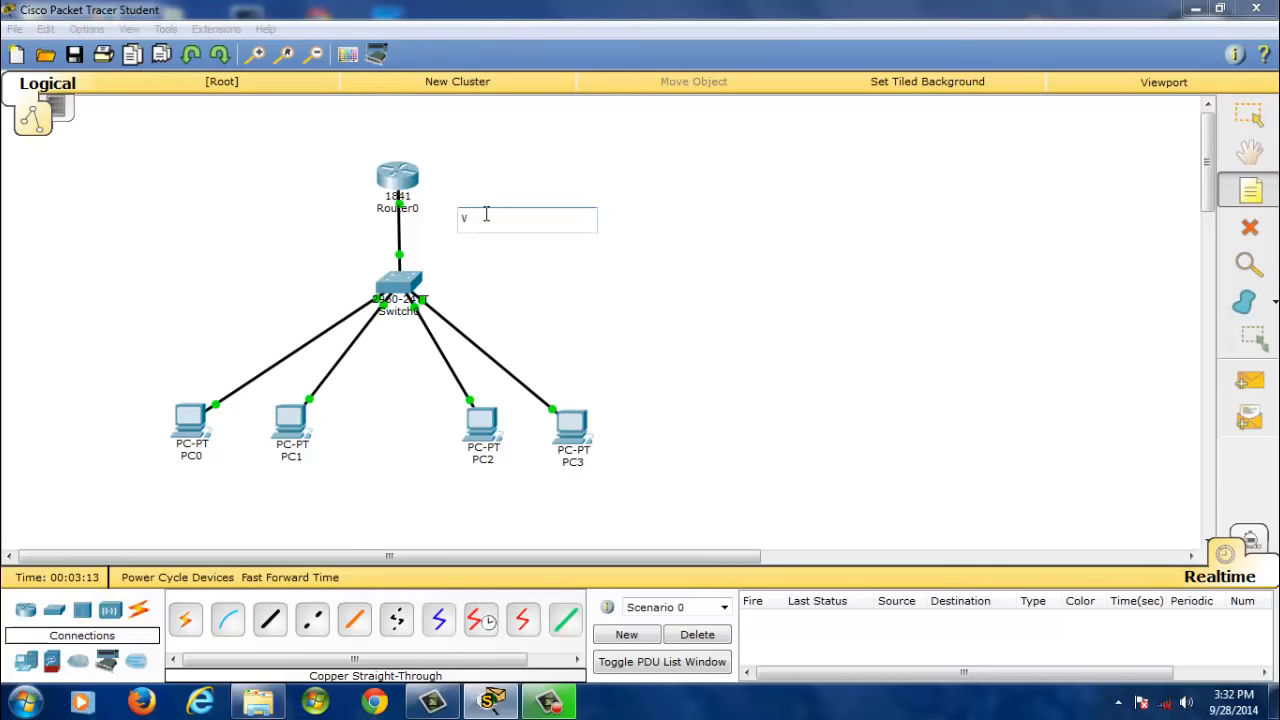
# Label Router0 with notes reading 192.168.1.1 and Vlan: 192.168.20.1.
pyautogui.write('lan')
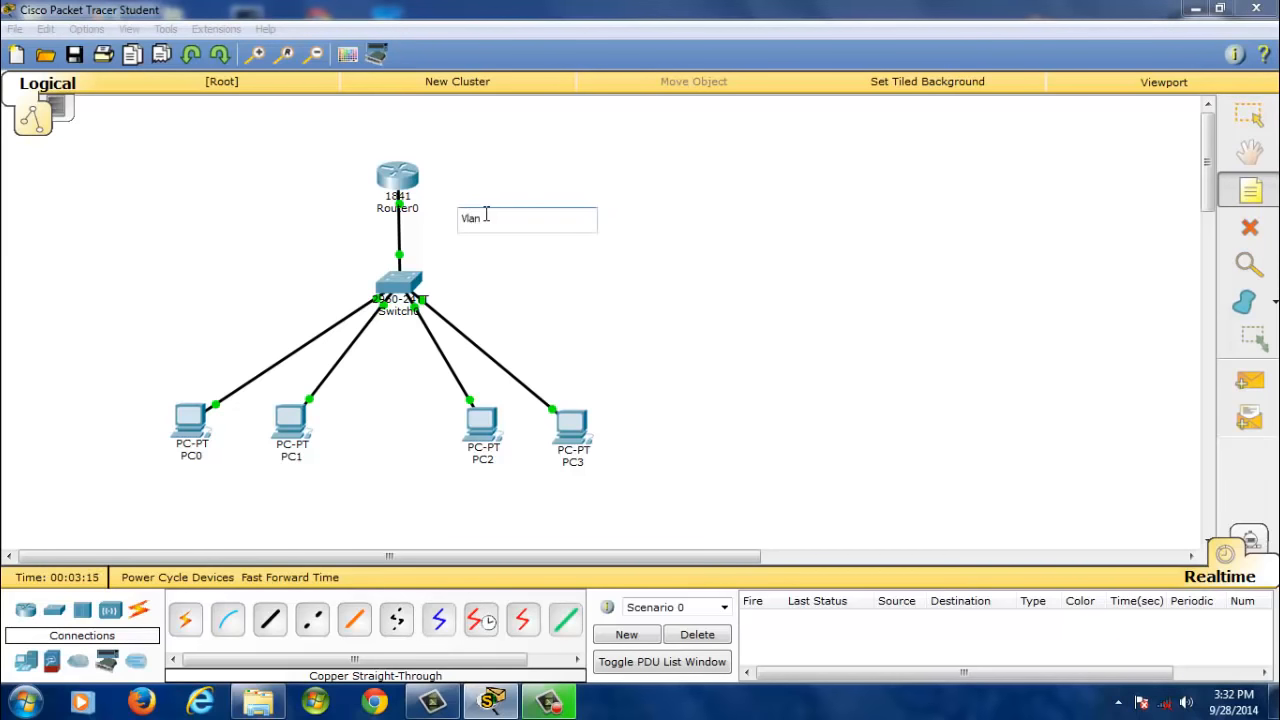
pyautogui.write(':192.168.20.1')
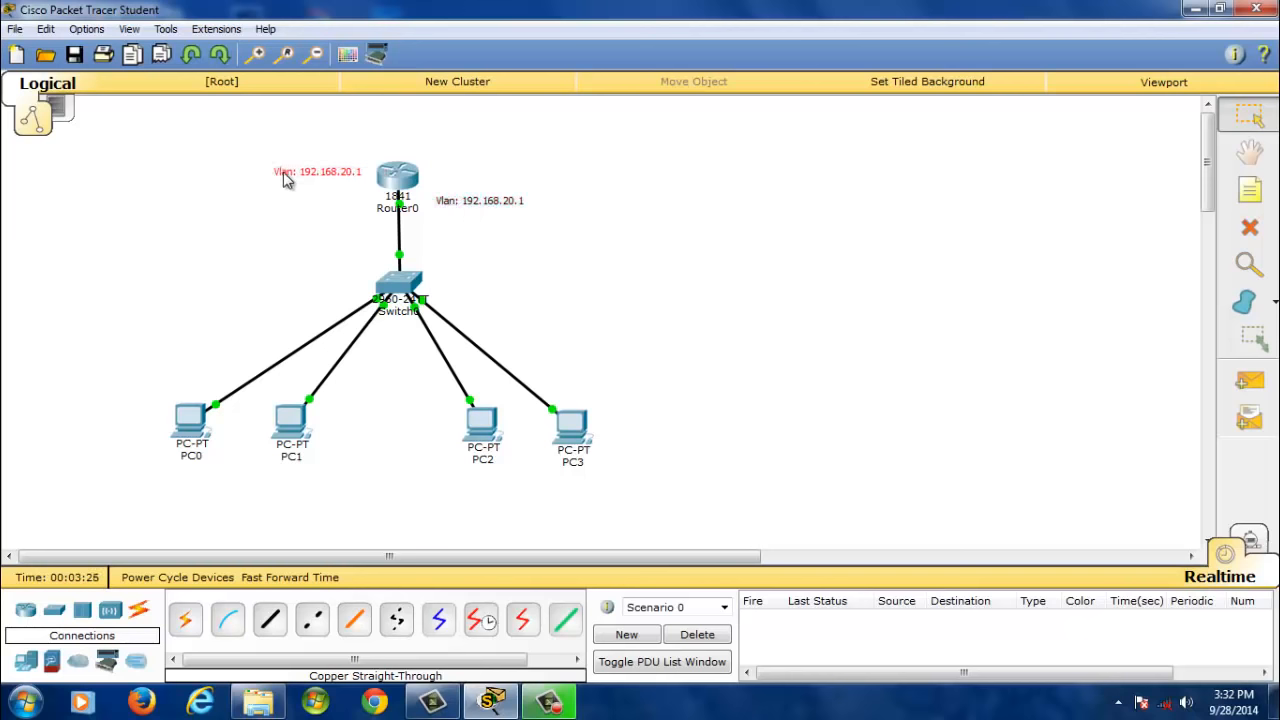
pyautogui.doubleClick(318, 172)
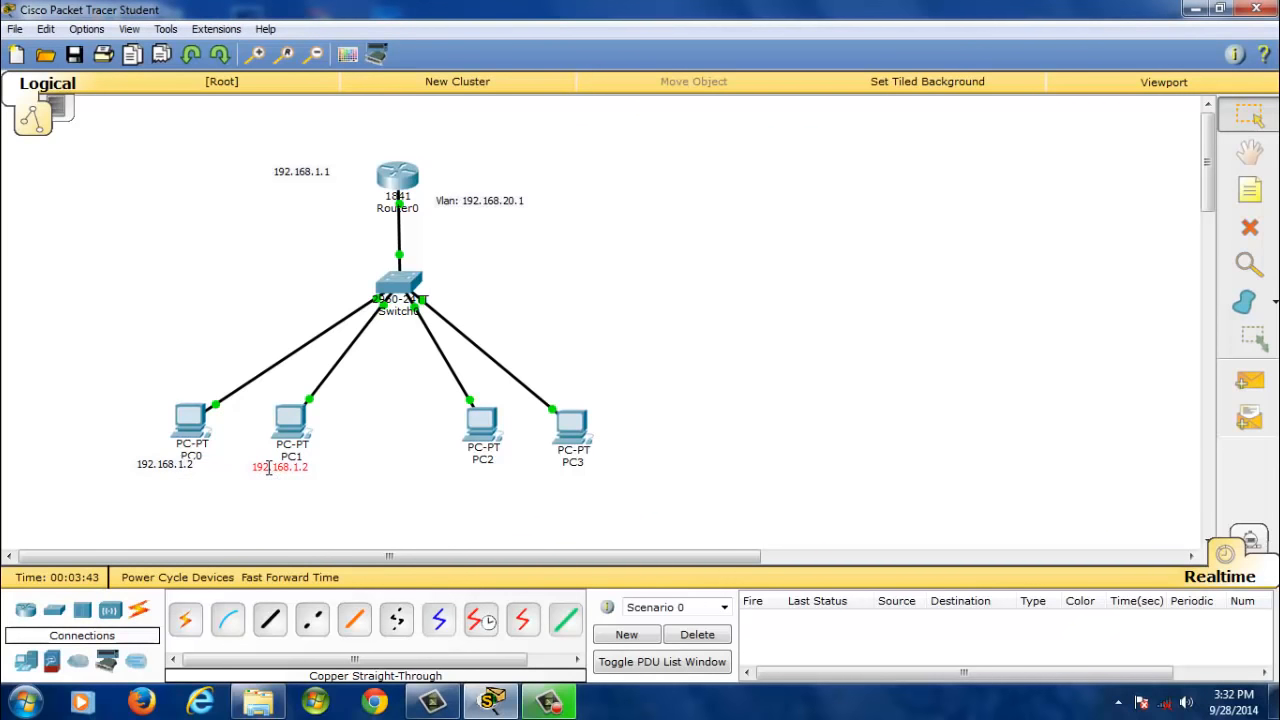
# Edit the address notes under PC1 and PC2 and reposition the Vlan label beside the router.
pyautogui.doubleClick(278, 468)
pyautogui.write('3')
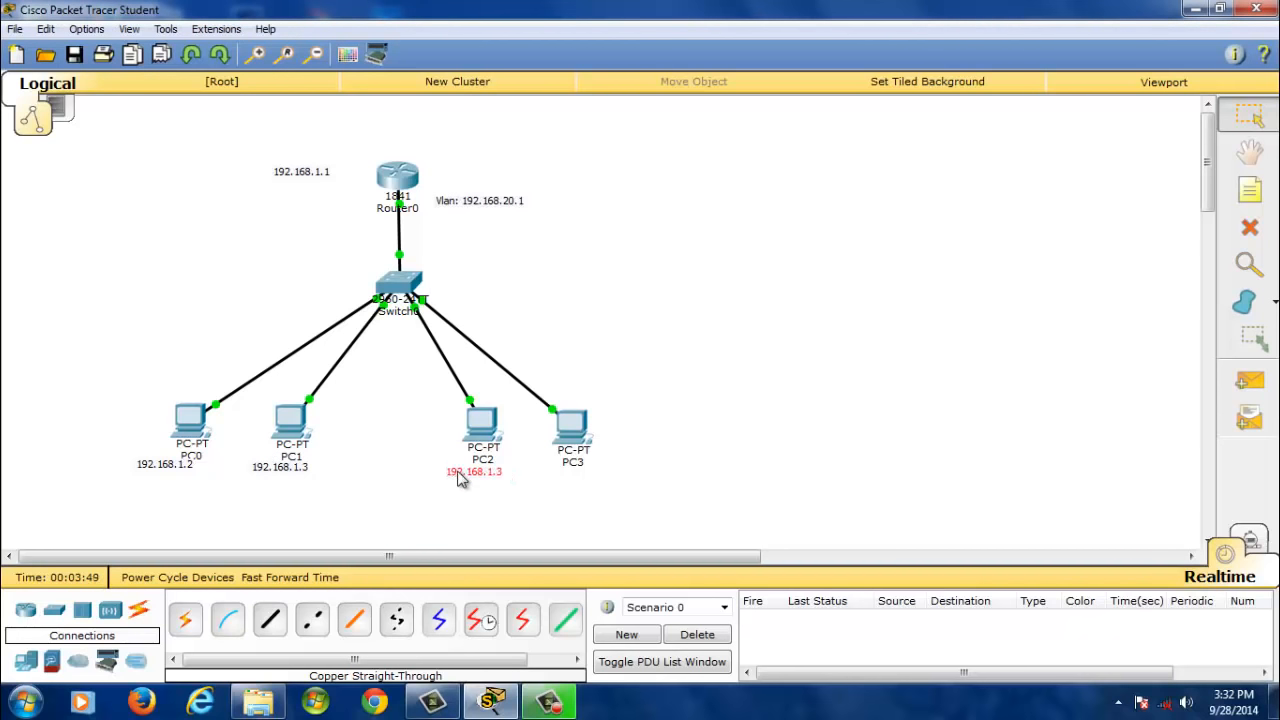
pyautogui.doubleClick(473, 471)
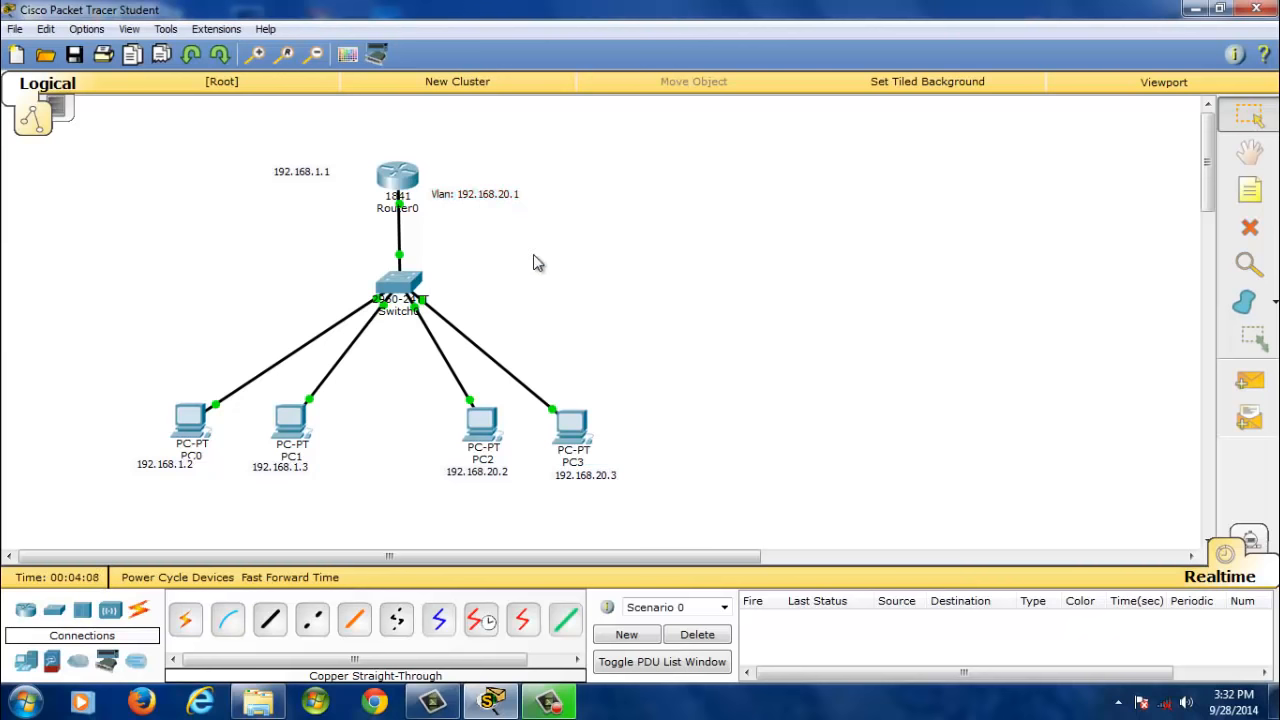
pyautogui.moveTo(535, 263); pyautogui.dragTo(275, 340)
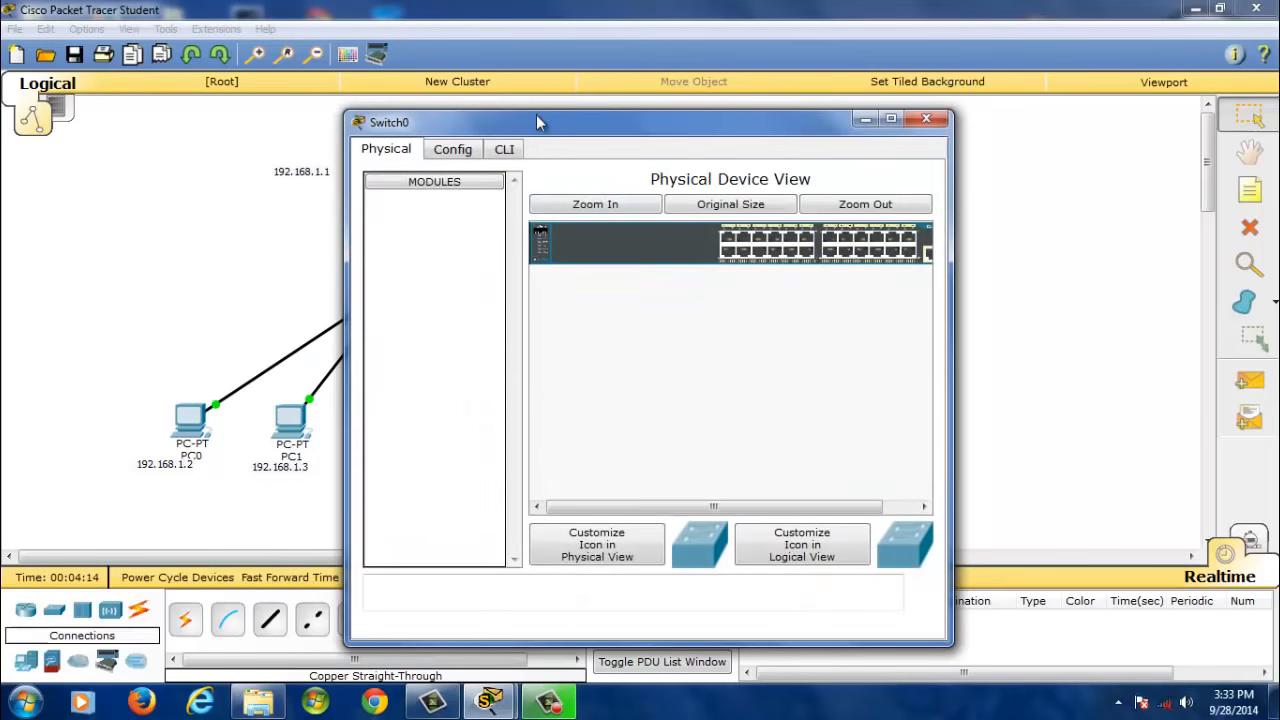
# Add VLAN number 20 with name lab1 in Switch0's VLAN Database, then close the window.
pyautogui.click(452, 149)
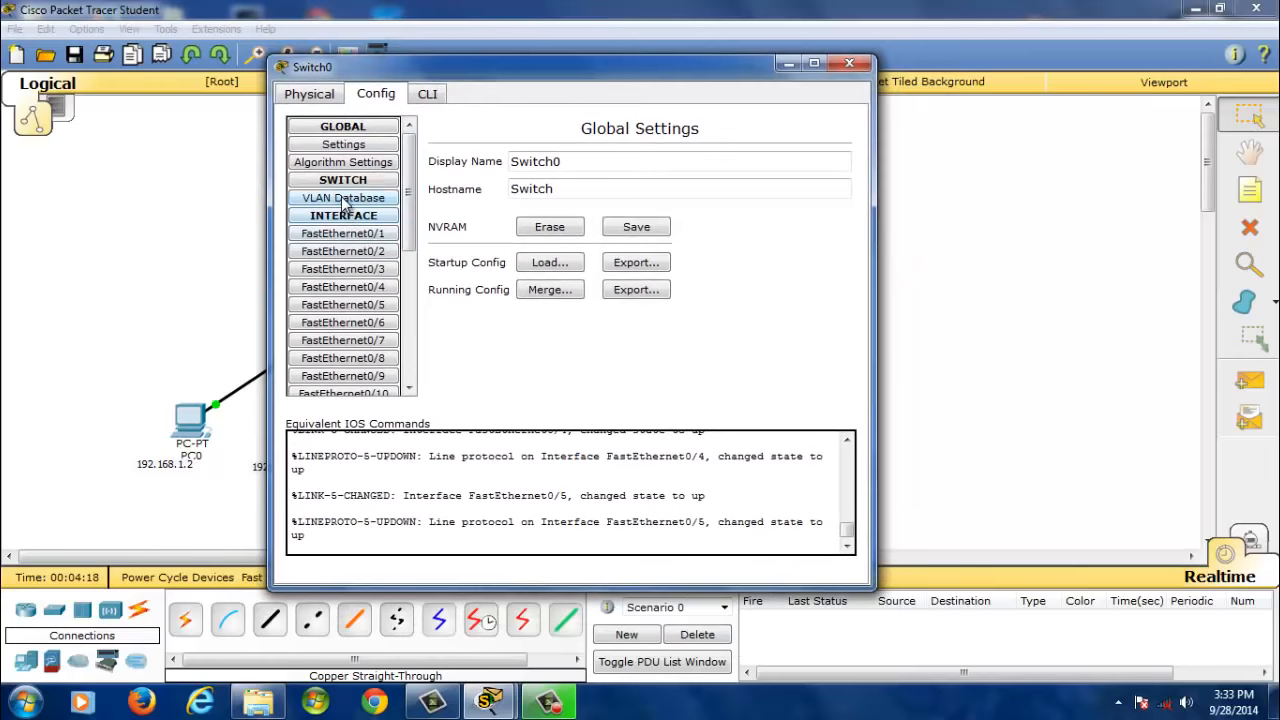
pyautogui.click(343, 197)
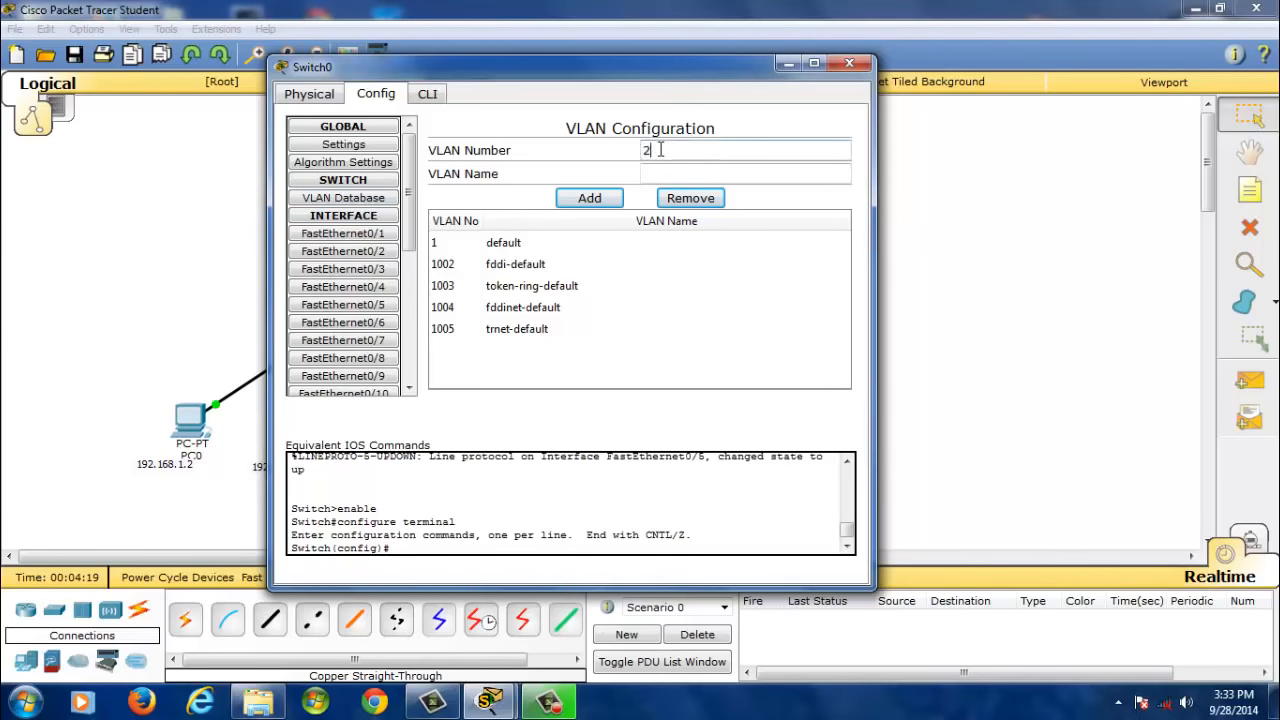
pyautogui.write('0')
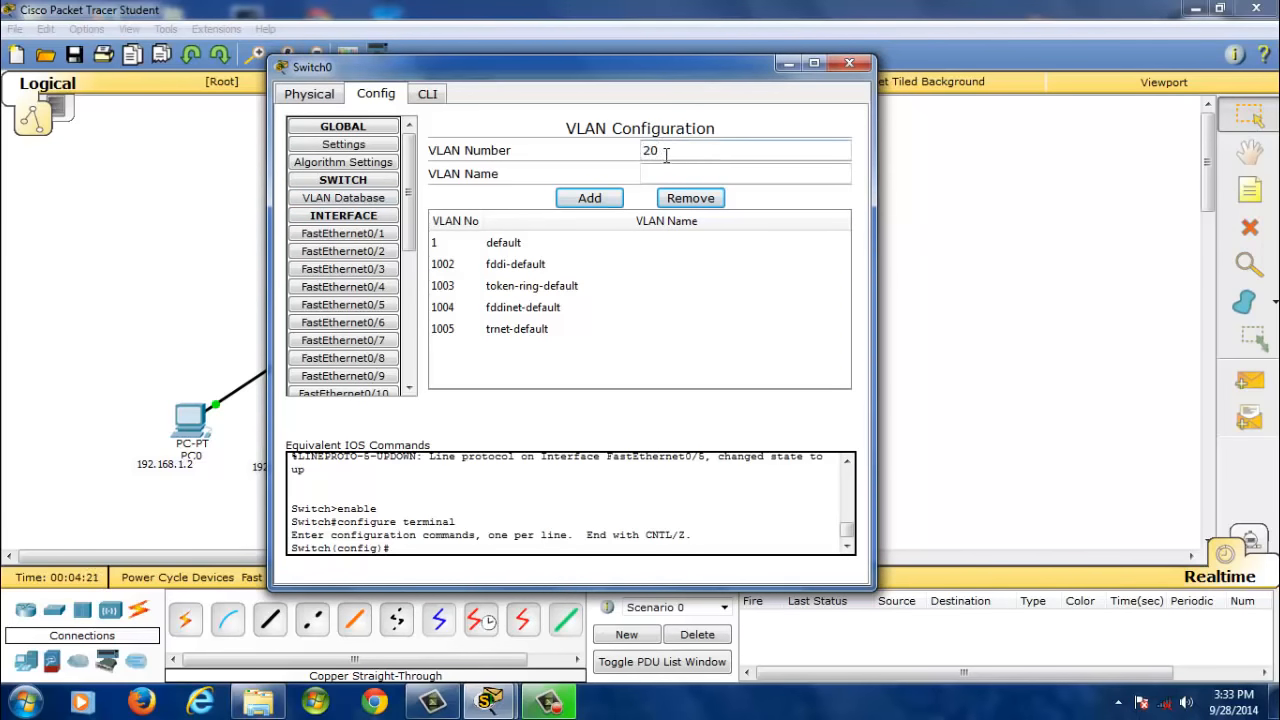
pyautogui.click(745, 173)
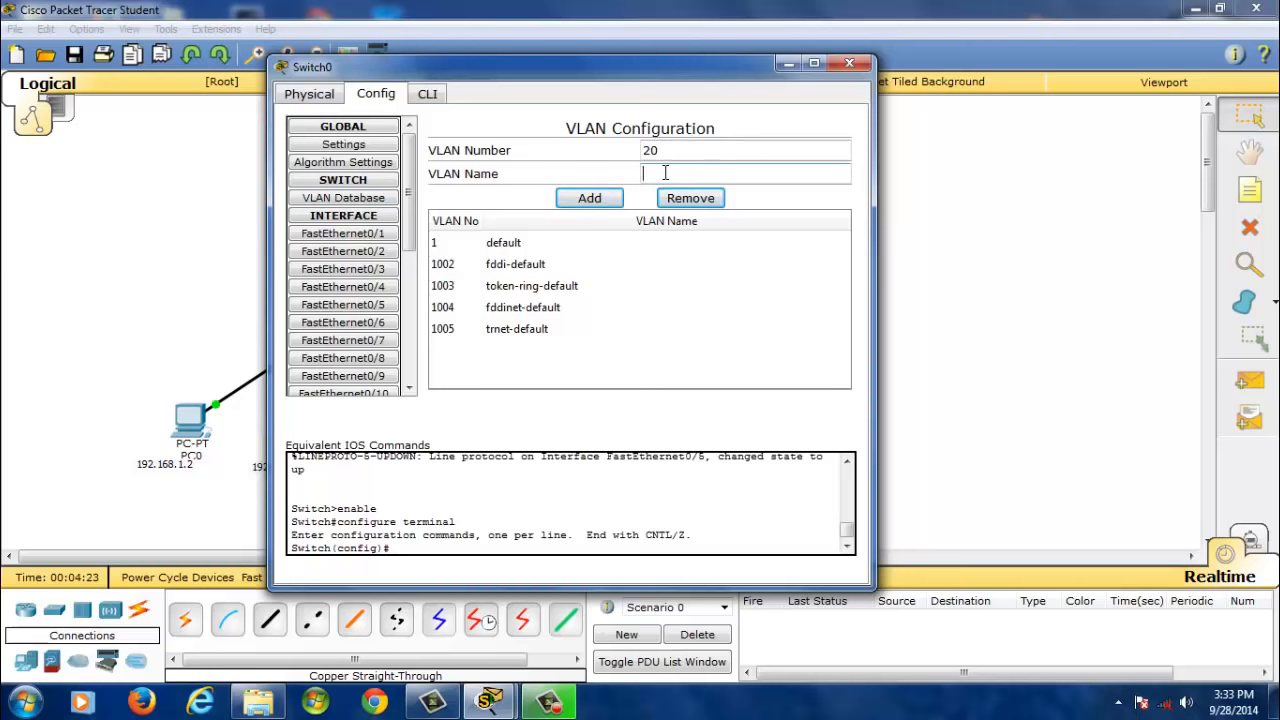
pyautogui.write('lab1')
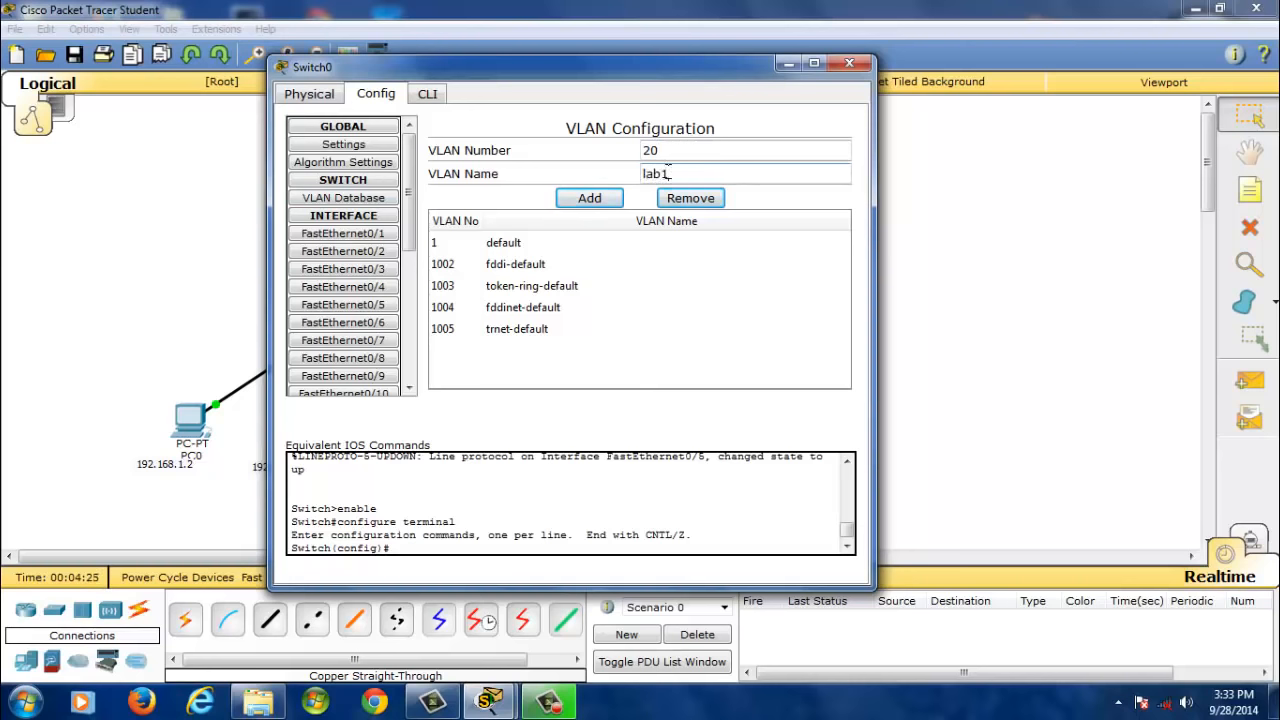
pyautogui.click(589, 198)
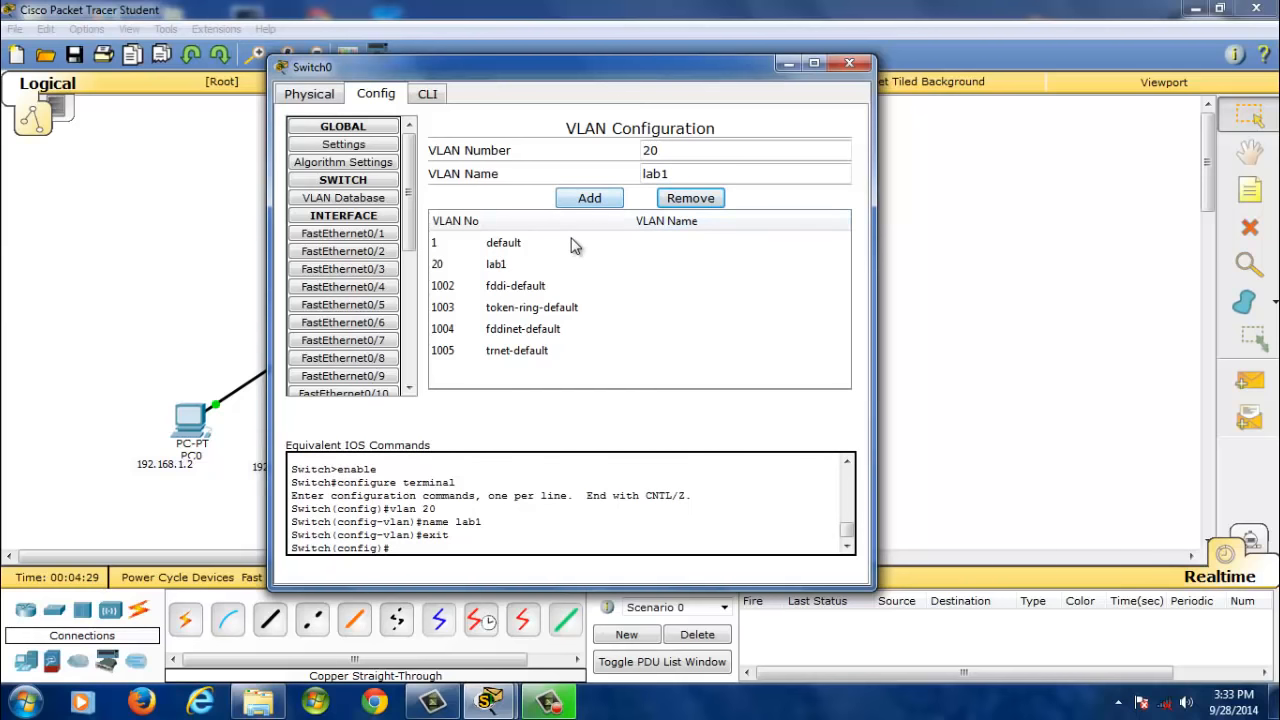
pyautogui.moveTo(820, 113)
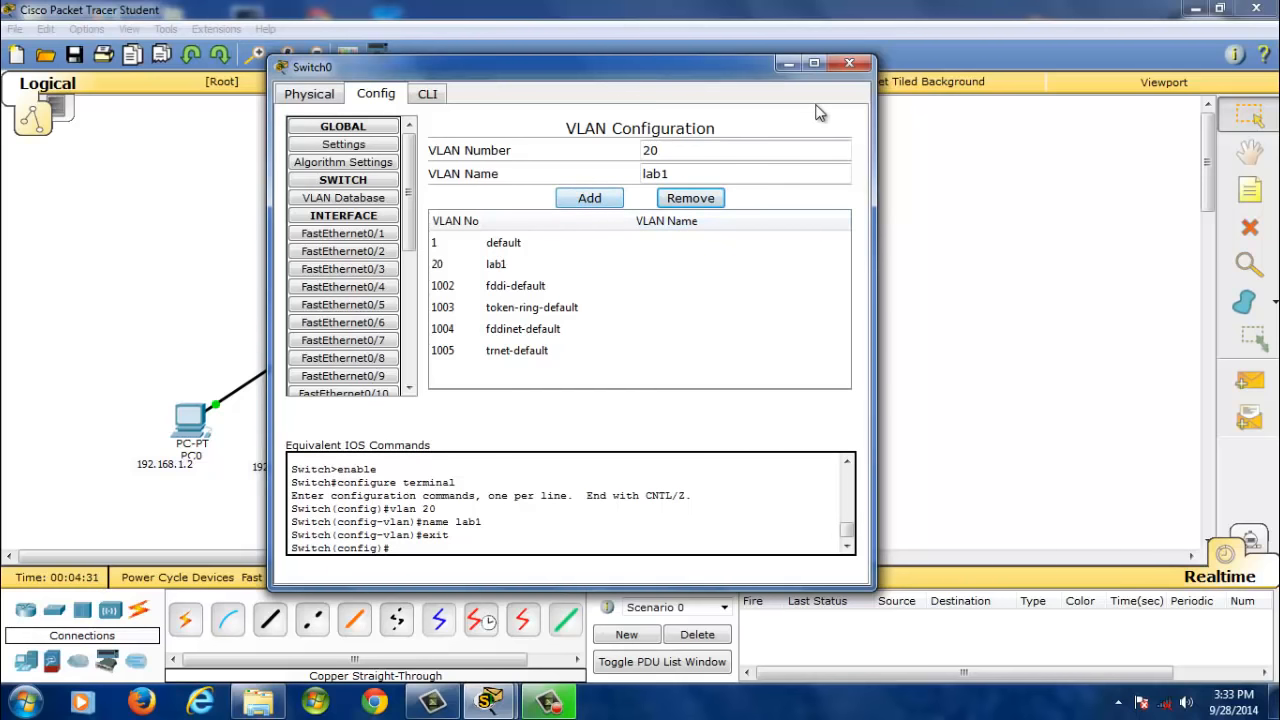
pyautogui.click(849, 63)
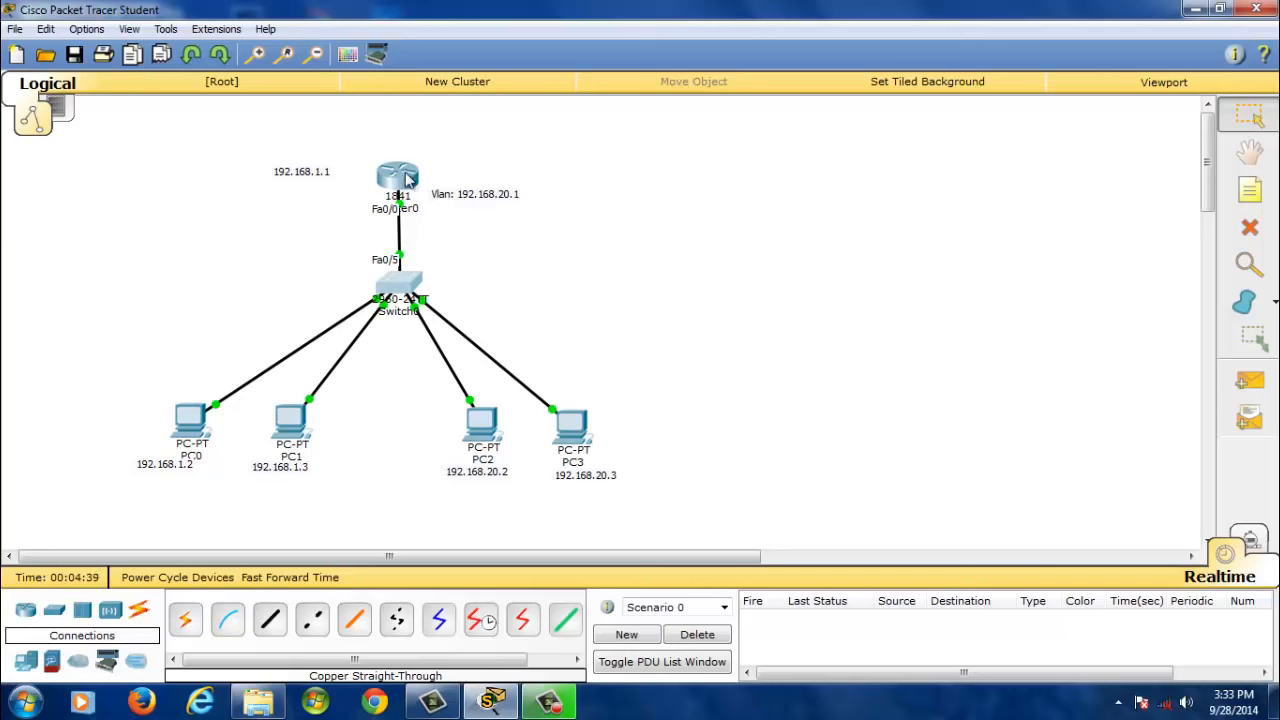
pyautogui.moveTo(402, 262)
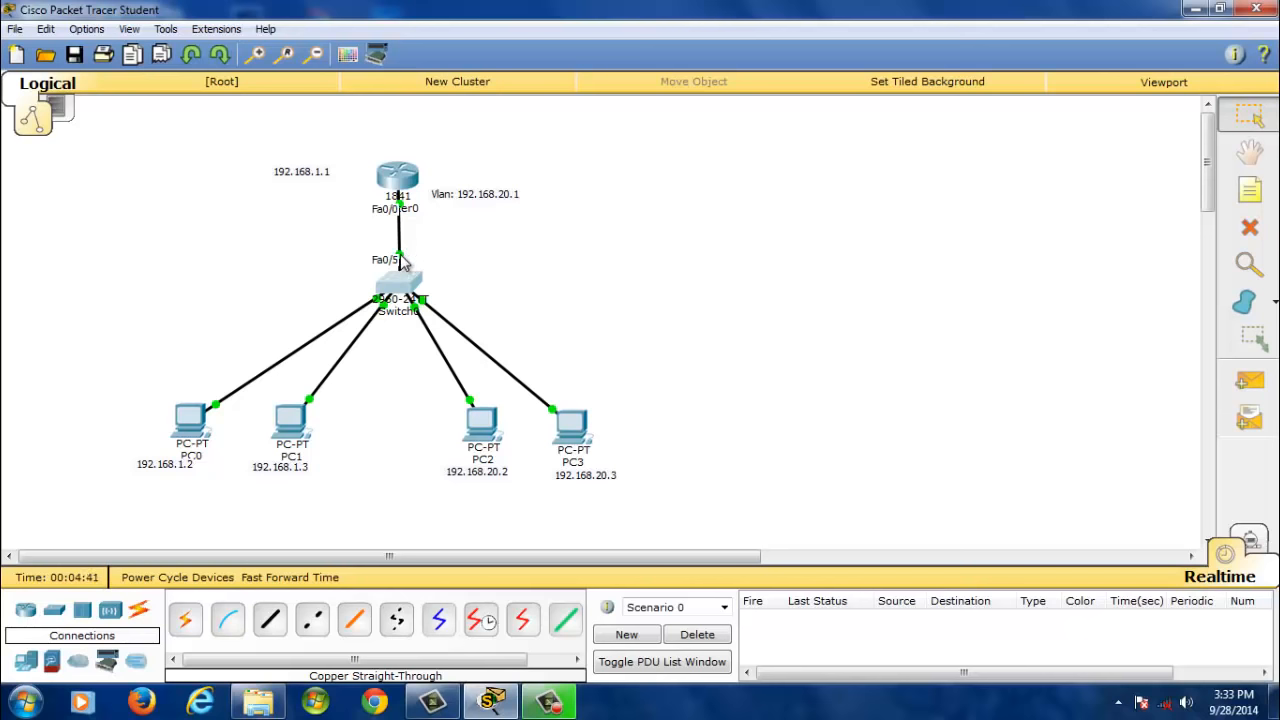
# Check that Switch0's FastEthernet0/5 port is set to trunk.
pyautogui.doubleClick(397, 280)
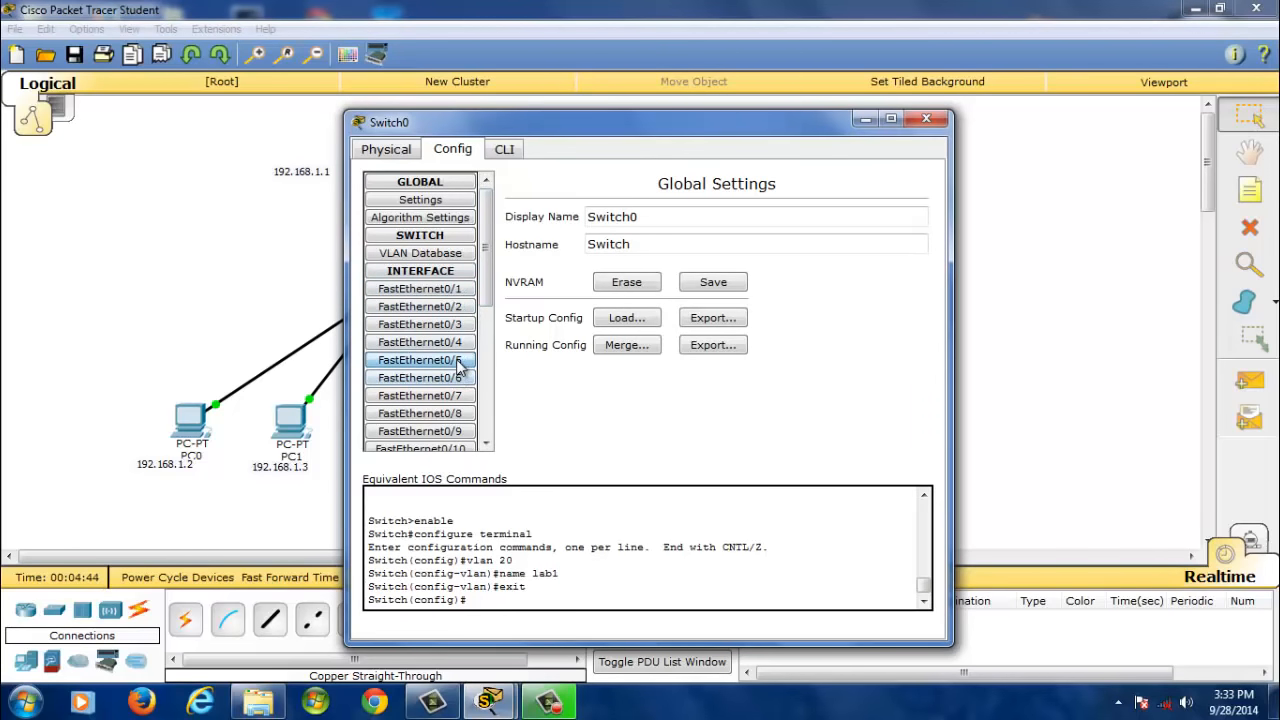
pyautogui.click(419, 359)
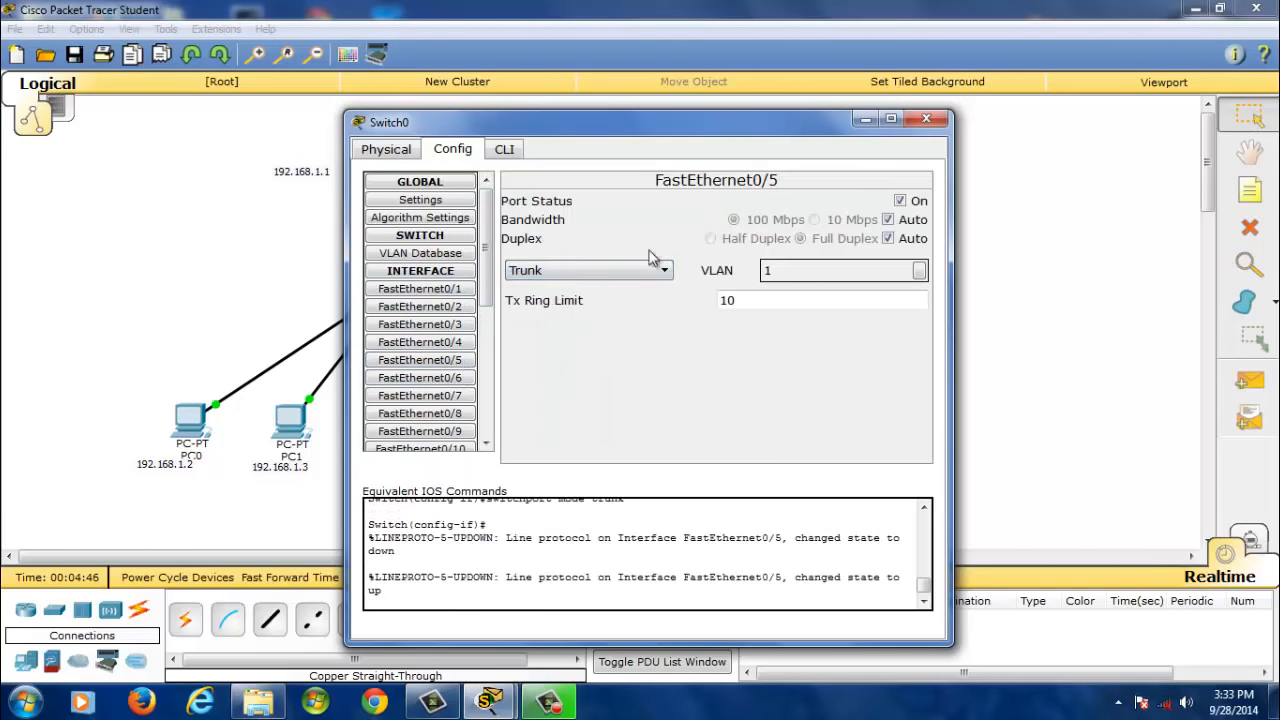
pyautogui.click(925, 119)
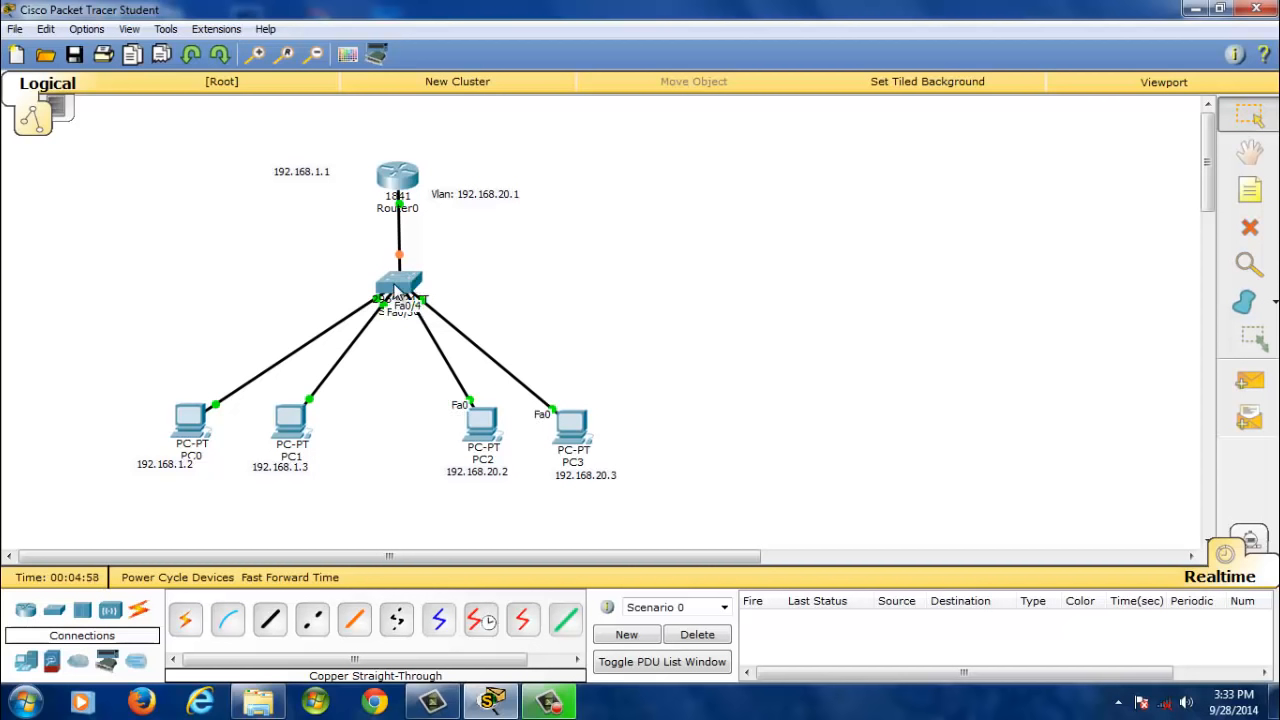
# Make FastEthernet0/3 and FastEthernet0/4 VLAN 20 access ports and close Switch0.
pyautogui.doubleClick(398, 280)
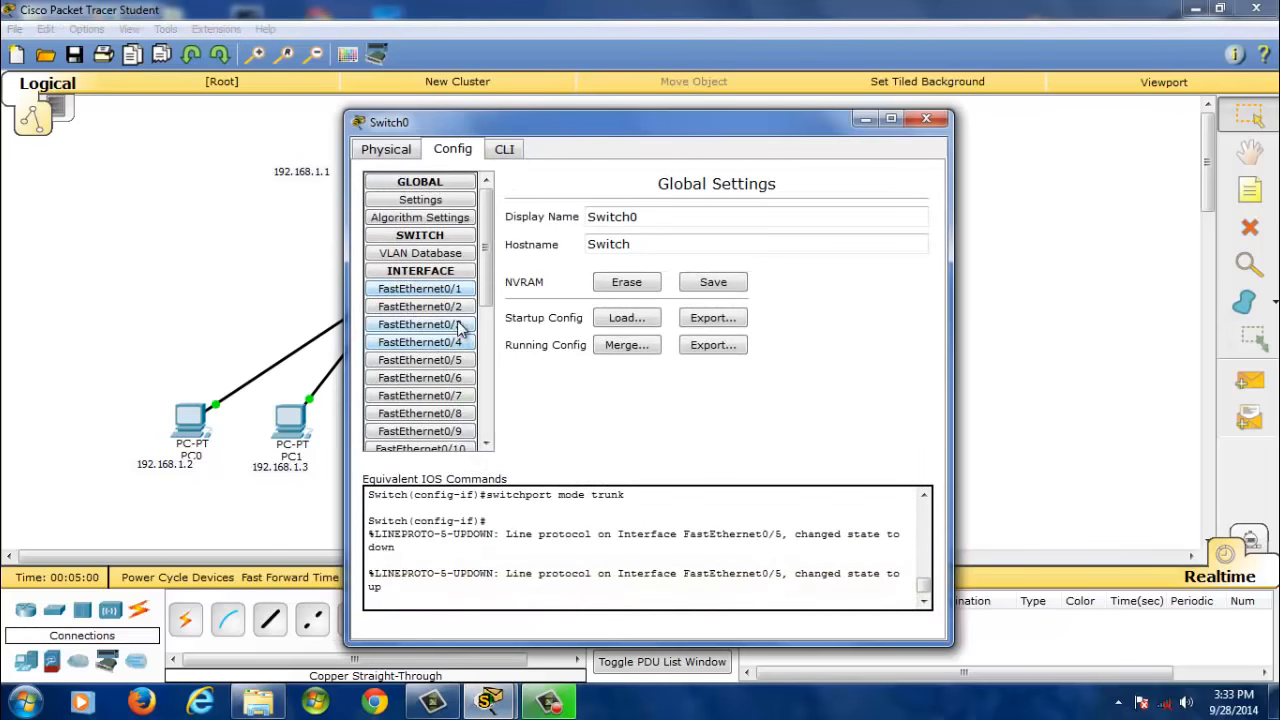
pyautogui.click(419, 324)
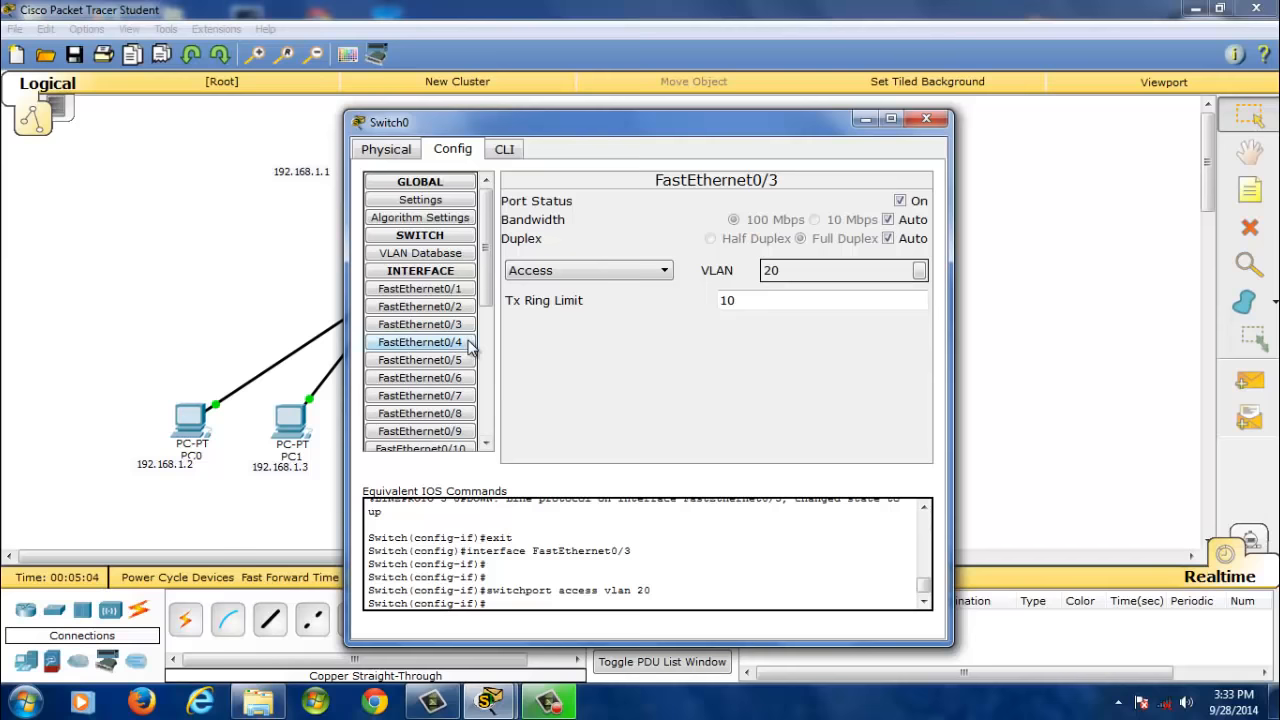
pyautogui.click(913, 270)
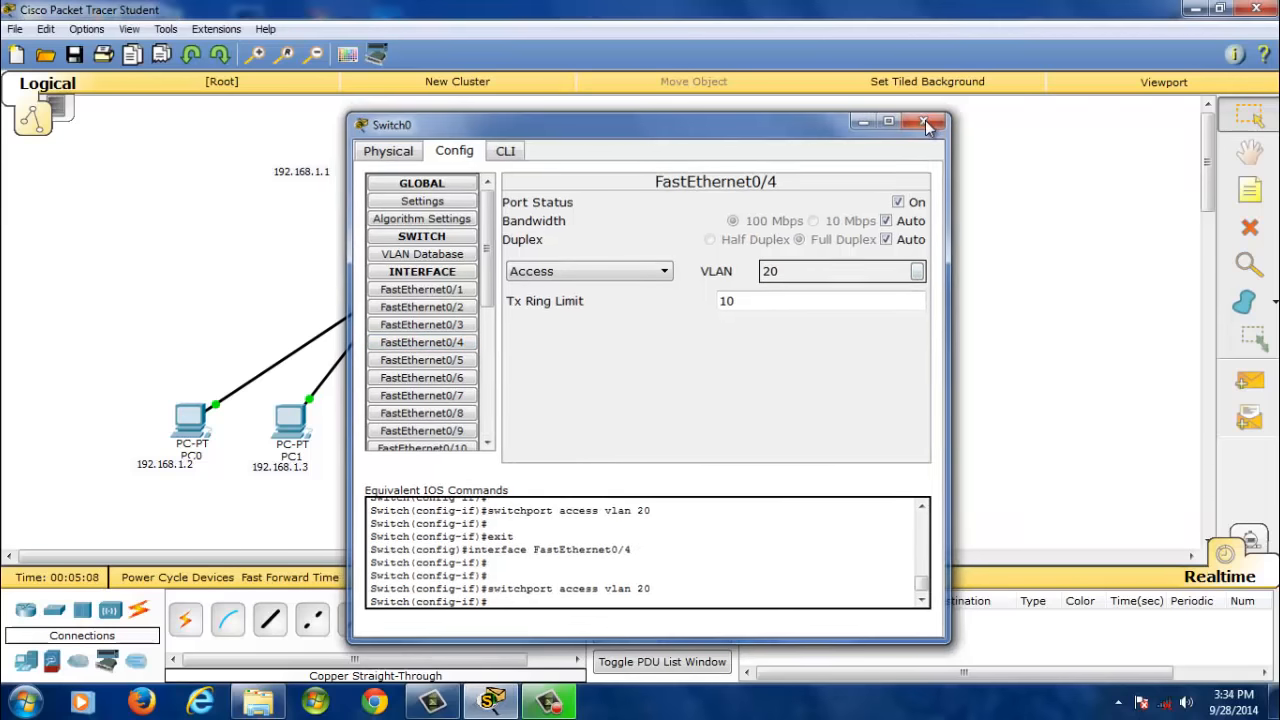
pyautogui.click(924, 122)
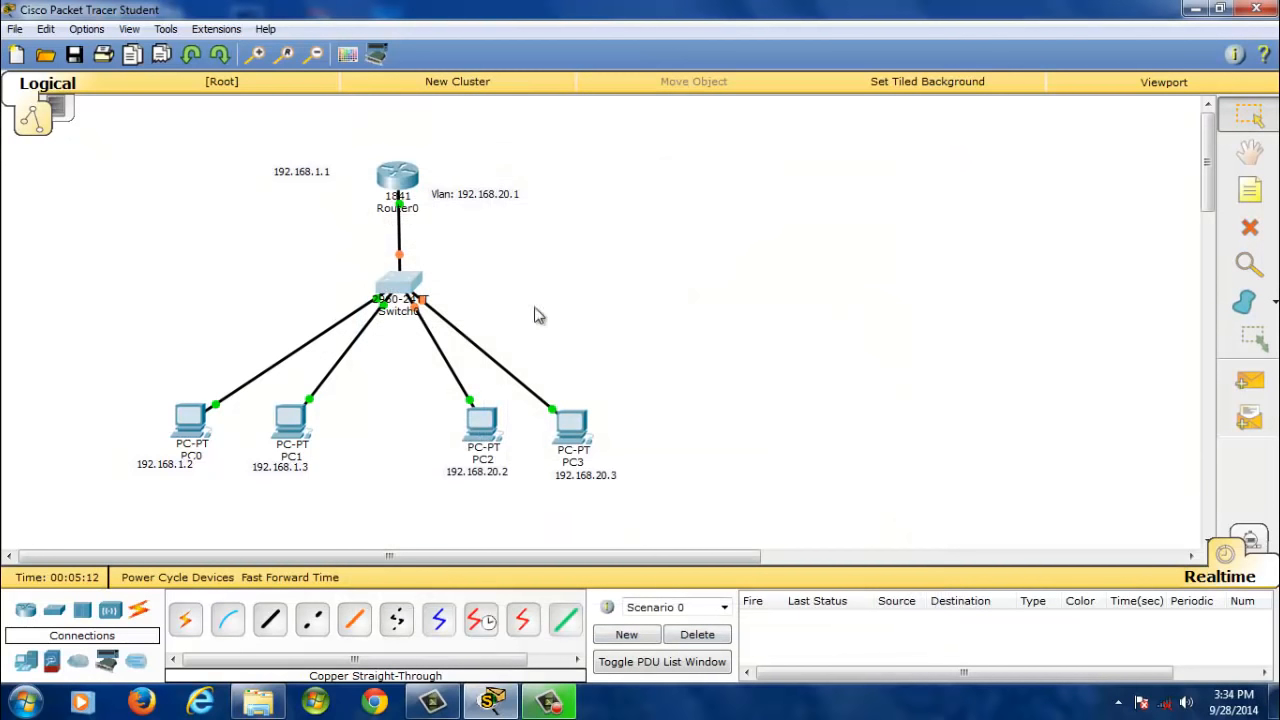
pyautogui.moveTo(583, 258)
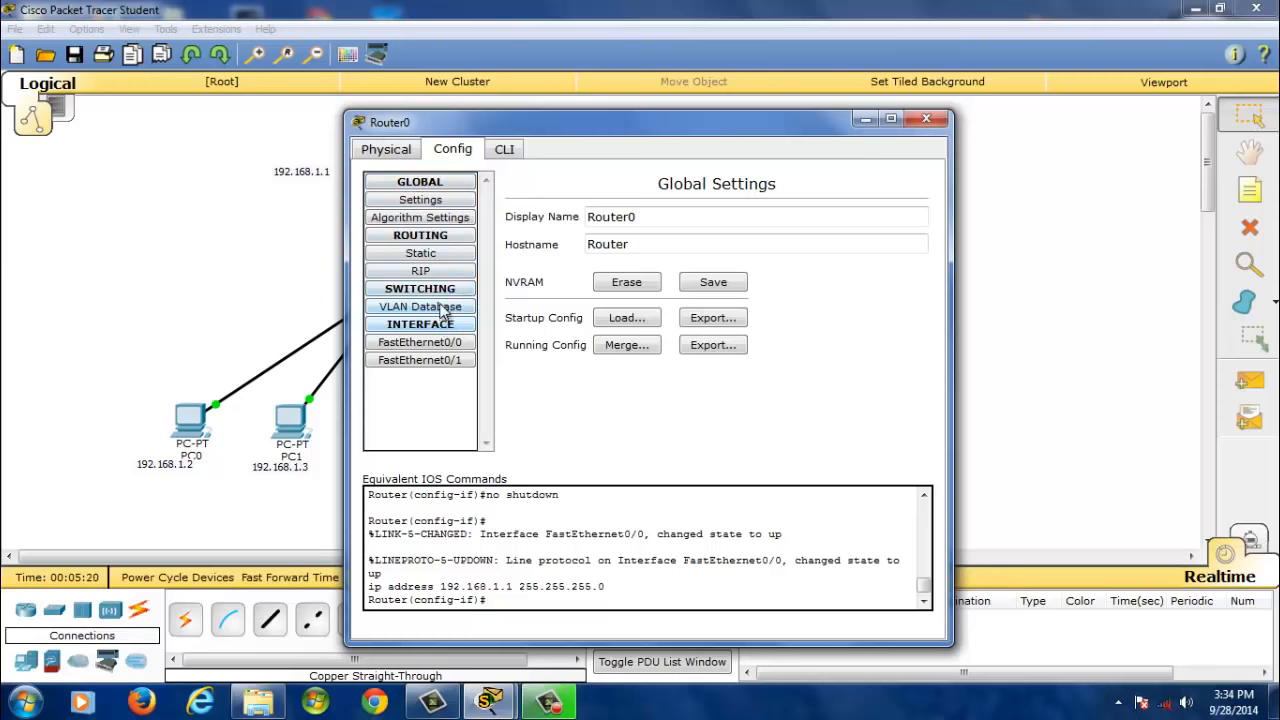
# Enter VLAN number 20 with name lab1 in Router0's VLAN Database and add it.
pyautogui.click(420, 306)
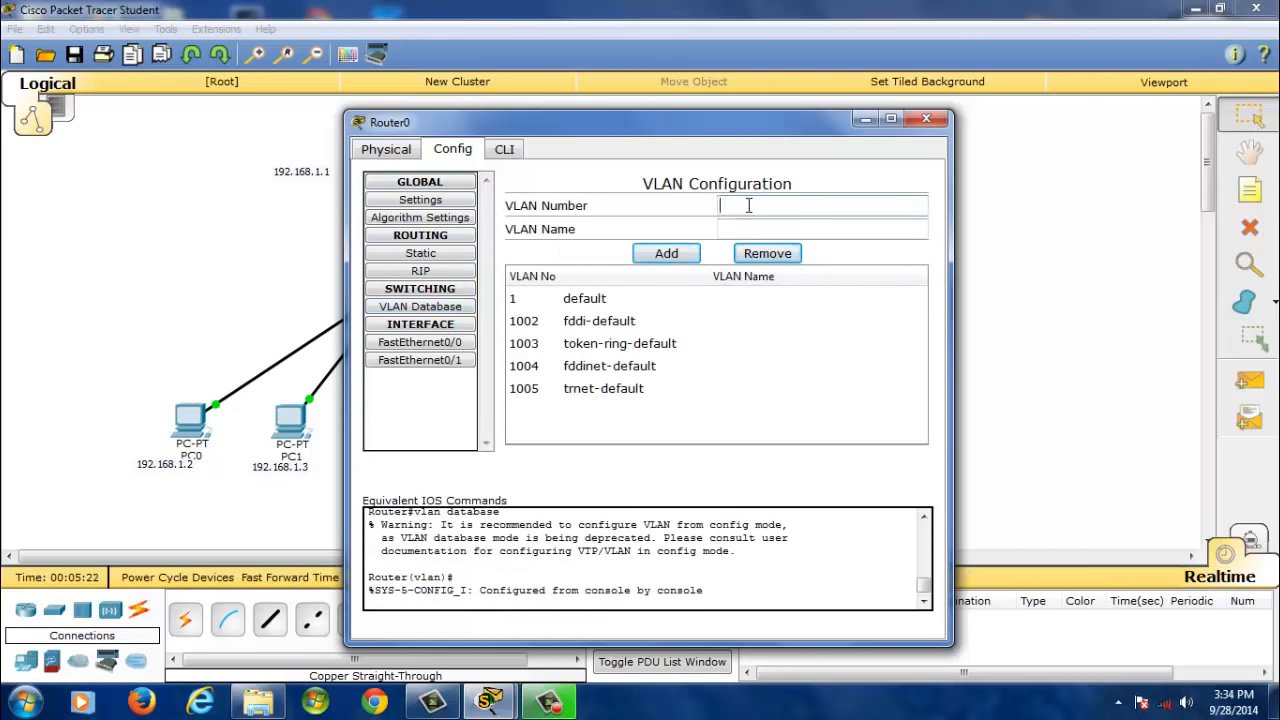
pyautogui.write('20')
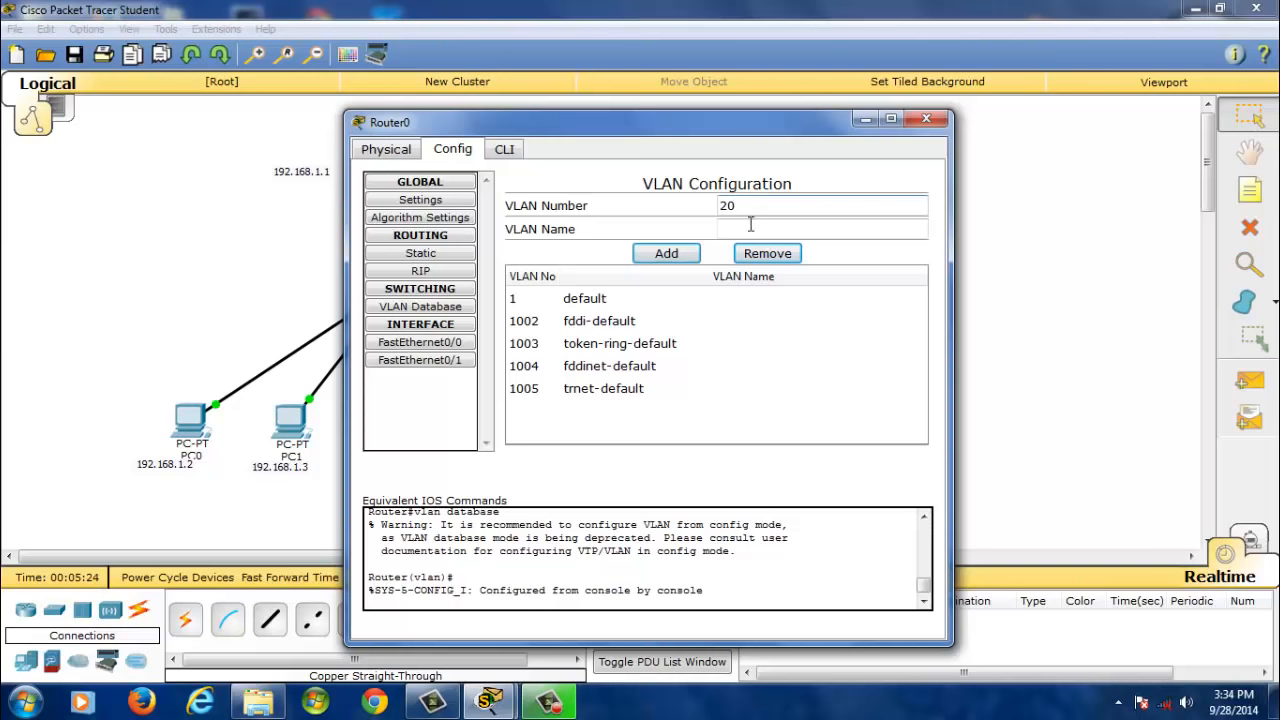
pyautogui.write('lab')
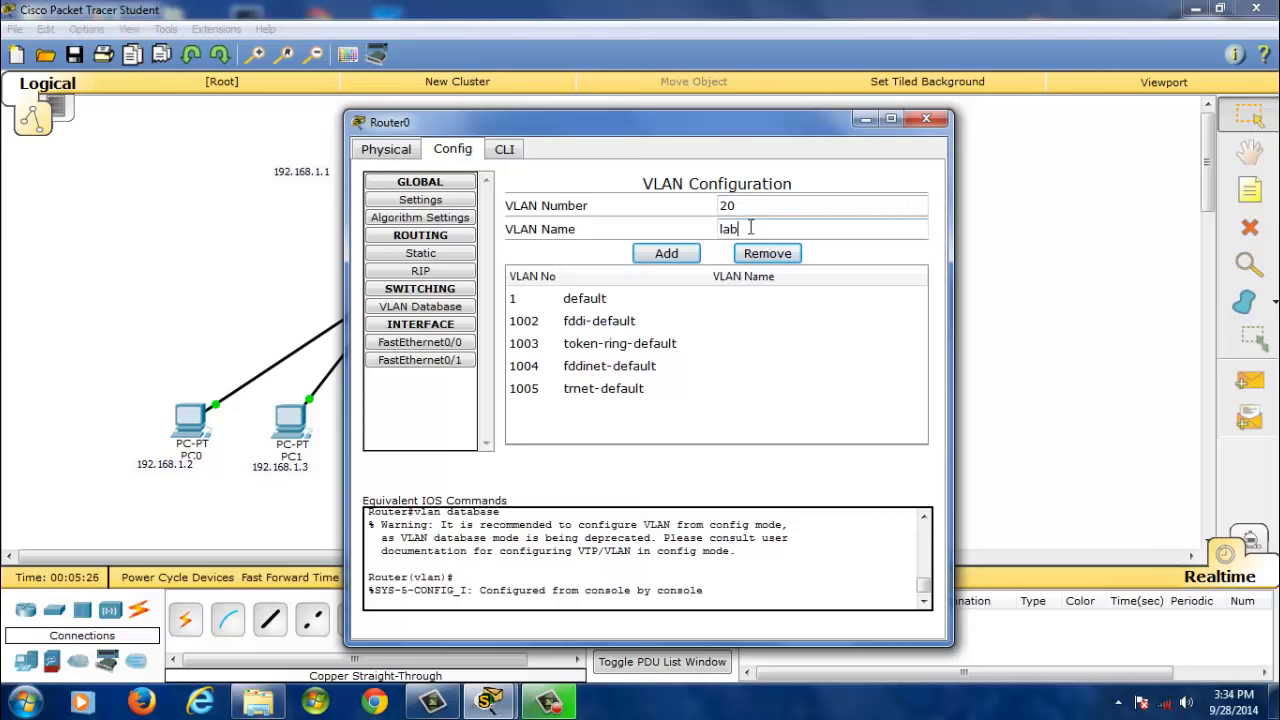
pyautogui.click(666, 253)
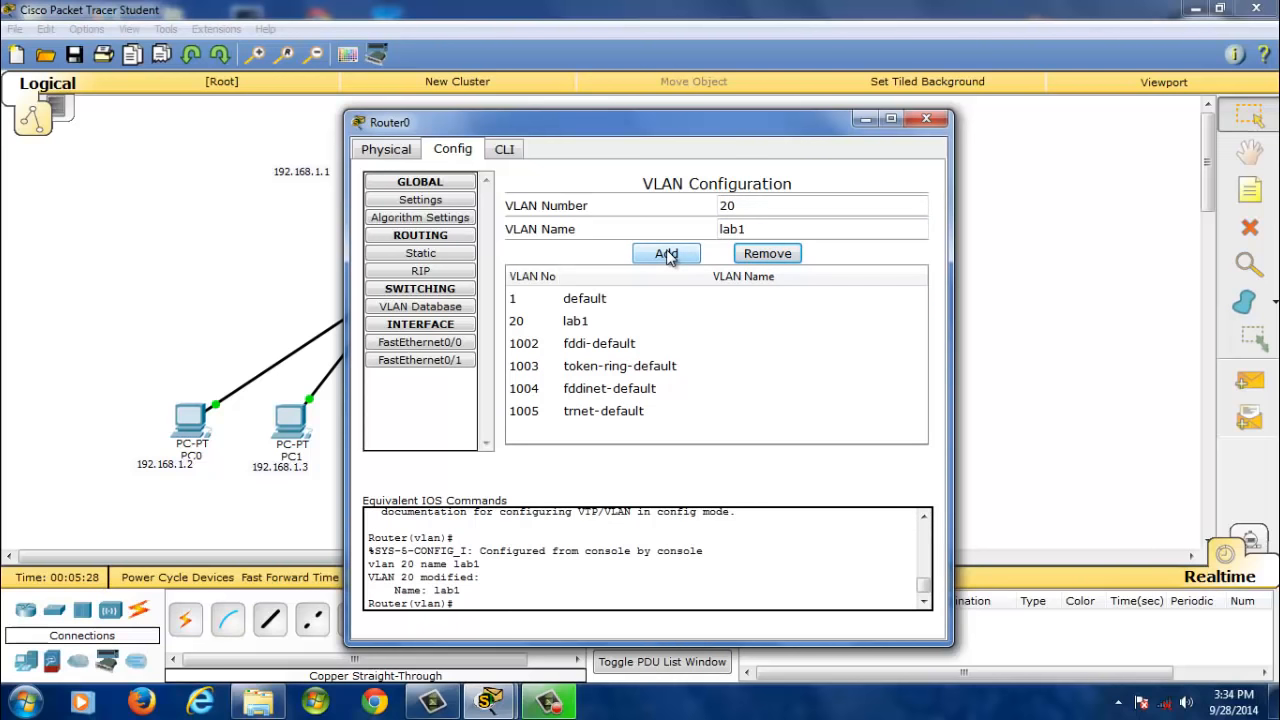
pyautogui.click(504, 148)
pyautogui.write('config t')
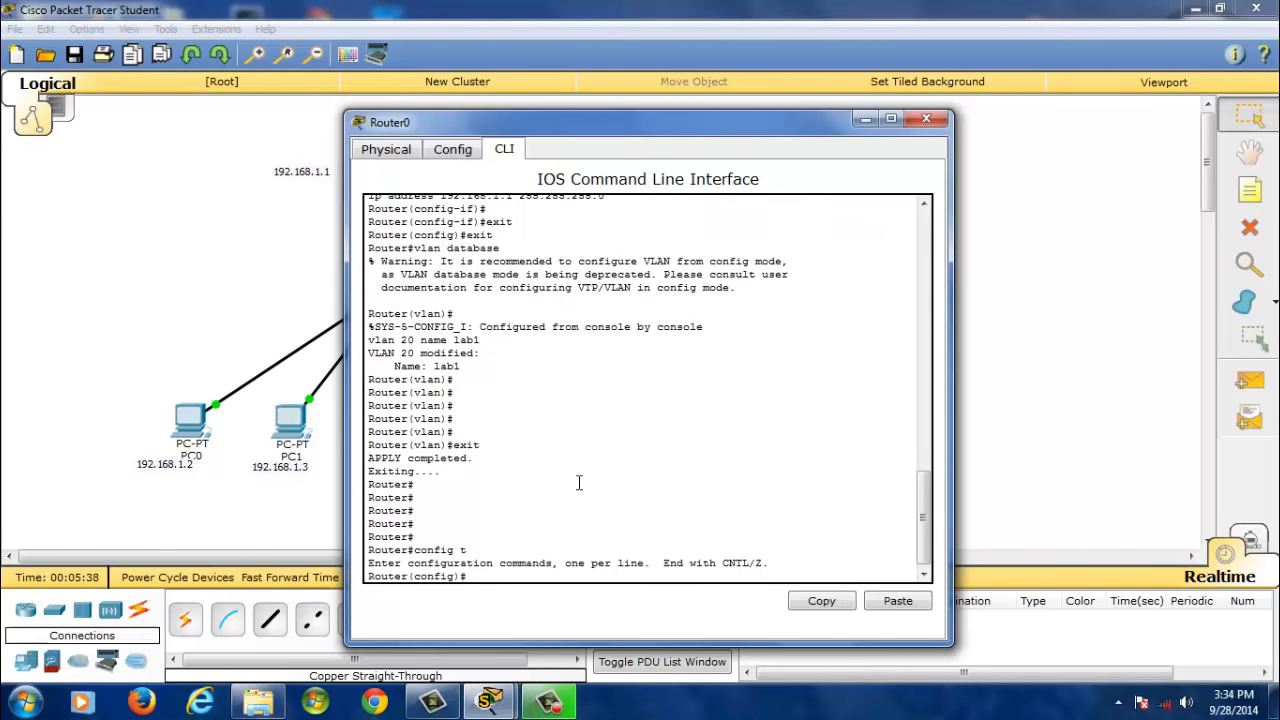
# Create subinterface FastEthernet0/0.1 with dot1q VLAN 20 encapsulation.
pyautogui.write('i')
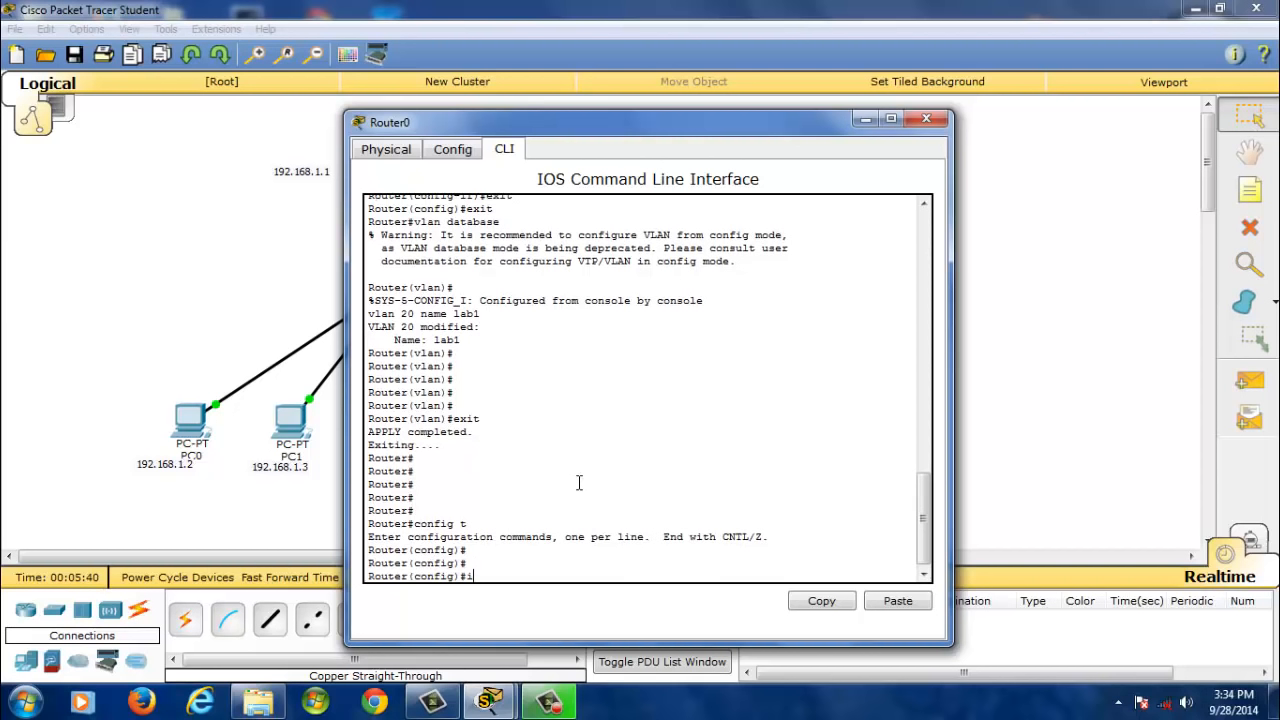
pyautogui.write('int f 0')
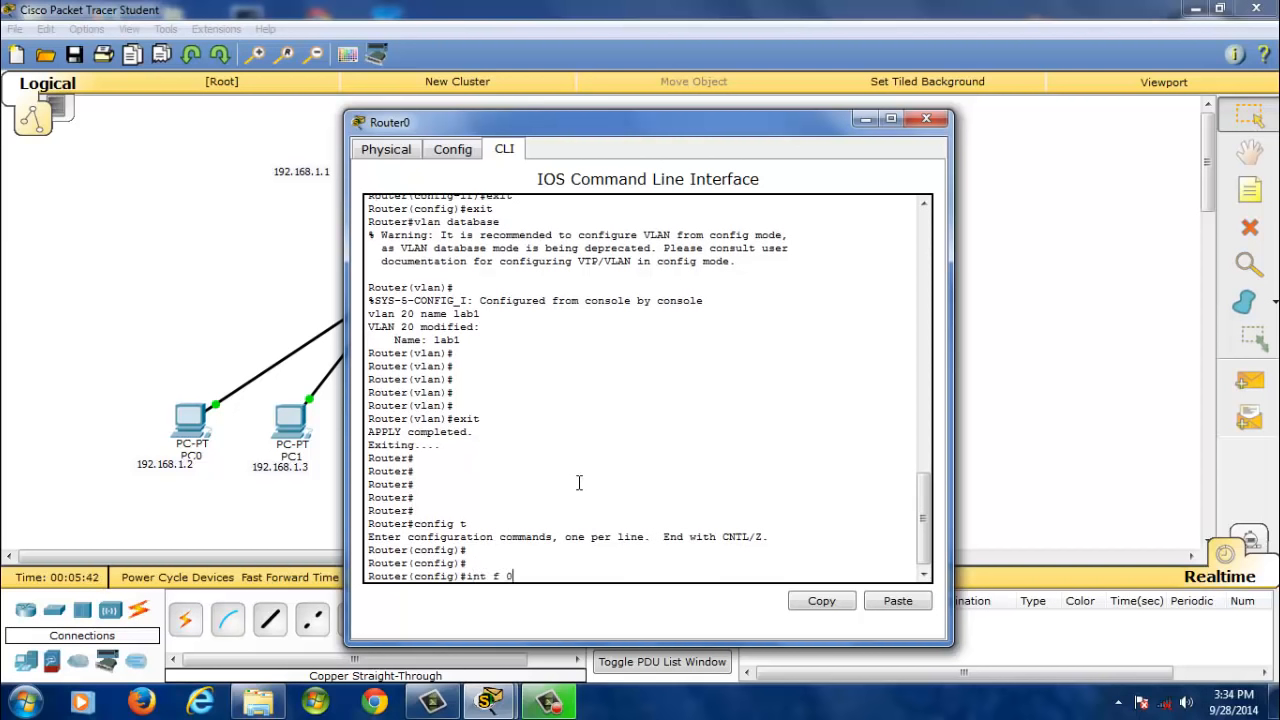
pyautogui.write('/0')
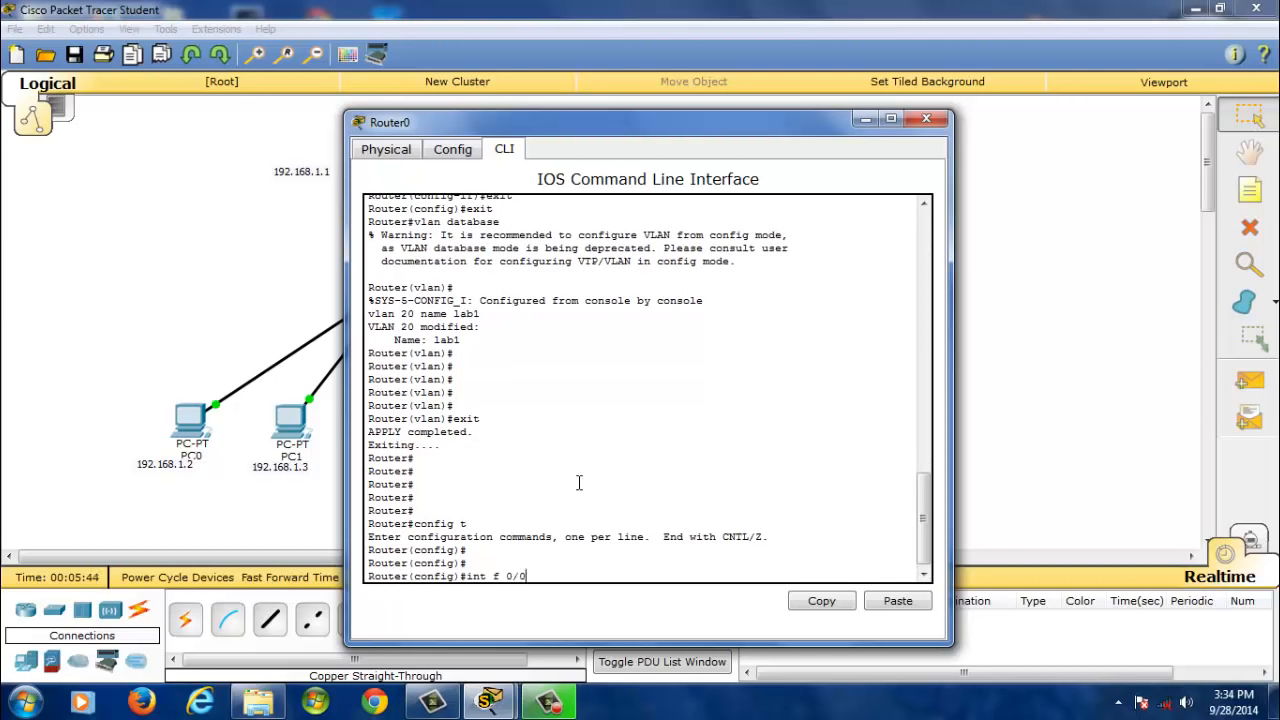
pyautogui.write('.1')
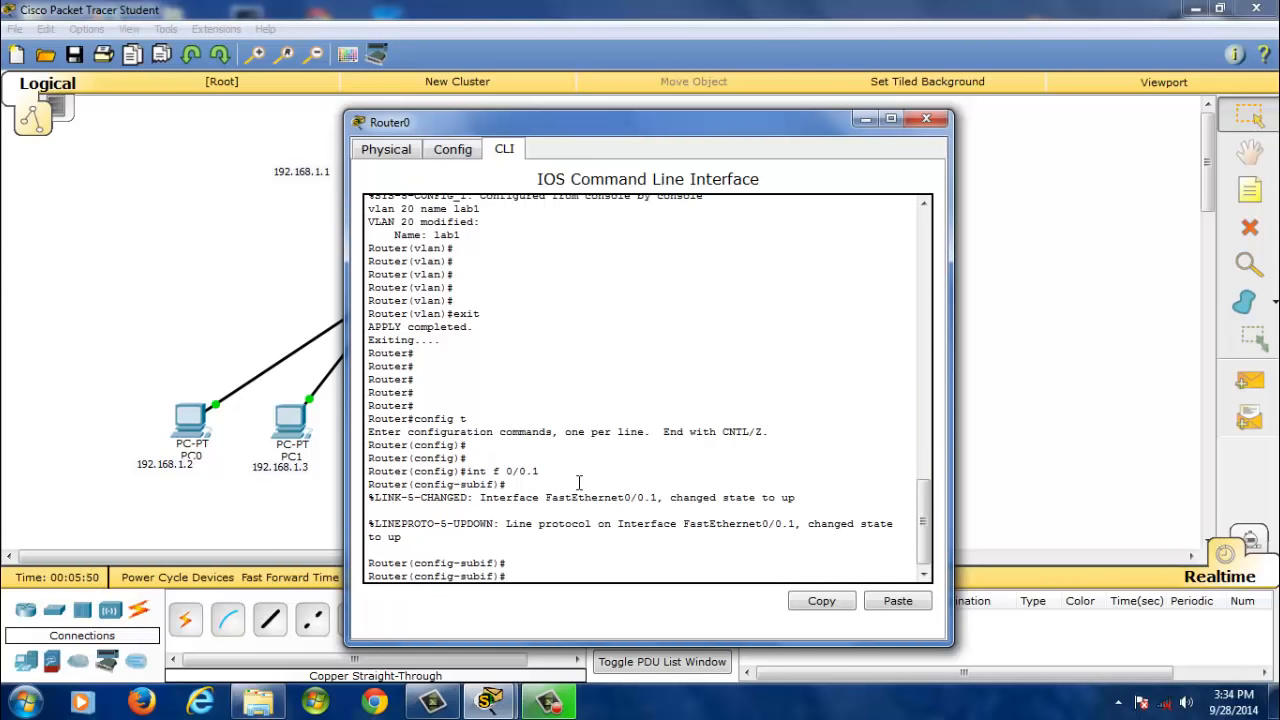
pyautogui.write('encaps')
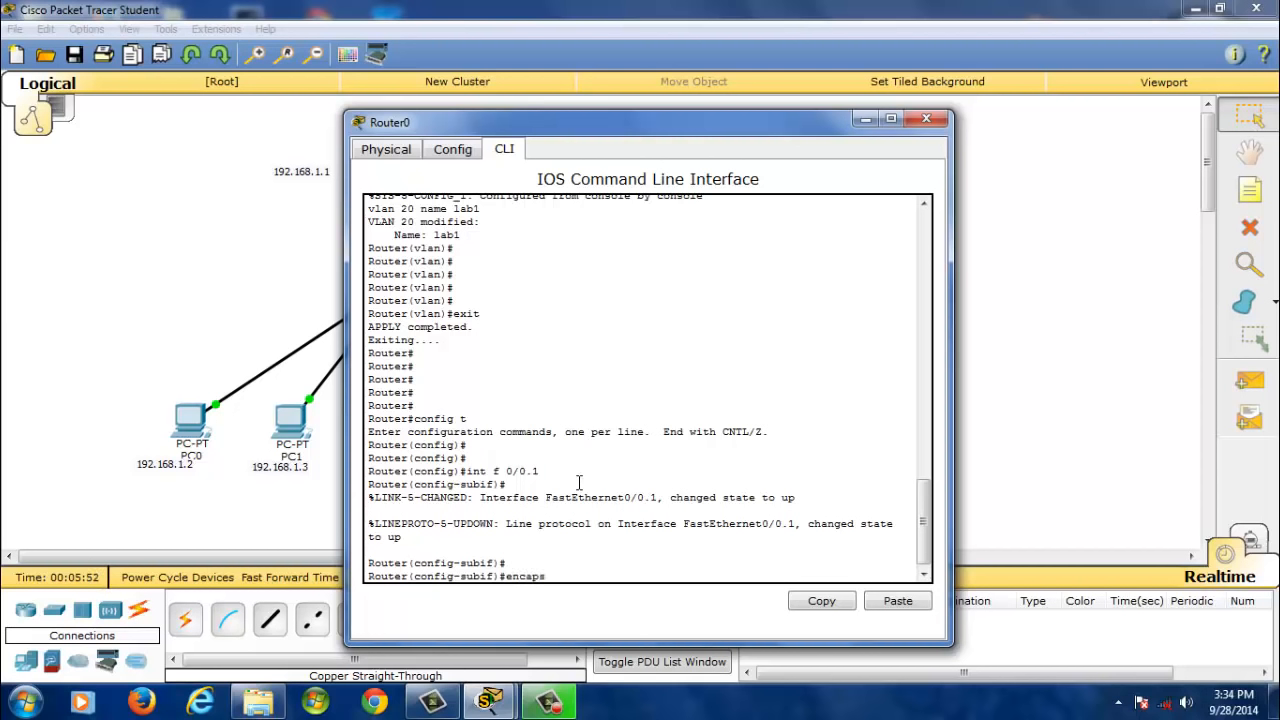
pyautogui.write('ulation dot')
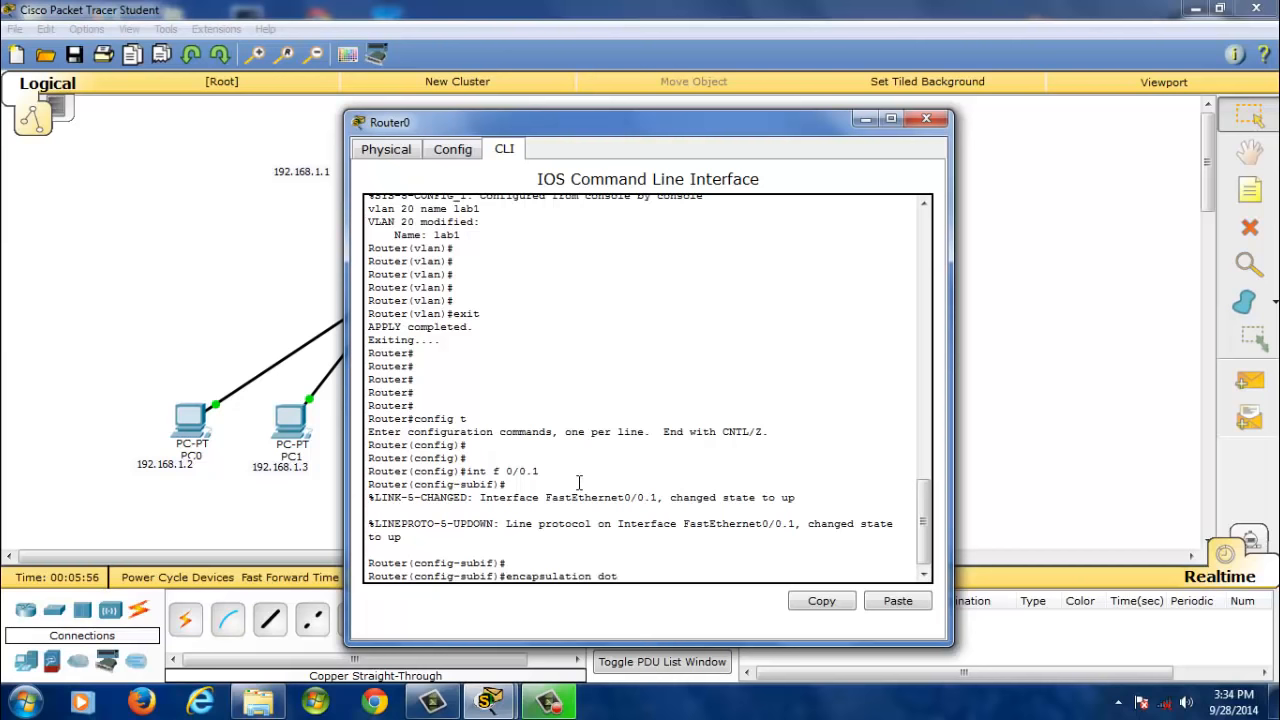
pyautogui.write('1q 20')
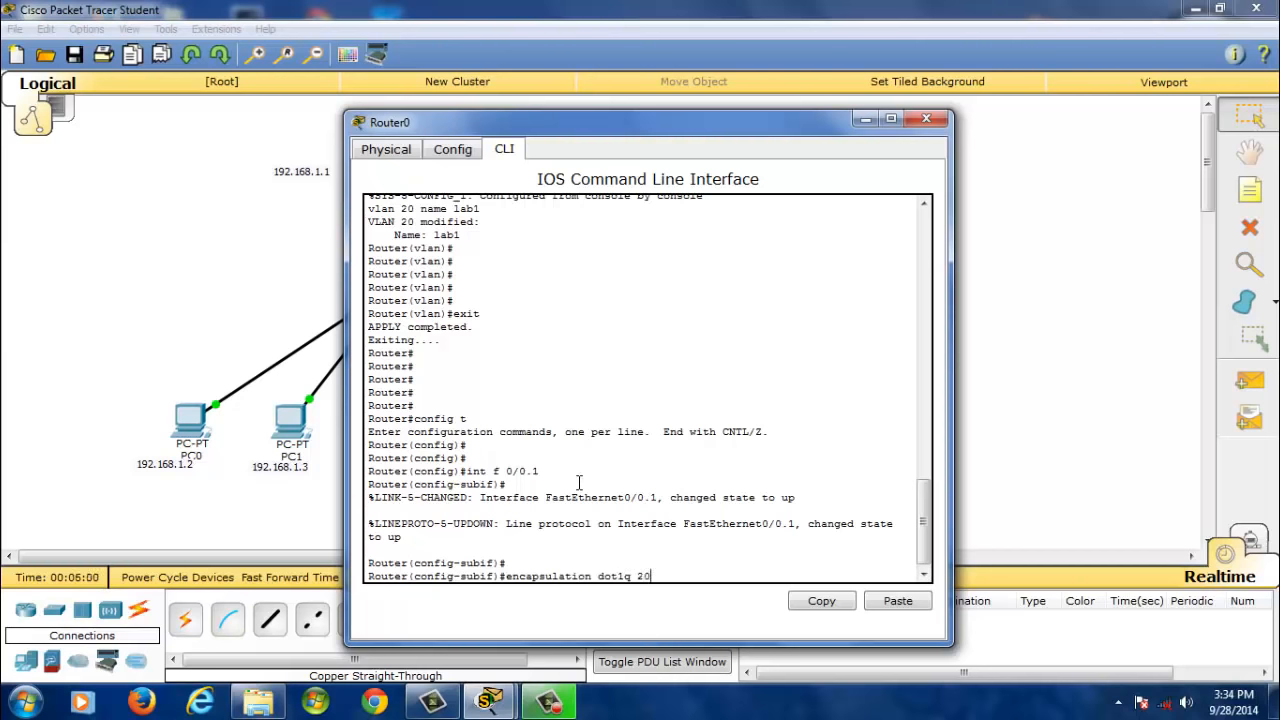
pyautogui.press('Return')
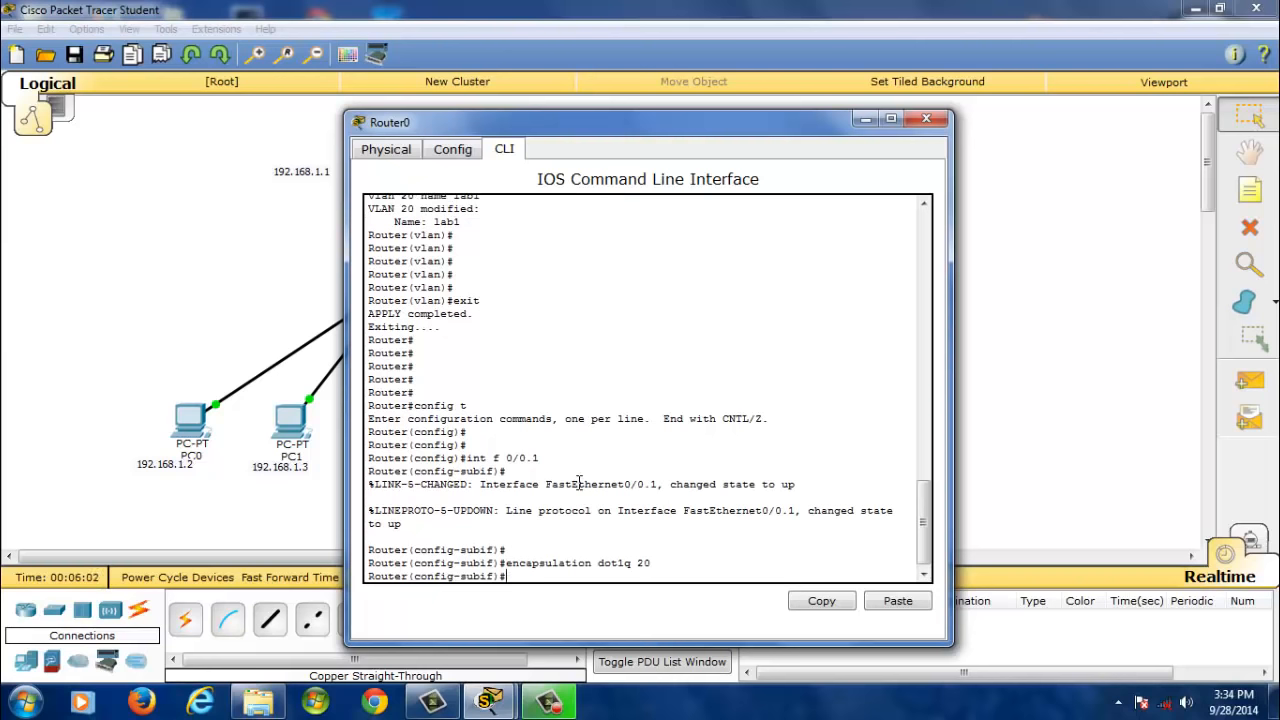
# Assign IP 192.168.20.1 255.255.255.0 to the subinterface and close Router0.
pyautogui.write('ip a')
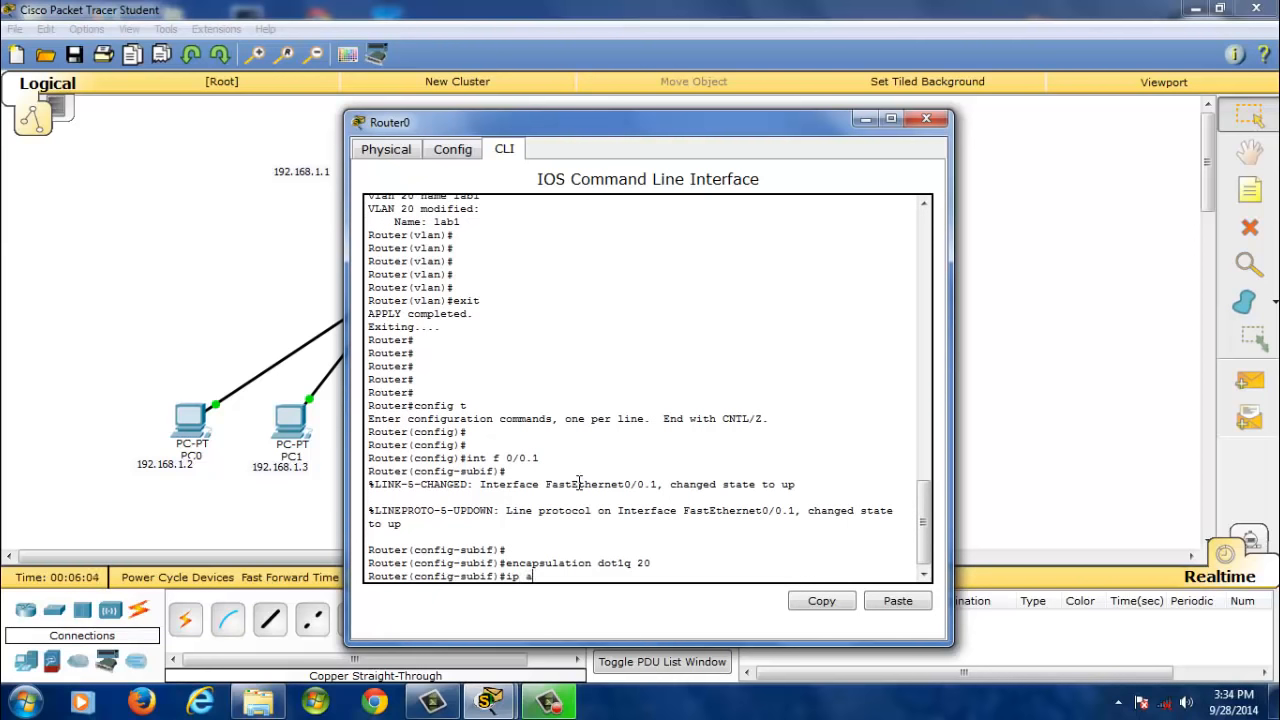
pyautogui.write('ddress')
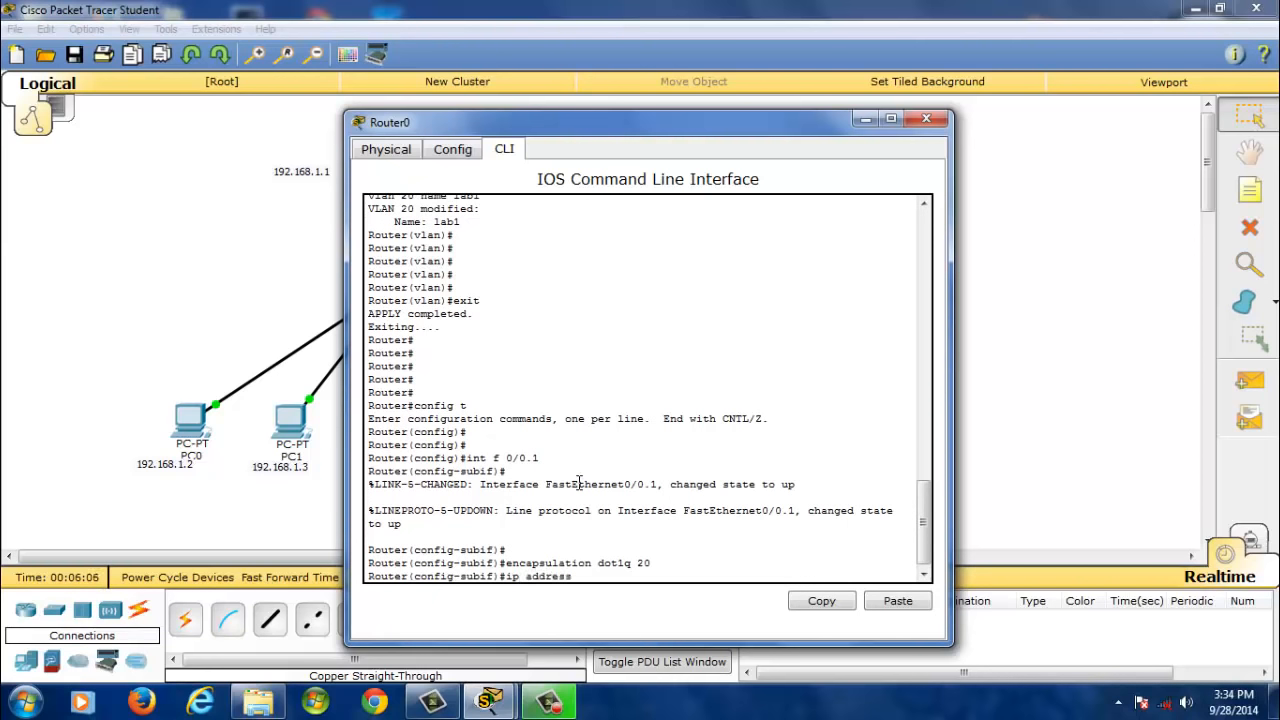
pyautogui.write('192.1')
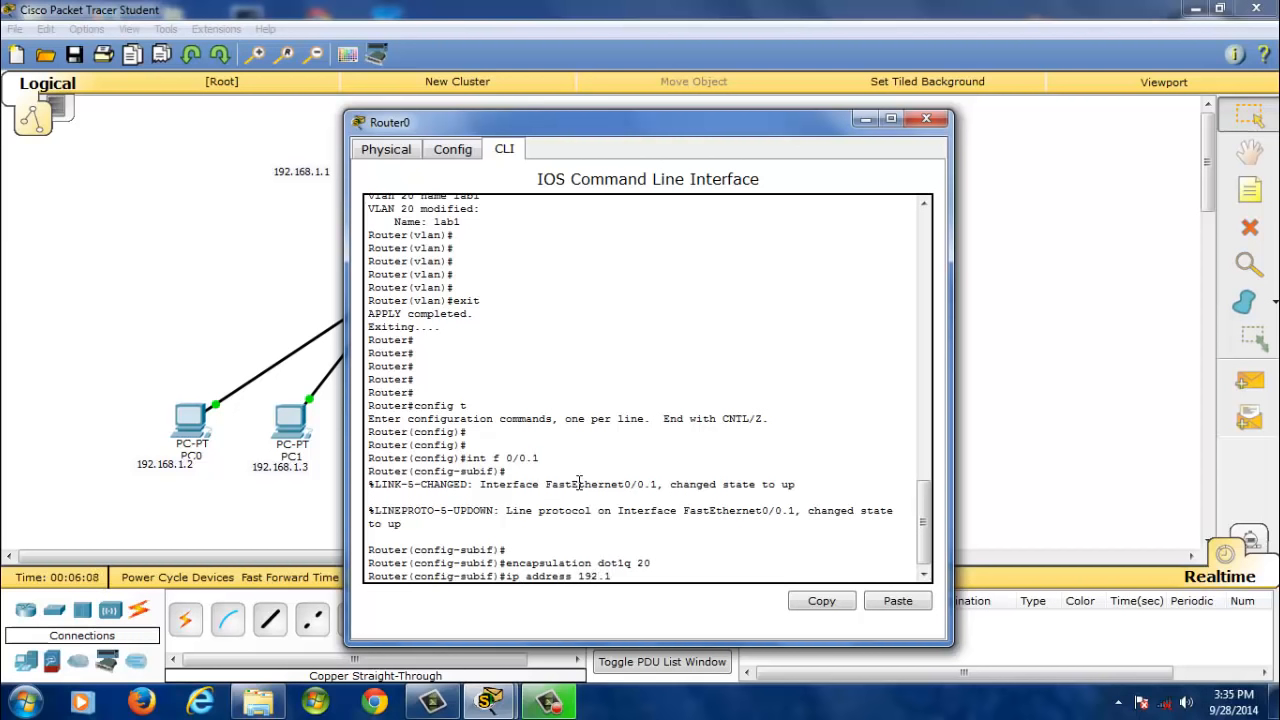
pyautogui.write('68.20.1')
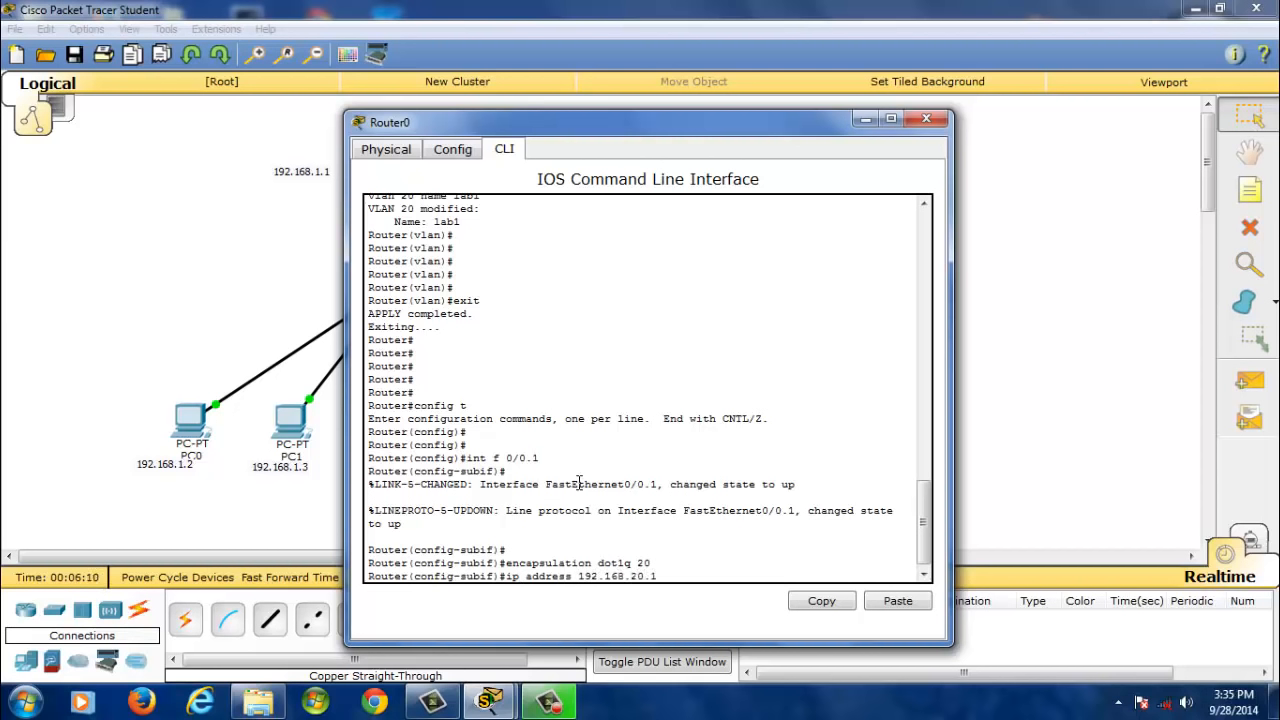
pyautogui.write('255.255.255.0')
pyautogui.write('exit')
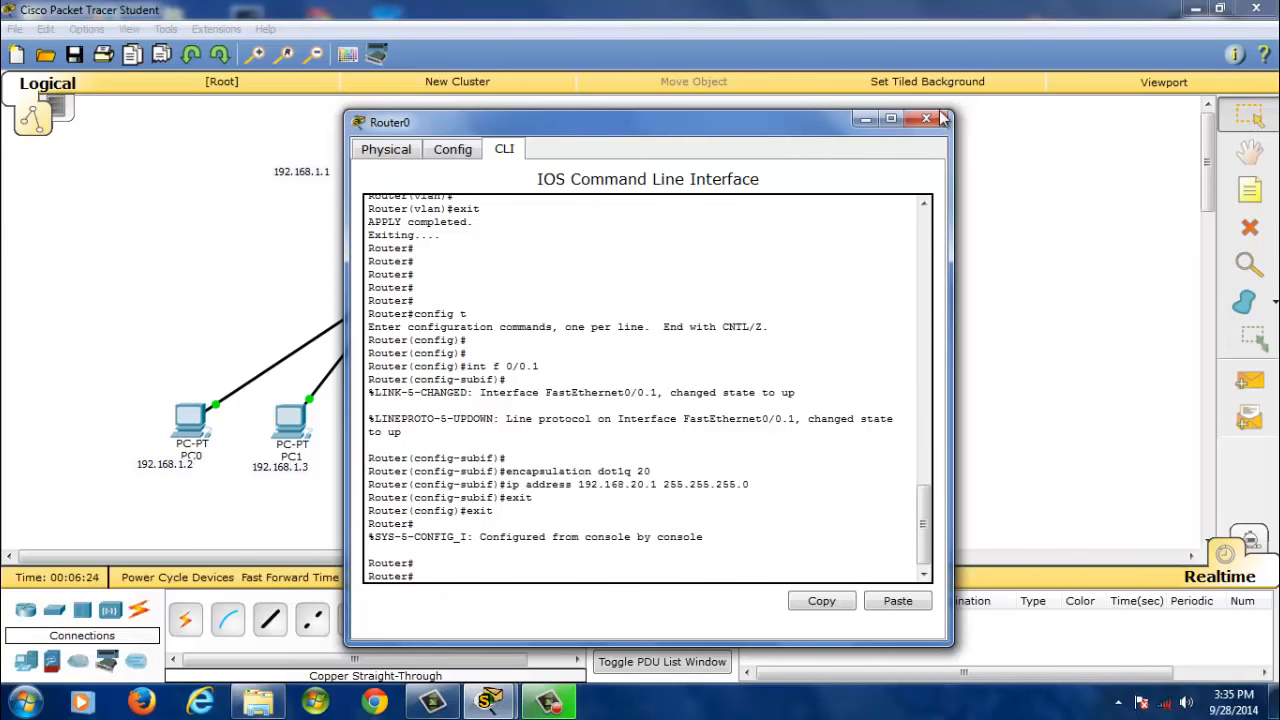
pyautogui.click(925, 119)
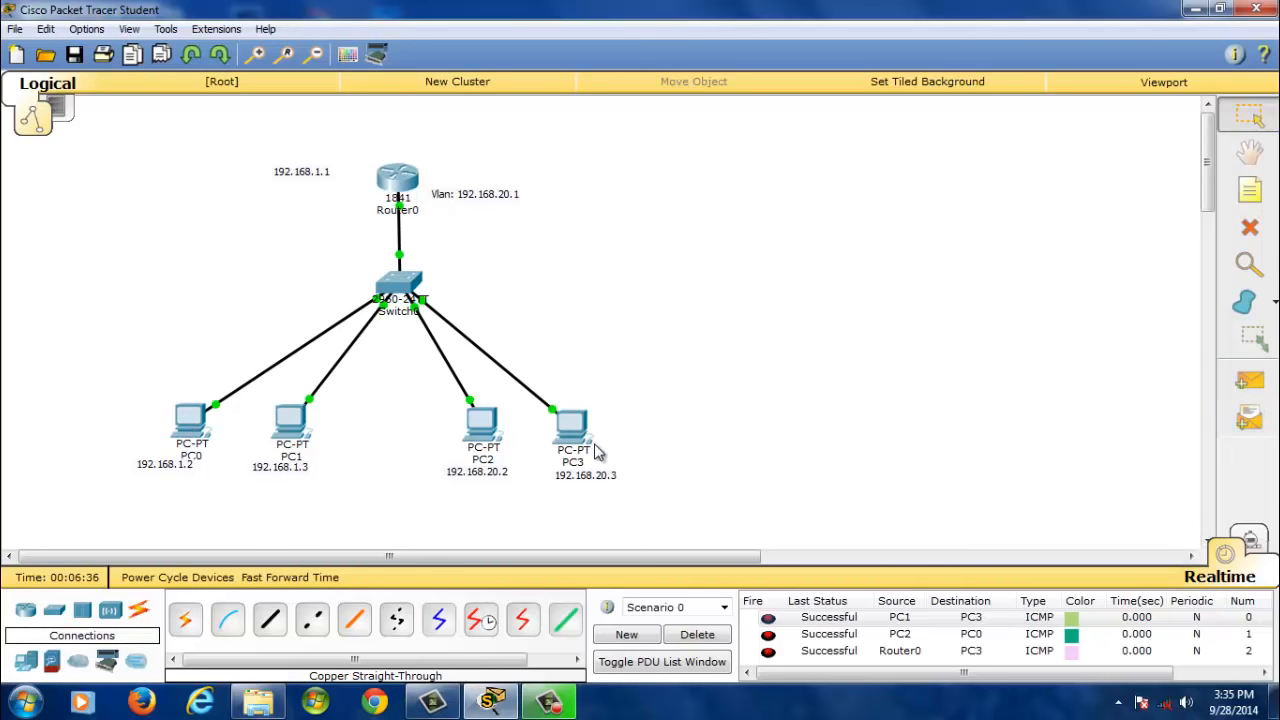
pyautogui.moveTo(640, 428)
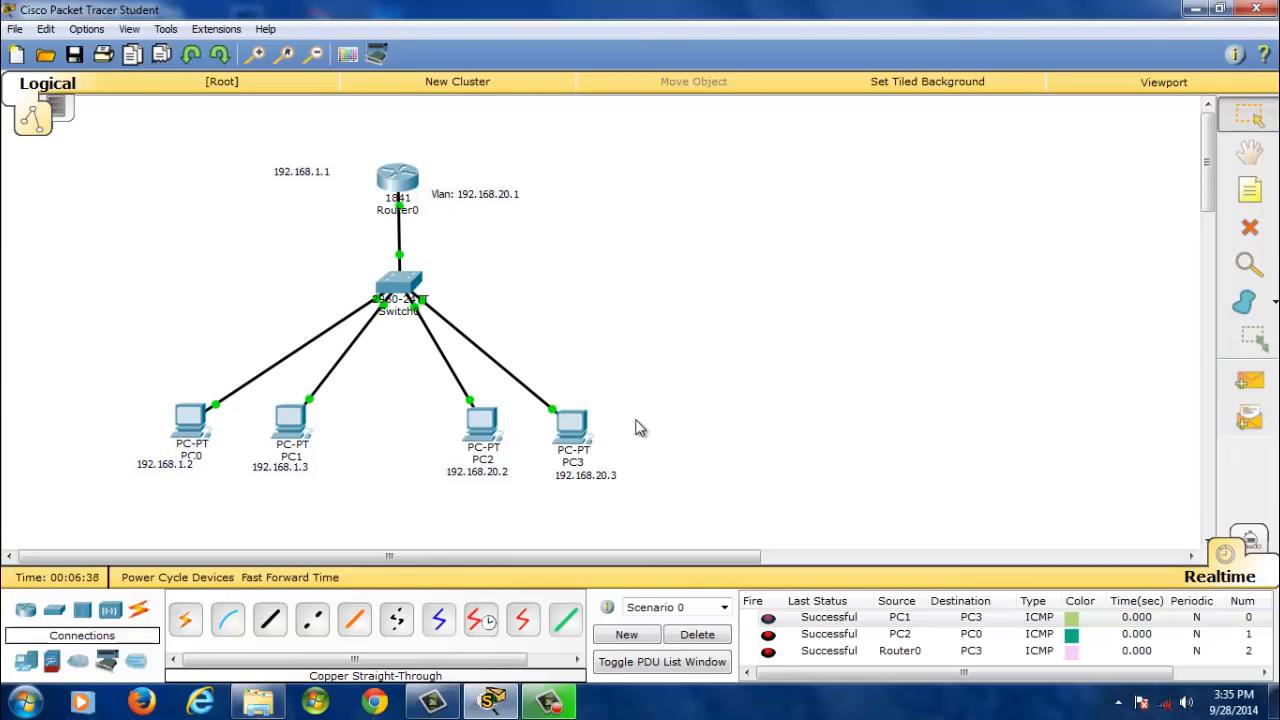